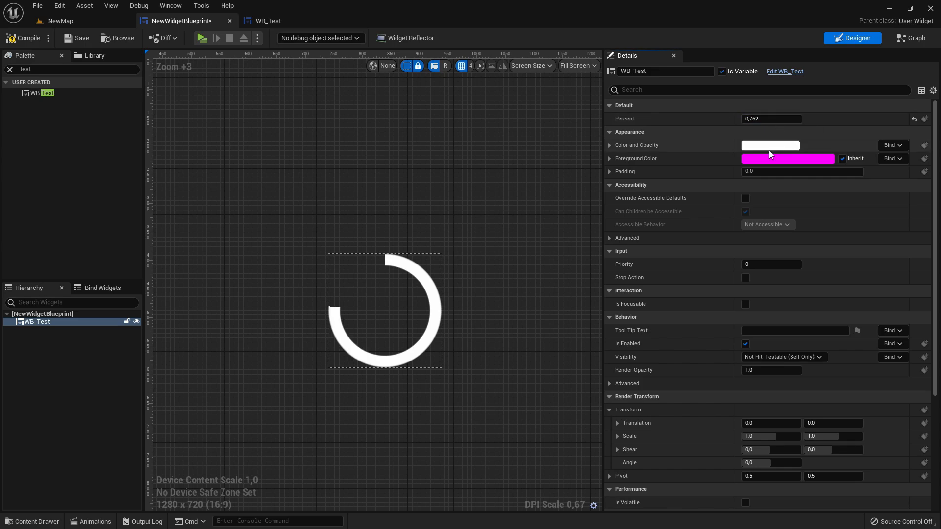
Step: Switch back to the NewMap level editor tab
{"action": "left_click", "coordinate": [770, 145]}
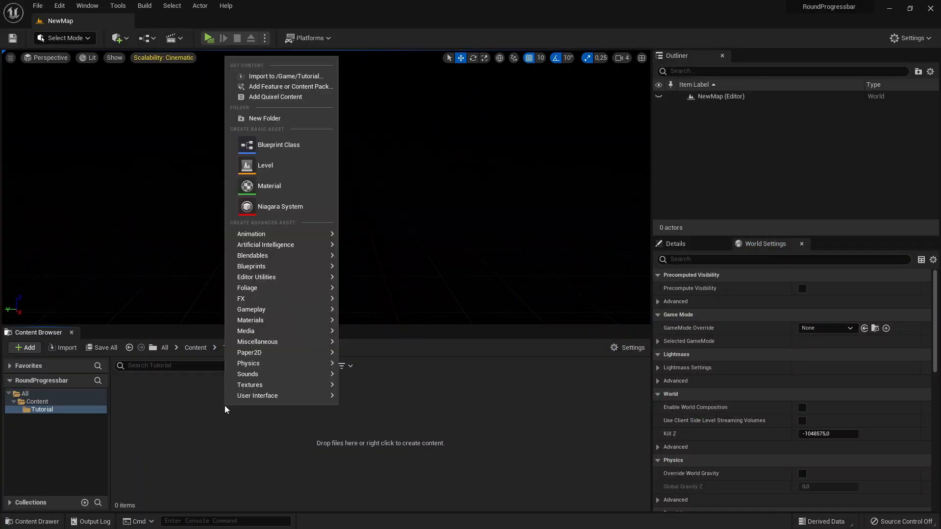
Step: Create a Material named M_RoundProgressbar in the Tutorial folder and open it
{"action": "left_click", "coordinate": [269, 185]}
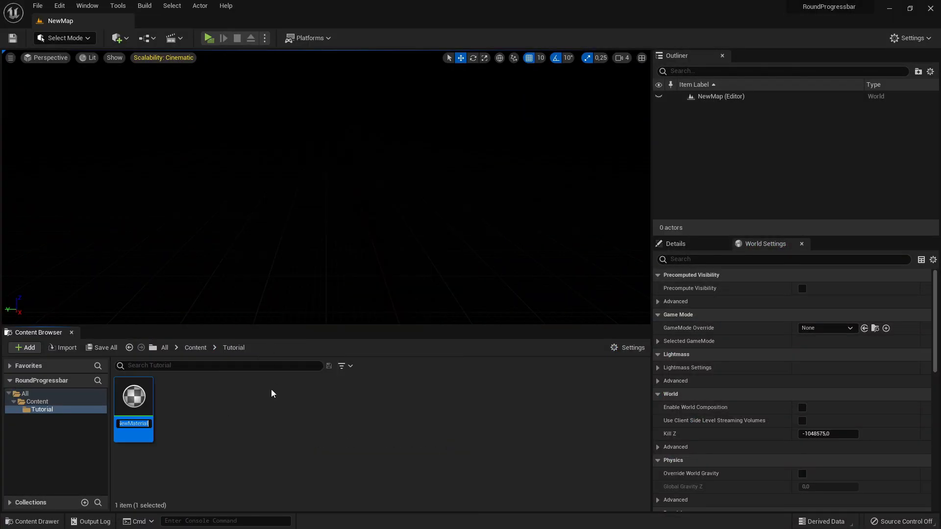
{"action": "type", "text": "M_Roun"}
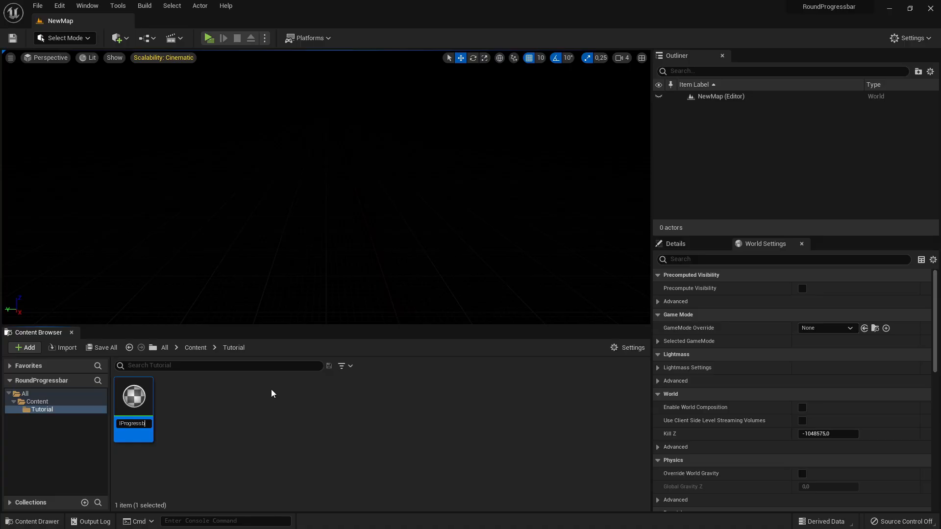
{"action": "double_click", "coordinate": [133, 396]}
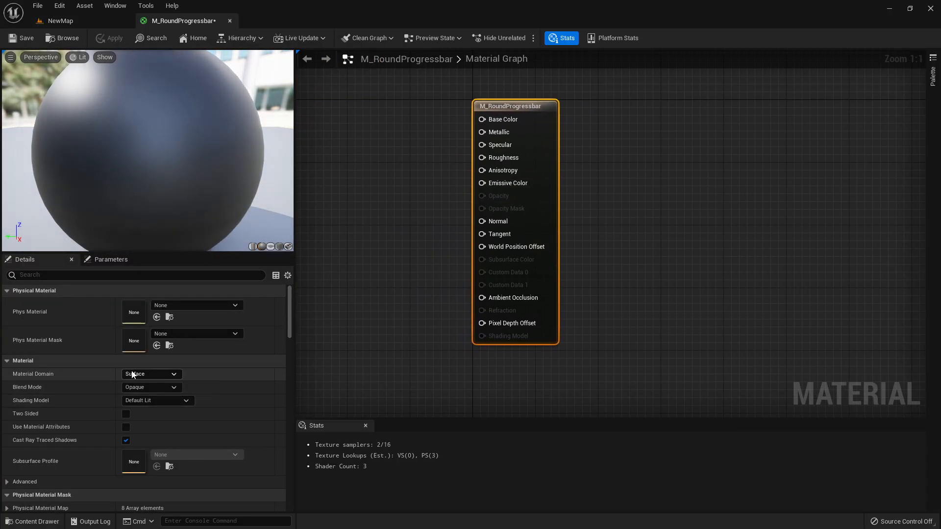
Step: Set Material Domain to User Interface and Blend Mode to Translucent
{"action": "left_click", "coordinate": [150, 374]}
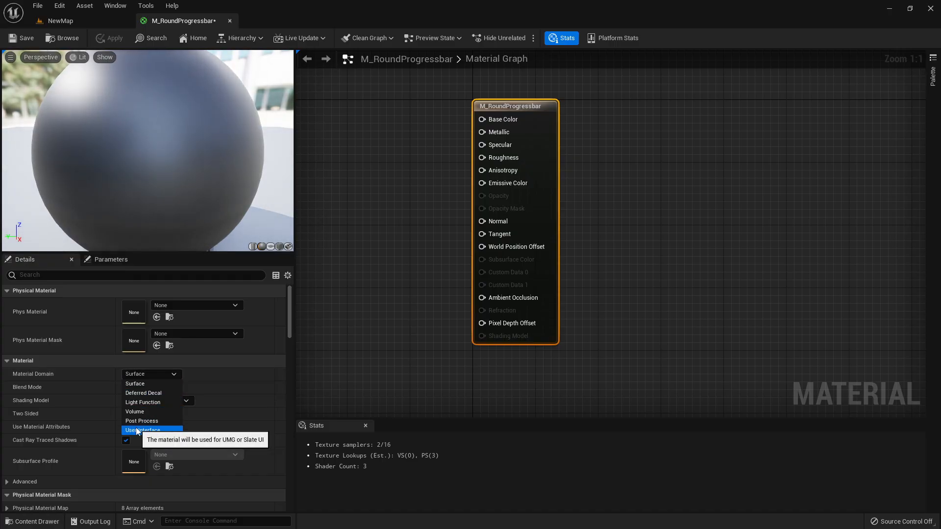
{"action": "left_click", "coordinate": [142, 431]}
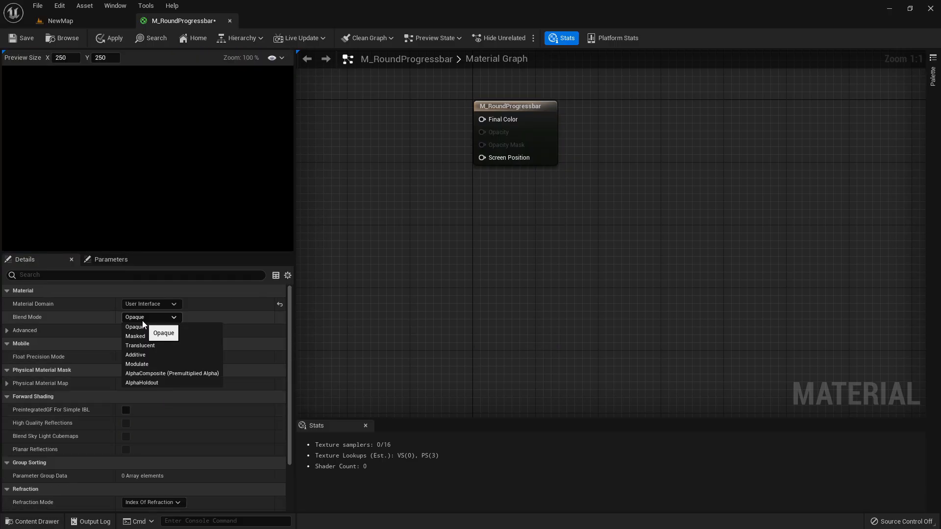
{"action": "mouse_move", "coordinate": [141, 346]}
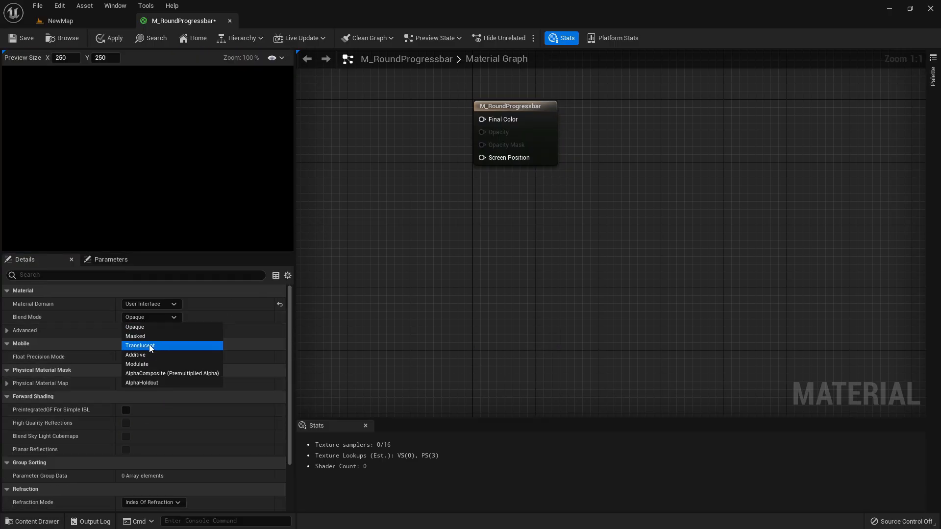
{"action": "mouse_move", "coordinate": [149, 336]}
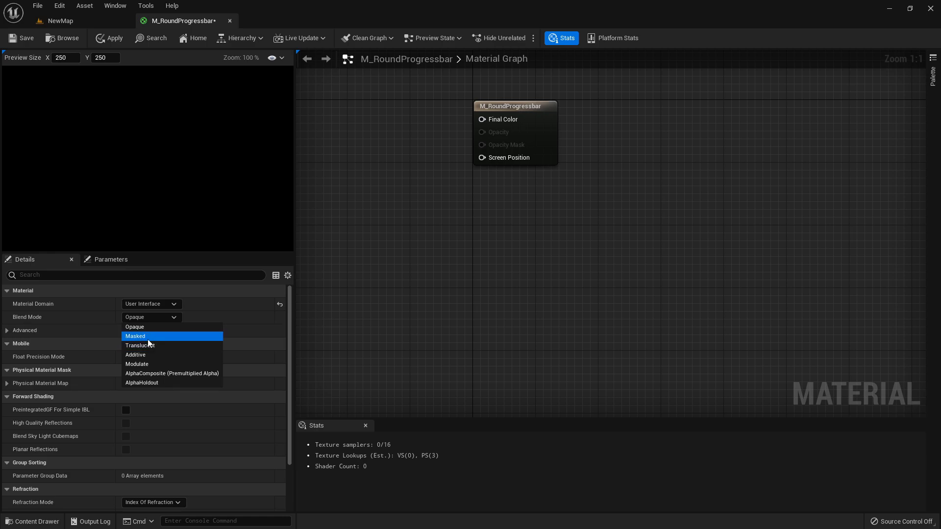
{"action": "mouse_move", "coordinate": [140, 345]}
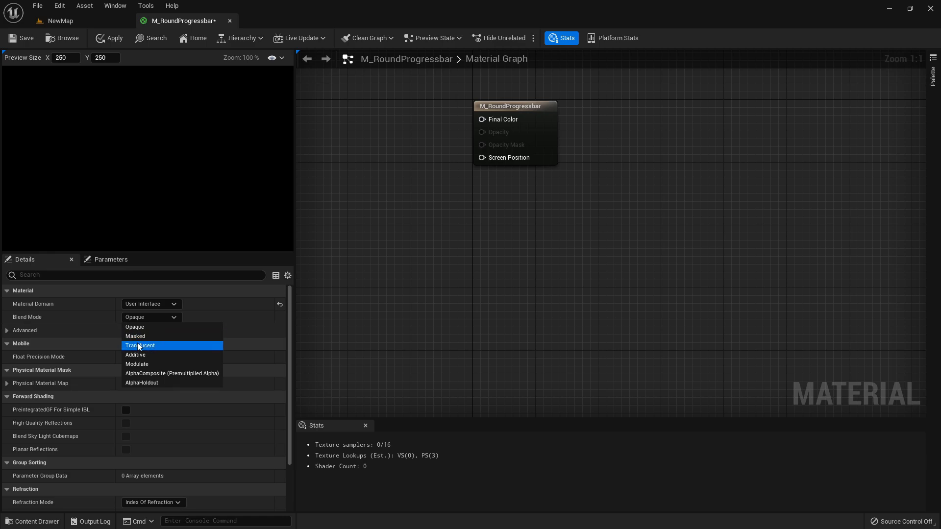
{"action": "mouse_move", "coordinate": [140, 336]}
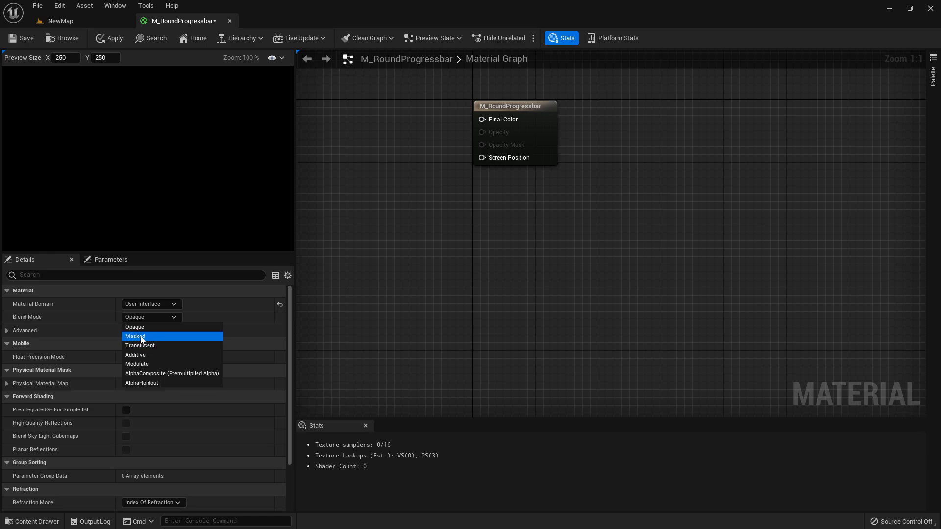
{"action": "mouse_move", "coordinate": [149, 336]}
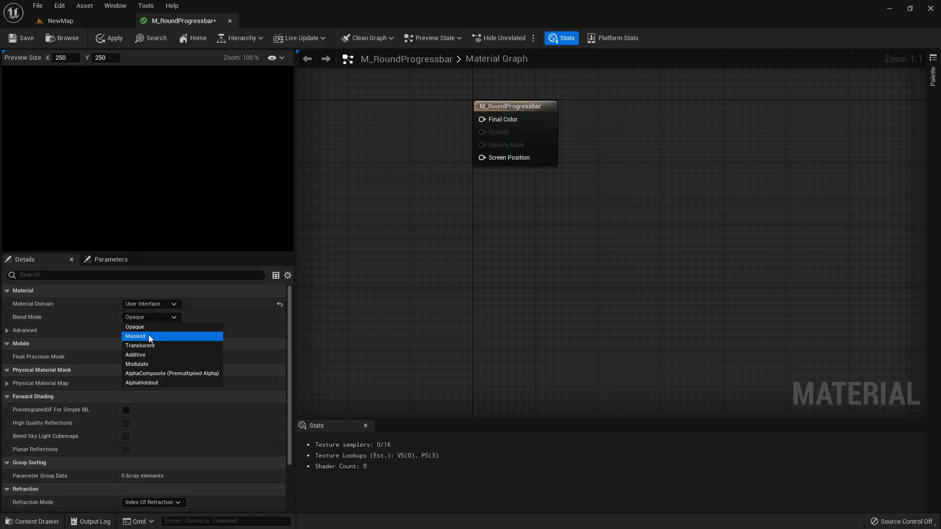
{"action": "mouse_move", "coordinate": [141, 346]}
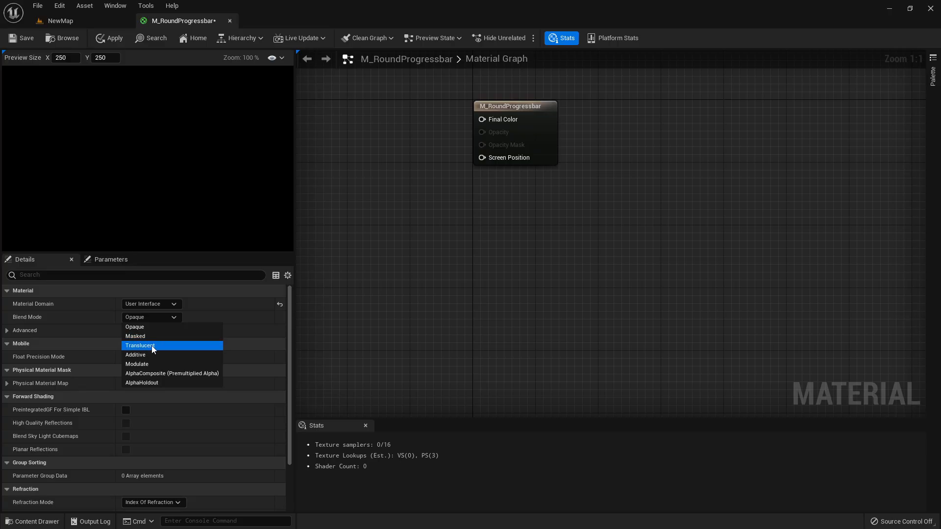
{"action": "left_click", "coordinate": [140, 345]}
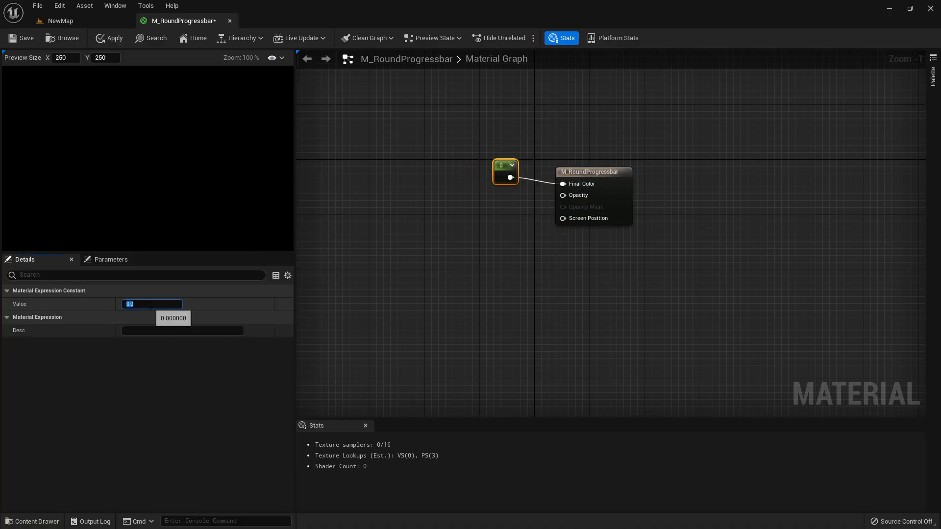
Step: Set the Constant node feeding Final Color to 1.0
{"action": "type", "text": "1.0"}
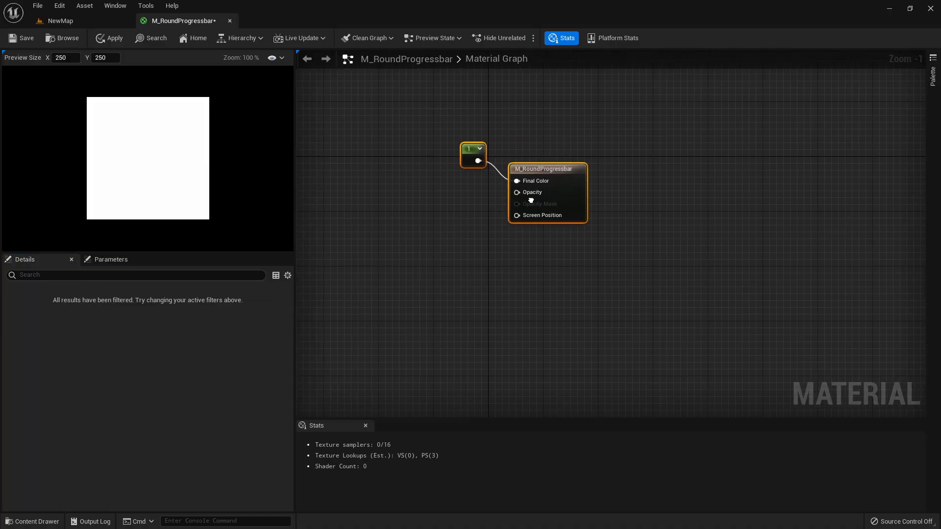
{"action": "left_click", "coordinate": [450, 126]}
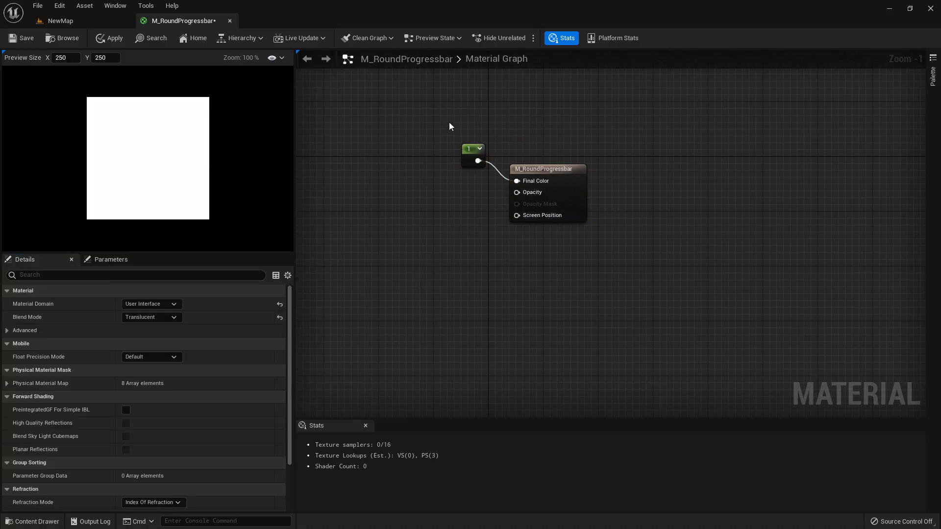
{"action": "mouse_move", "coordinate": [501, 196]}
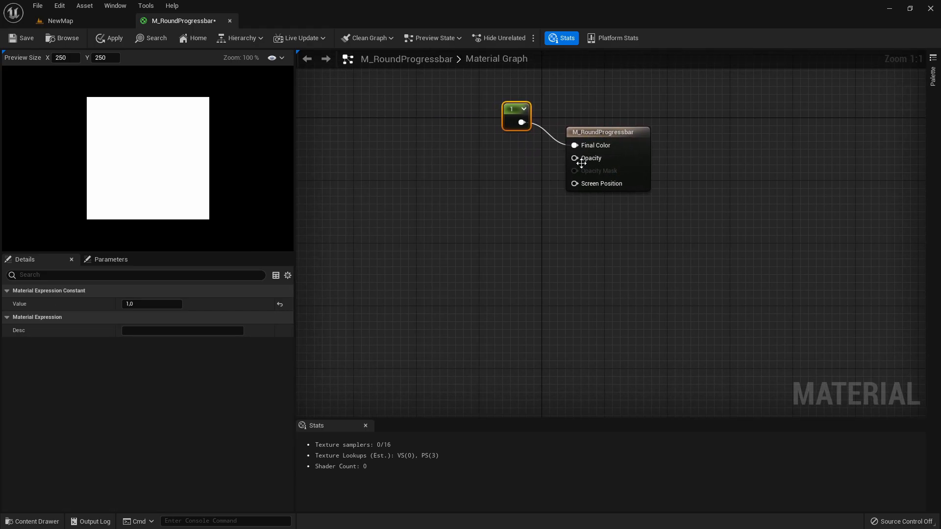
{"action": "mouse_move", "coordinate": [390, 241]}
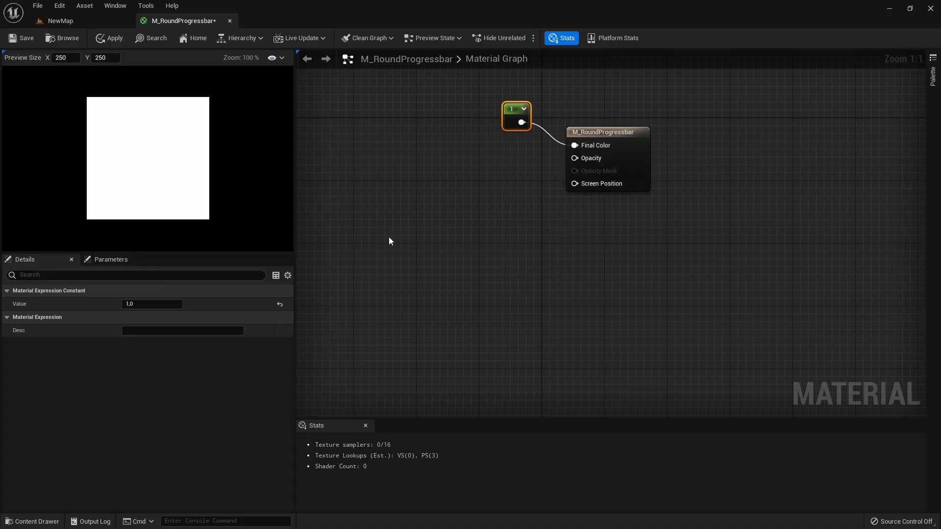
Step: Add a RadialGradientExponential for Opacity with Density constant 60 and Radius 0.5
{"action": "type", "text": "radialgra"}
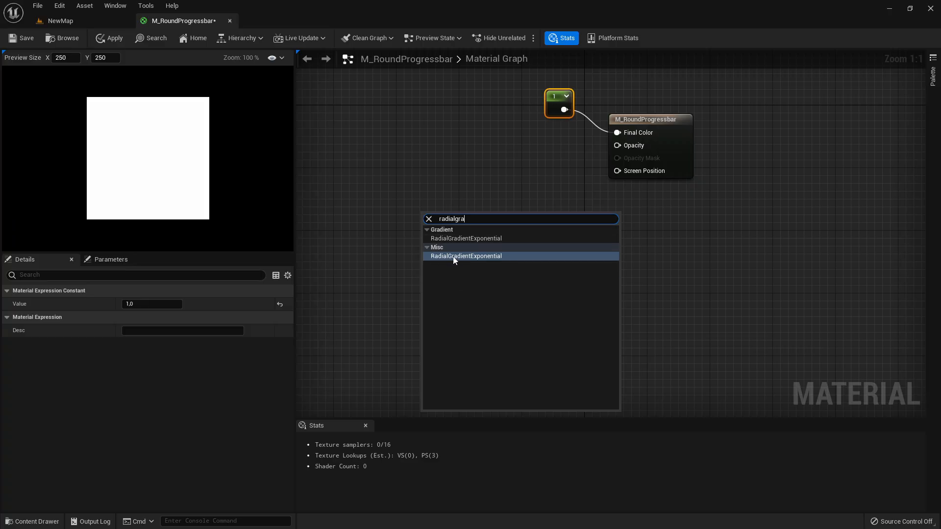
{"action": "left_click", "coordinate": [465, 256]}
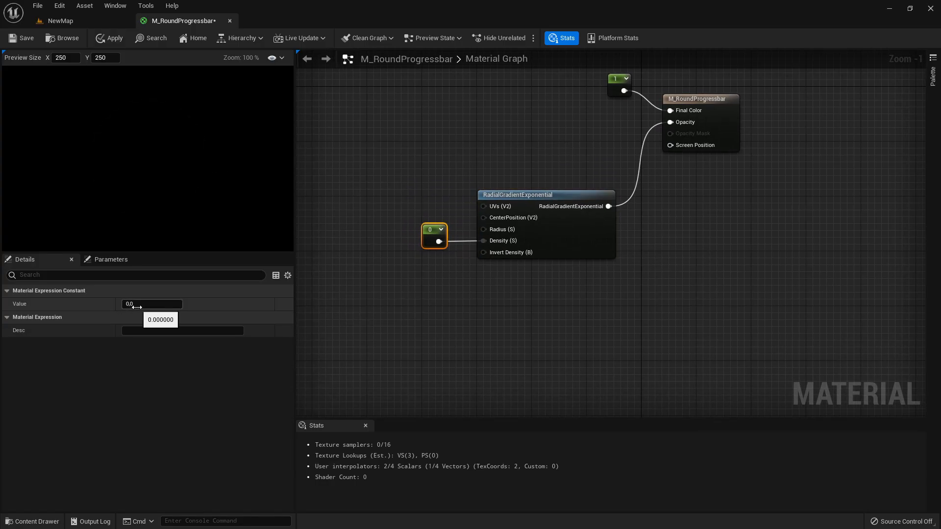
{"action": "type", "text": "60.0"}
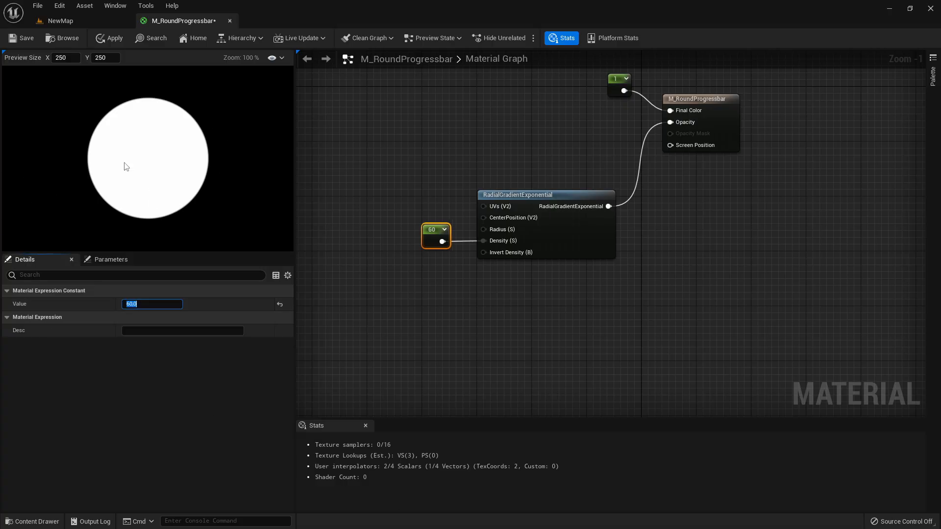
{"action": "mouse_move", "coordinate": [152, 302]}
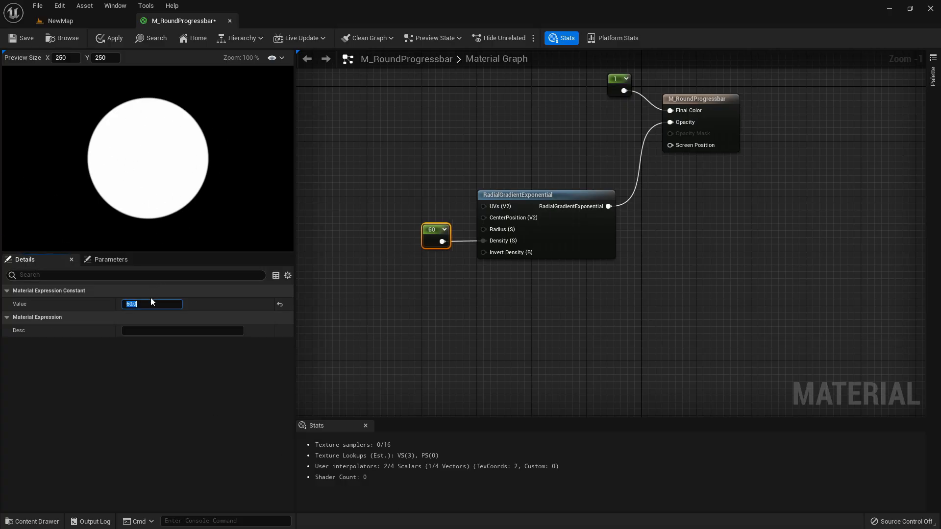
{"action": "type", "text": "2000.0"}
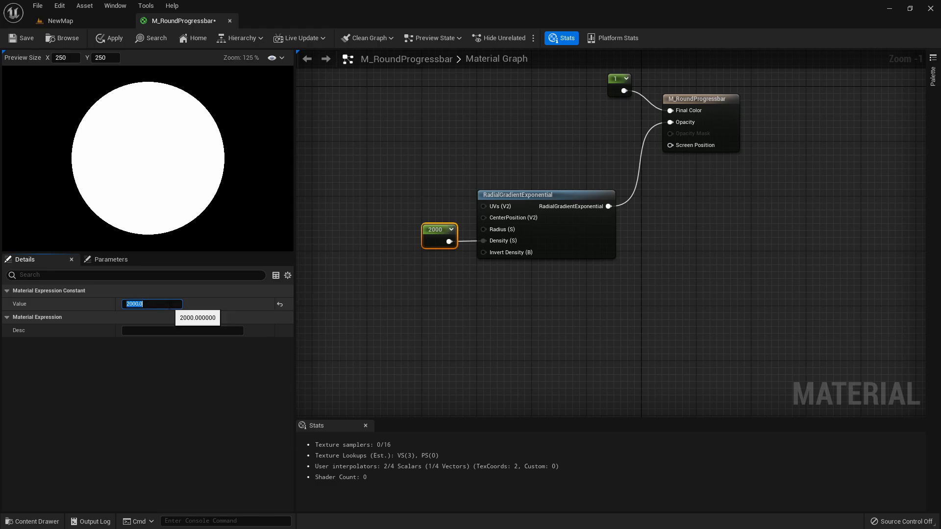
{"action": "type", "text": "60.0"}
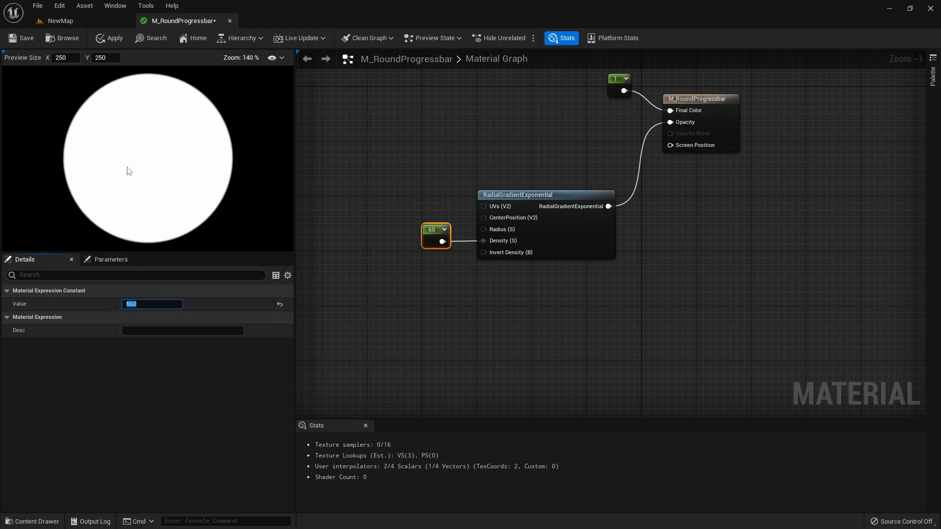
{"action": "mouse_move", "coordinate": [161, 78]}
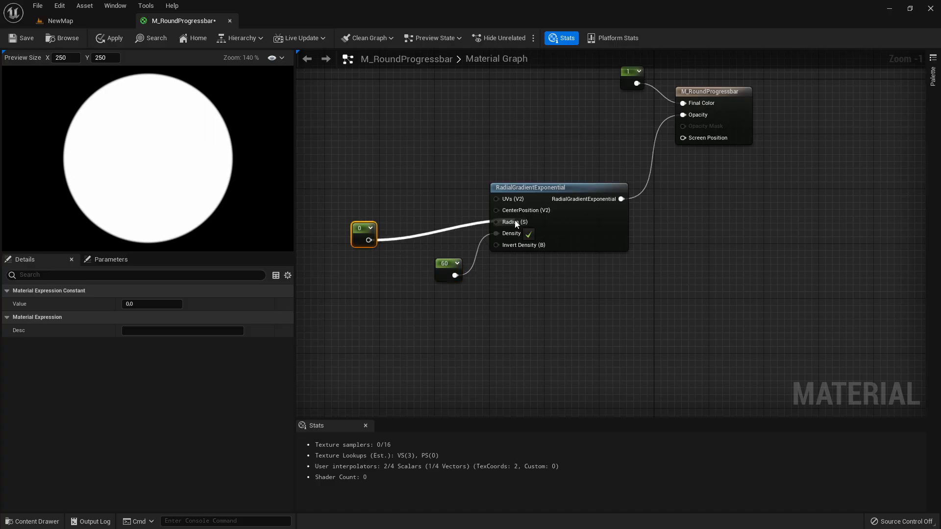
{"action": "type", "text": "0.5"}
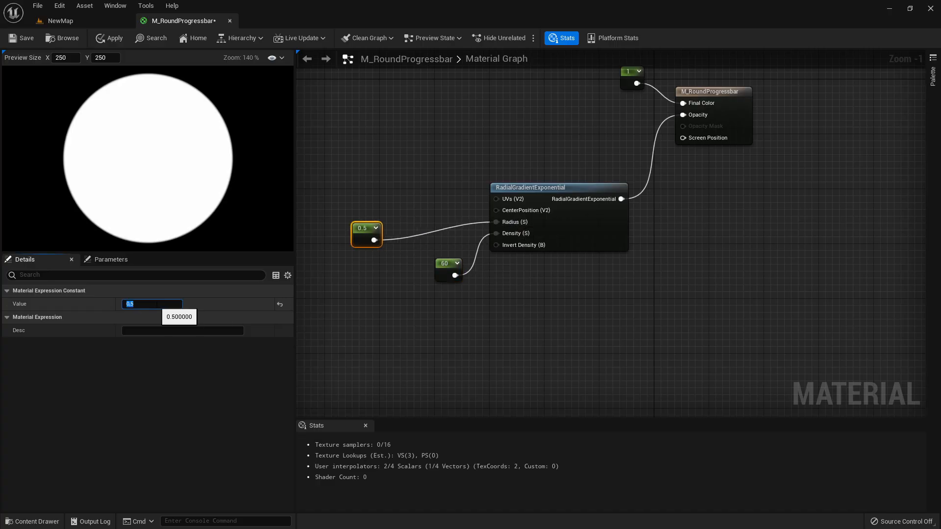
{"action": "left_click", "coordinate": [441, 256]}
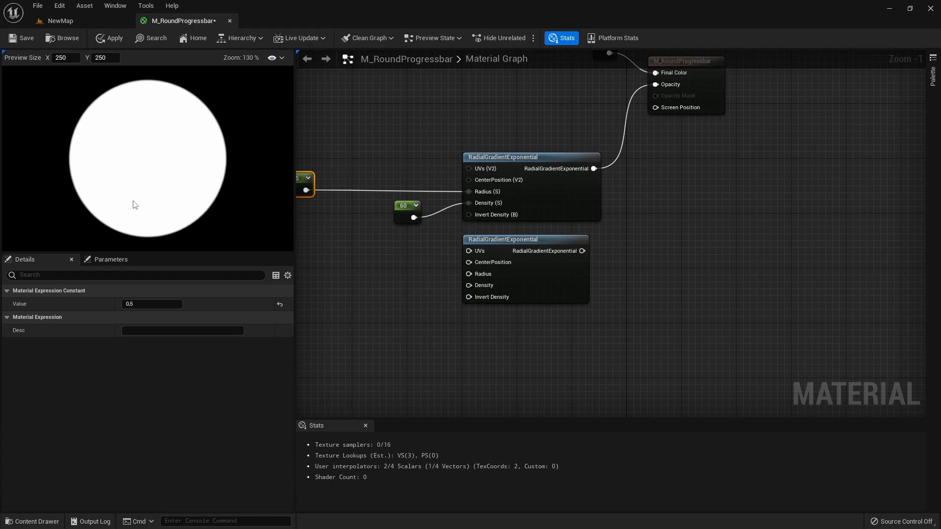
{"action": "mouse_move", "coordinate": [171, 209]}
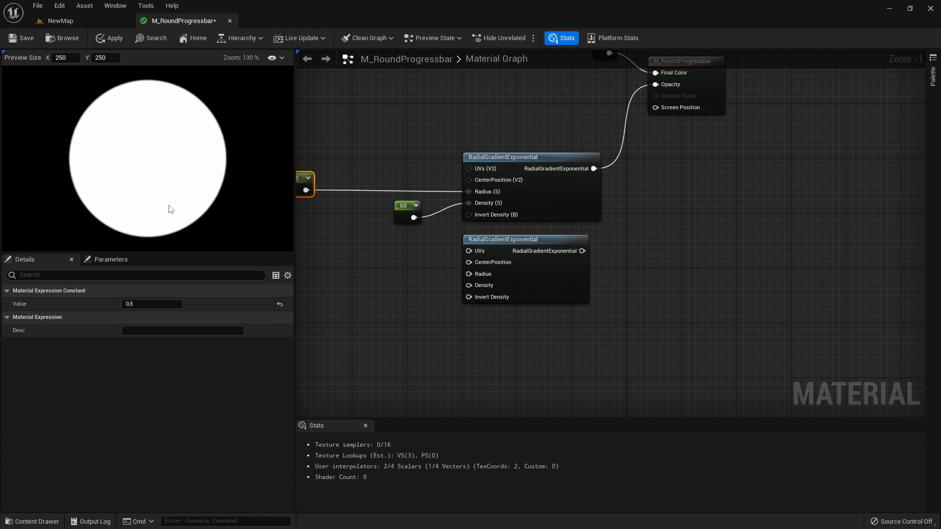
{"action": "mouse_move", "coordinate": [131, 131]}
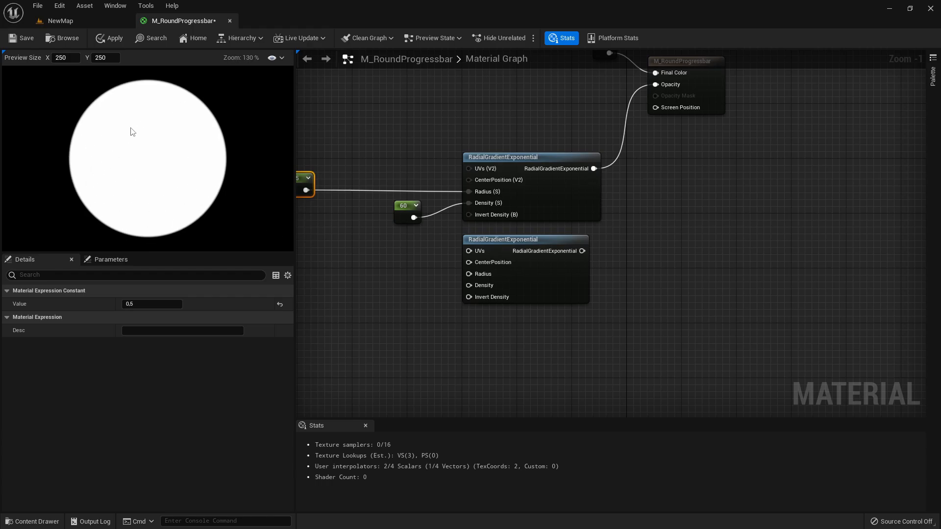
{"action": "mouse_move", "coordinate": [114, 182]}
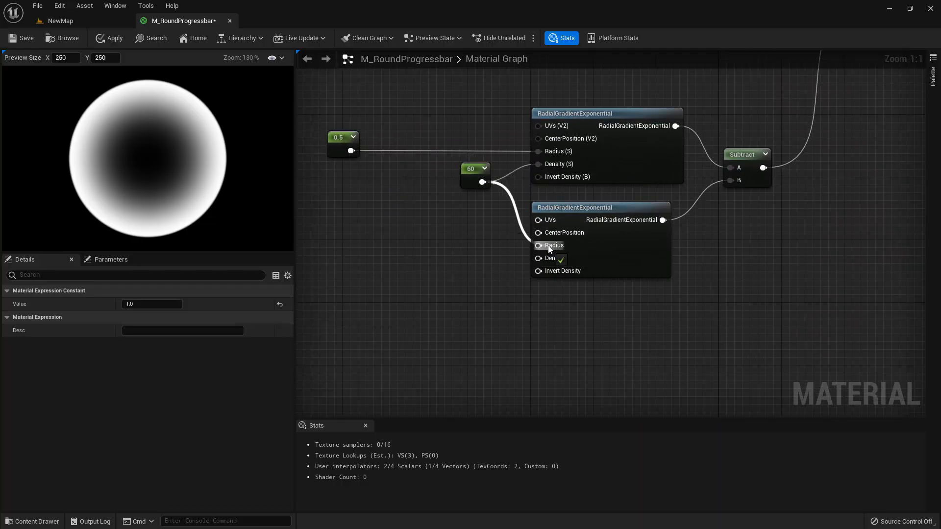
Step: Connect the 60 density constant to the second gradient's Density pin
{"action": "left_click_drag", "start_coordinate": [481, 182], "coordinate": [540, 245]}
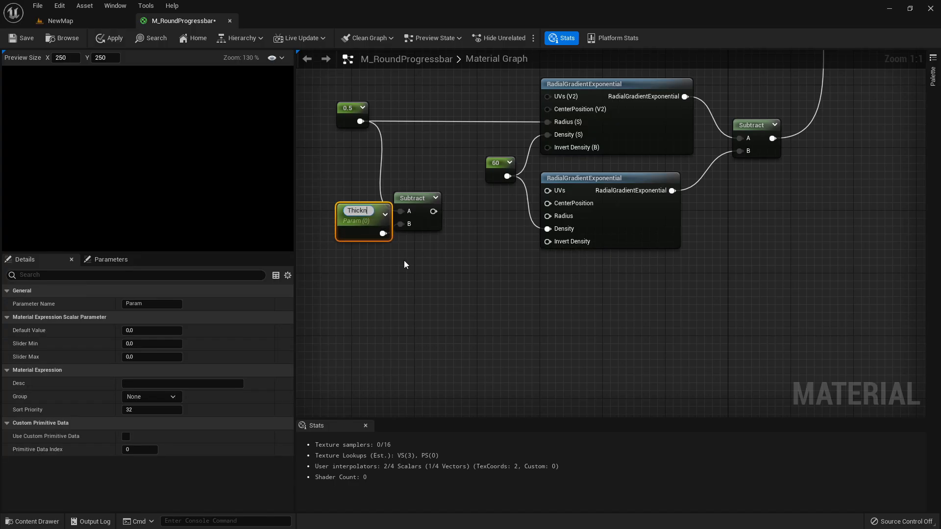
Step: Add a Thickness parameter, default 0.1, subtracted from the inner gradient's radius
{"action": "type", "text": "Thickness"}
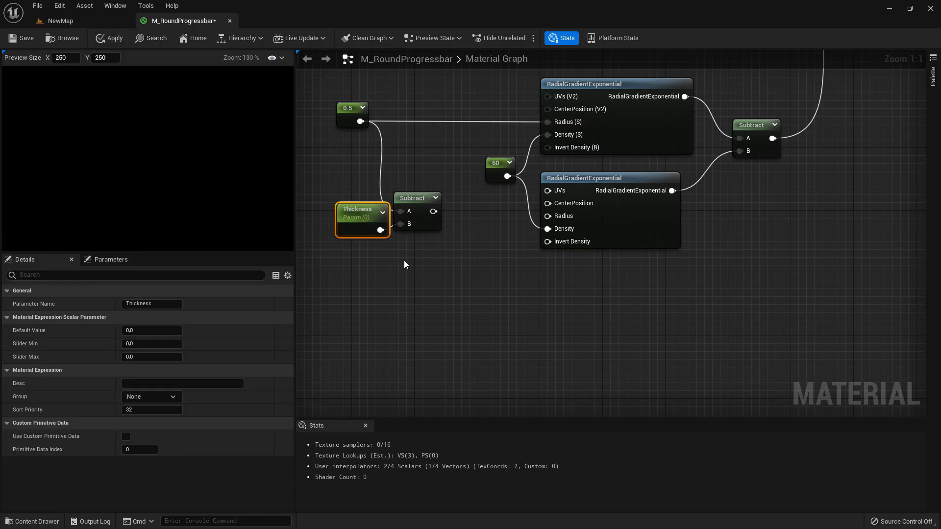
{"action": "left_click_drag", "start_coordinate": [362, 217], "coordinate": [337, 217]}
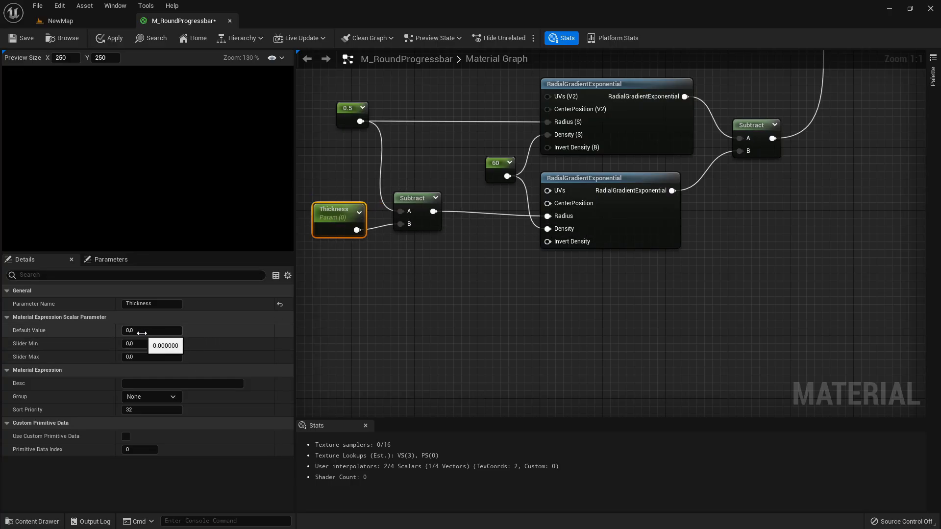
{"action": "left_click", "coordinate": [151, 330]}
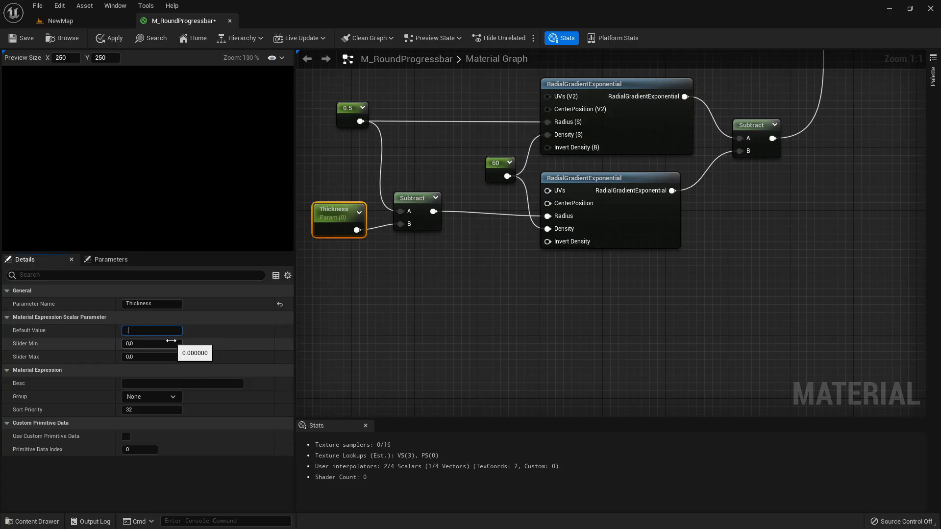
{"action": "type", "text": "0.1"}
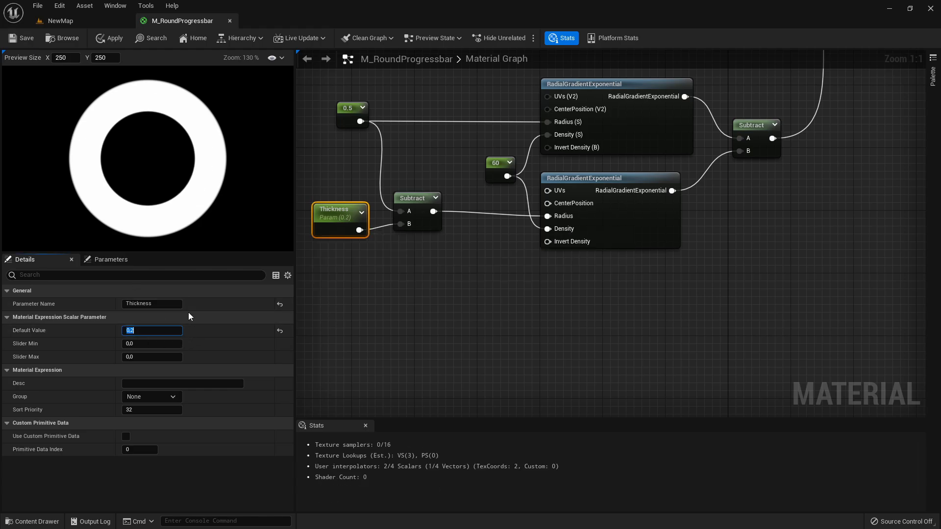
{"action": "type", "text": "0.1"}
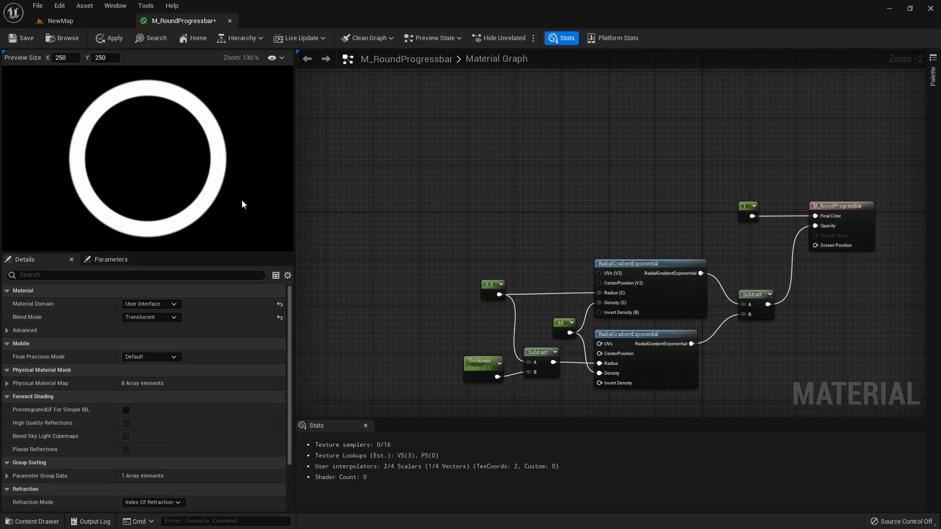
{"action": "mouse_move", "coordinate": [157, 166]}
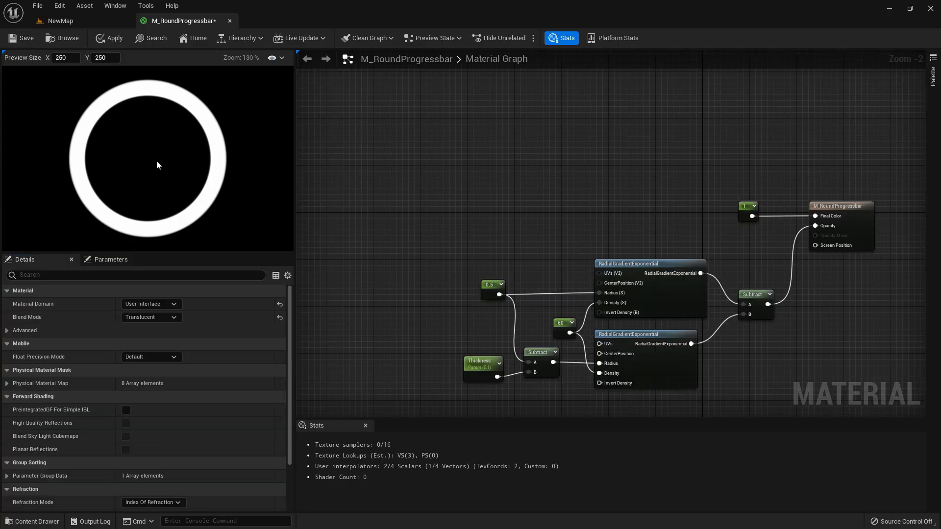
{"action": "mouse_move", "coordinate": [206, 126]}
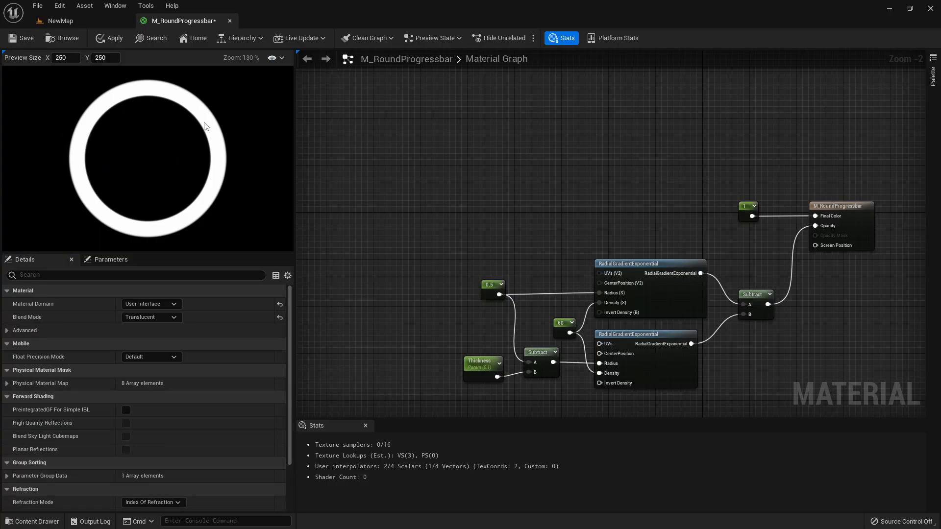
{"action": "mouse_move", "coordinate": [361, 212]}
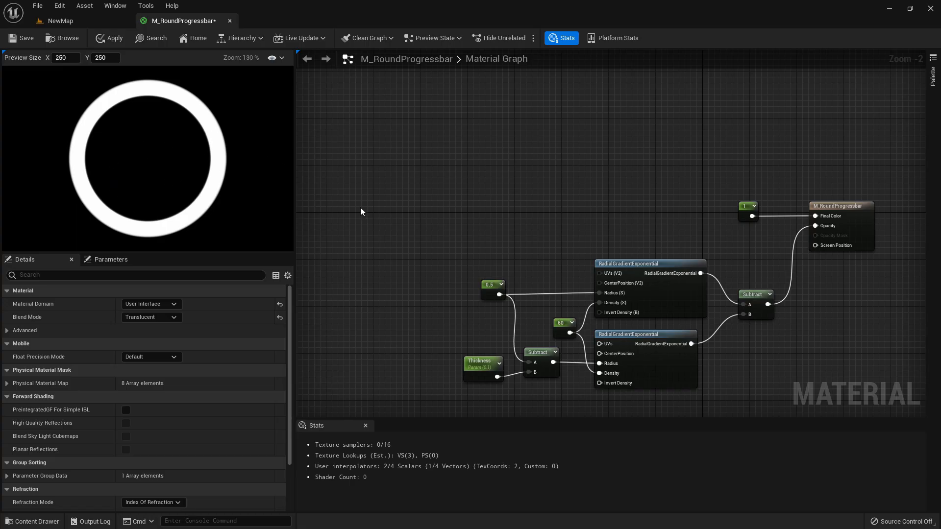
{"action": "mouse_move", "coordinate": [210, 179]}
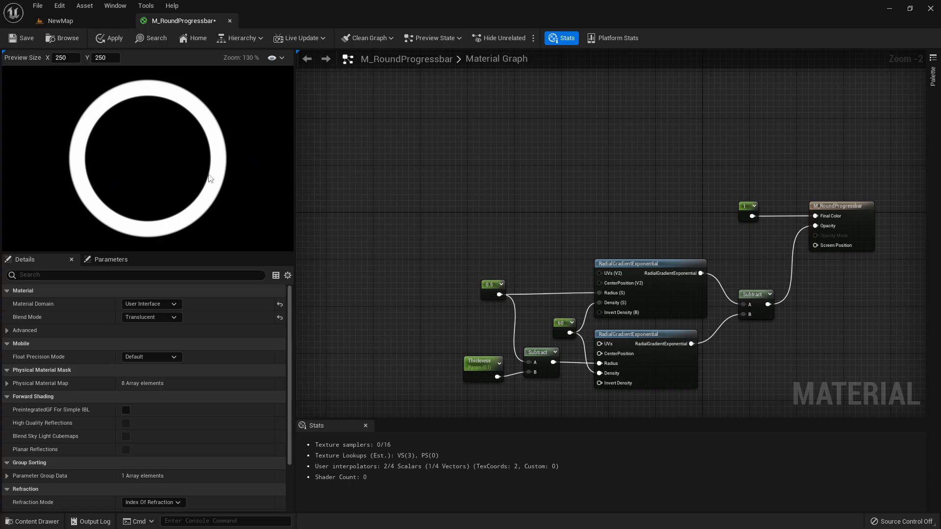
{"action": "mouse_move", "coordinate": [220, 115]}
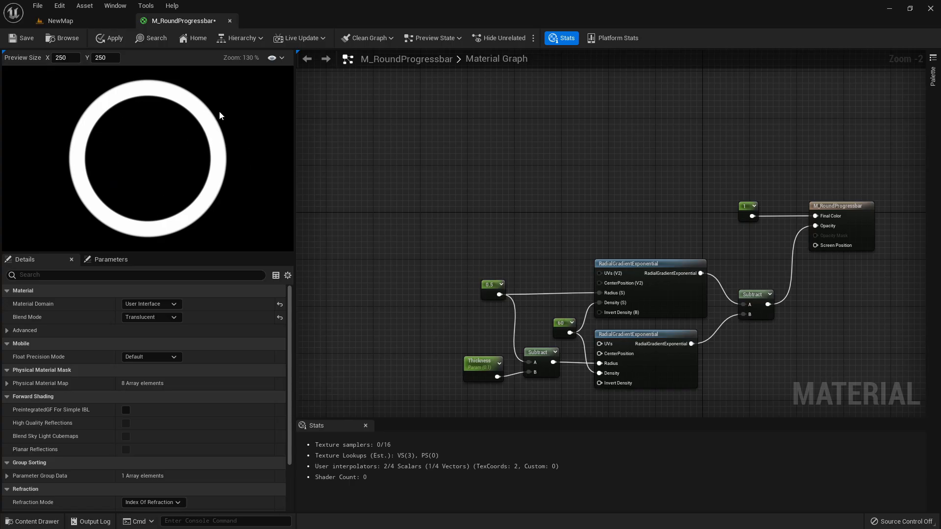
{"action": "mouse_move", "coordinate": [268, 158]}
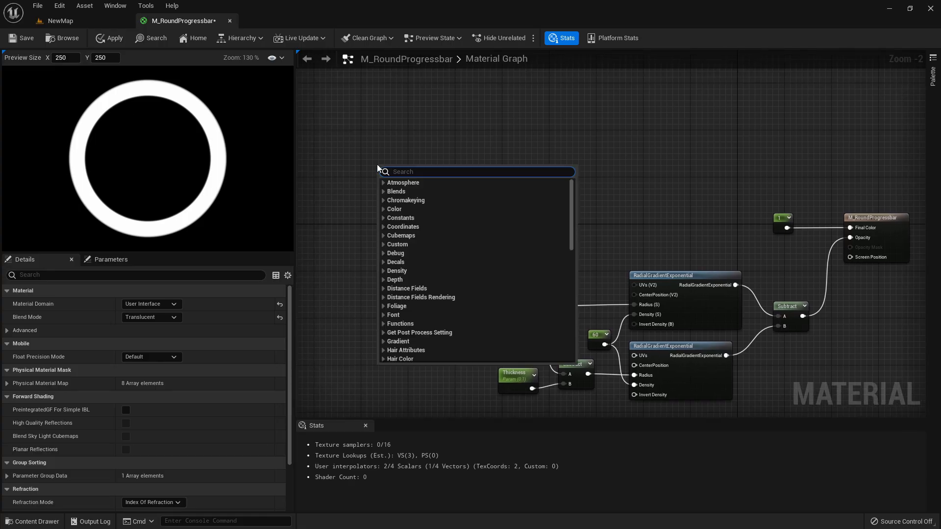
Step: Rotate the texture coordinates with a CustomRotator at angle 0.25
{"action": "type", "text": "texture"}
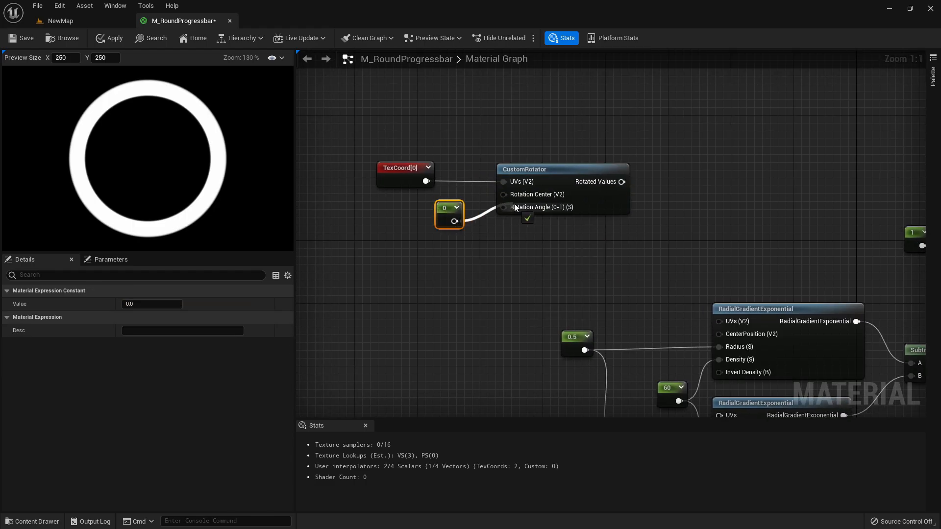
{"action": "left_click_drag", "start_coordinate": [449, 214], "coordinate": [455, 222]}
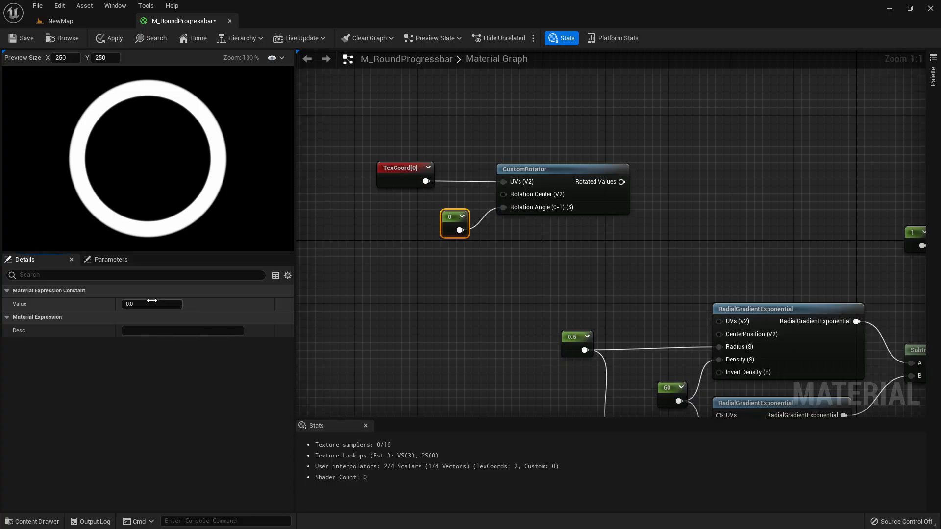
{"action": "left_click", "coordinate": [151, 304]}
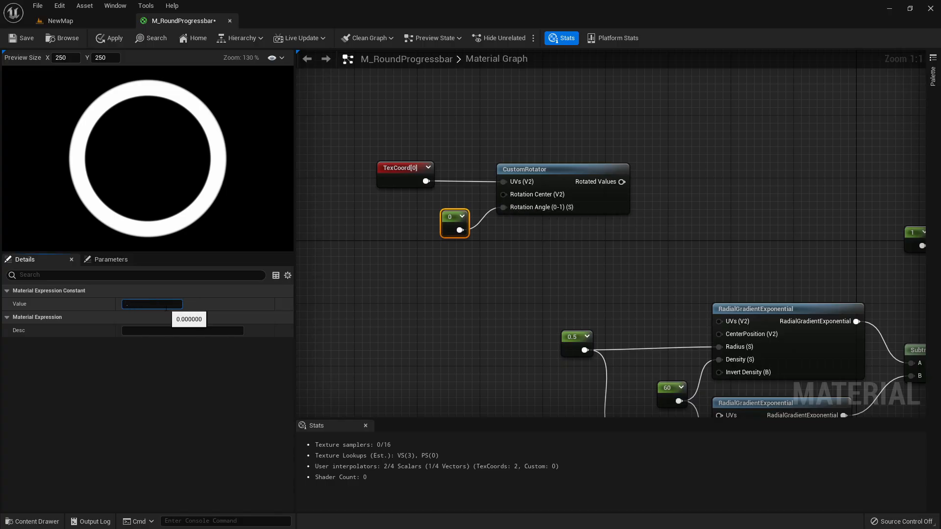
{"action": "type", "text": "0.25"}
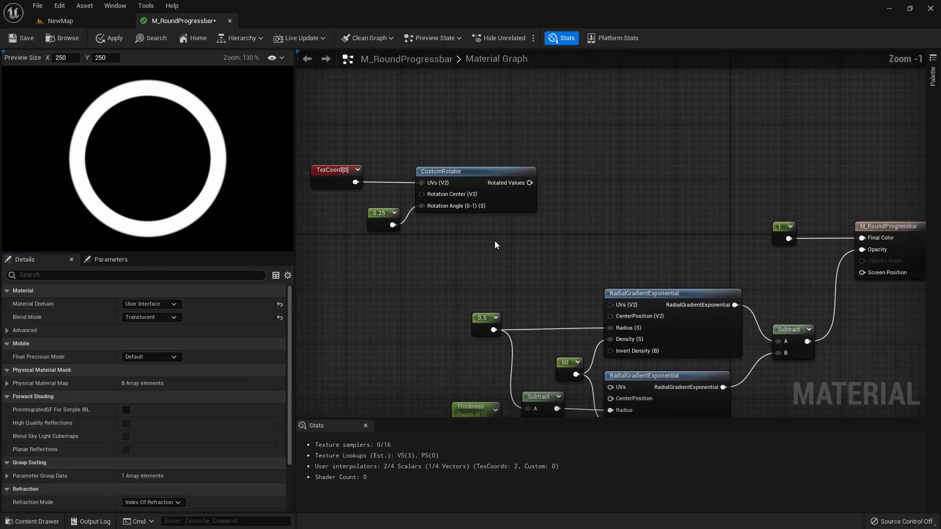
{"action": "mouse_move", "coordinate": [535, 181]}
{"action": "type", "text": "sub"}
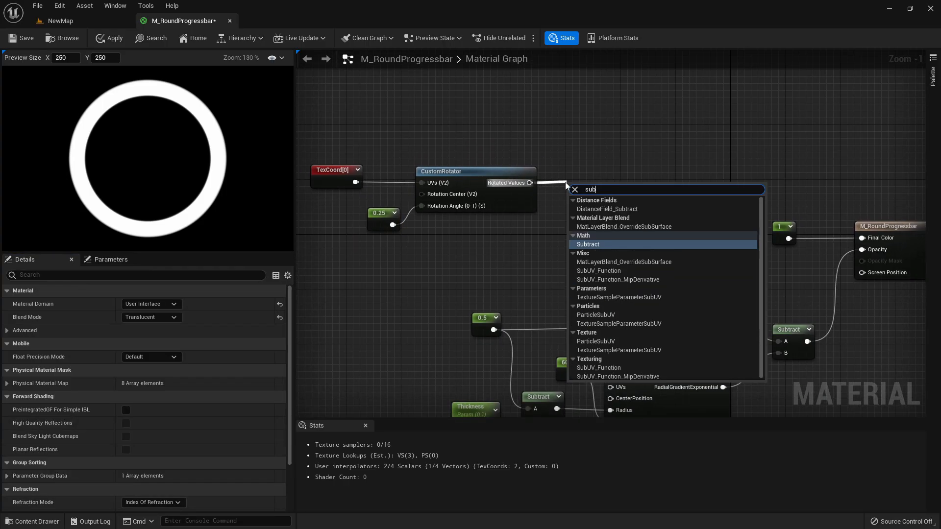
Step: Subtract 0.5 from the rotated coordinates and multiply by a (1,1) vector
{"action": "left_click", "coordinate": [588, 244]}
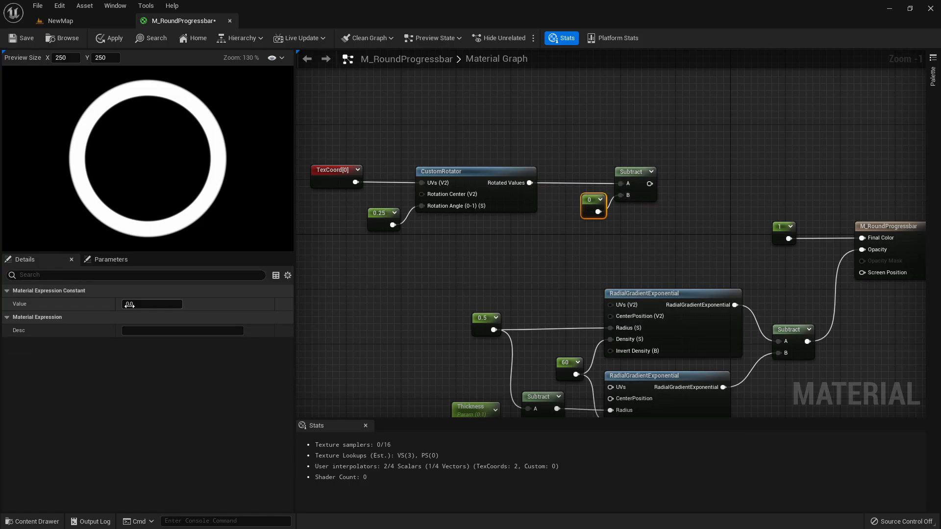
{"action": "type", "text": "0.5"}
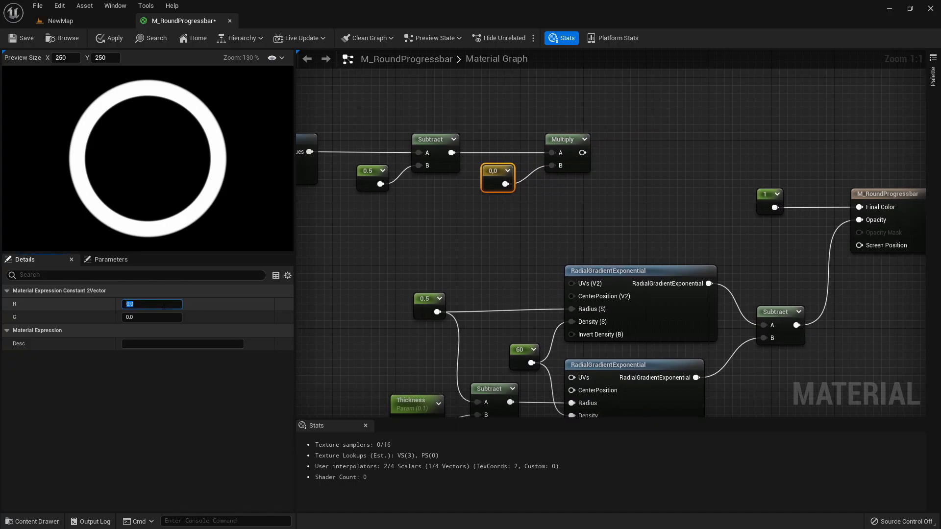
{"action": "type", "text": "1.0"}
{"action": "left_click", "coordinate": [152, 317]}
{"action": "type", "text": "-1"}
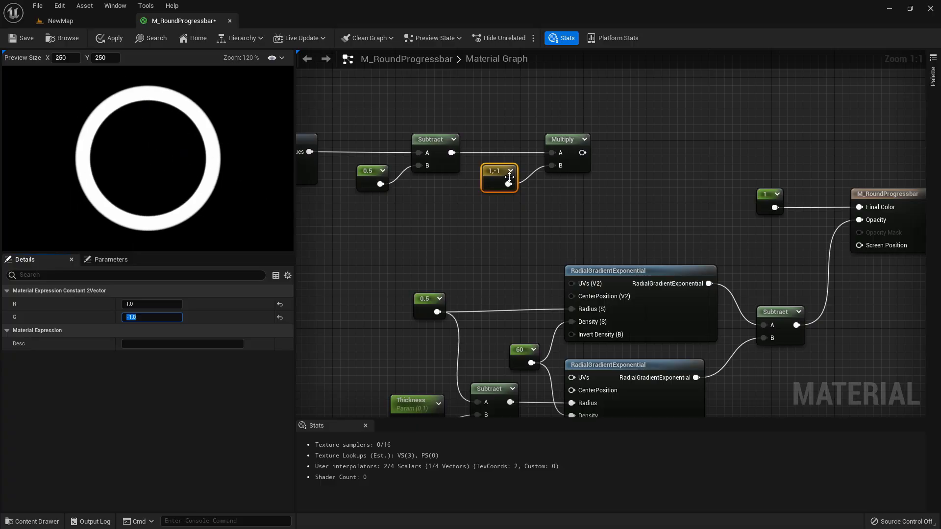
{"action": "mouse_move", "coordinate": [521, 190]}
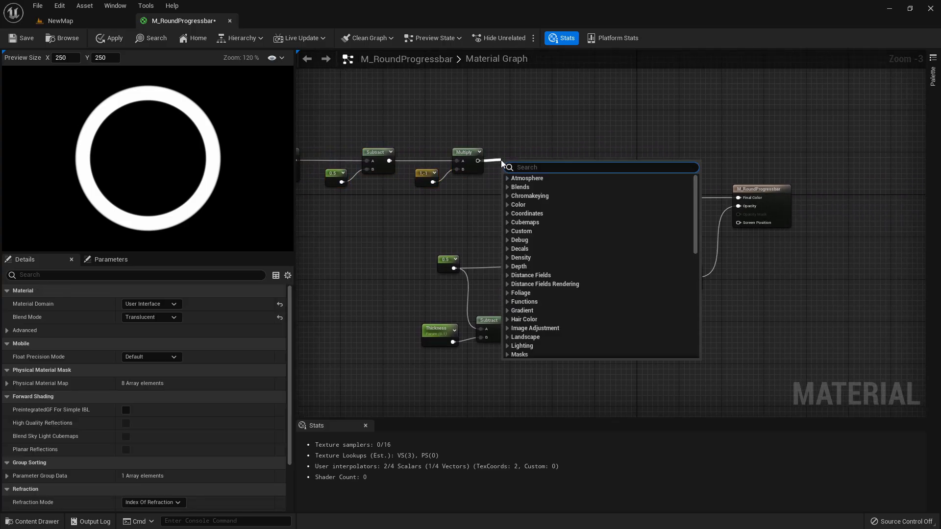
Step: Add a VectorToRadialValue node with an Add node after its angle output
{"action": "type", "text": "vectorto"}
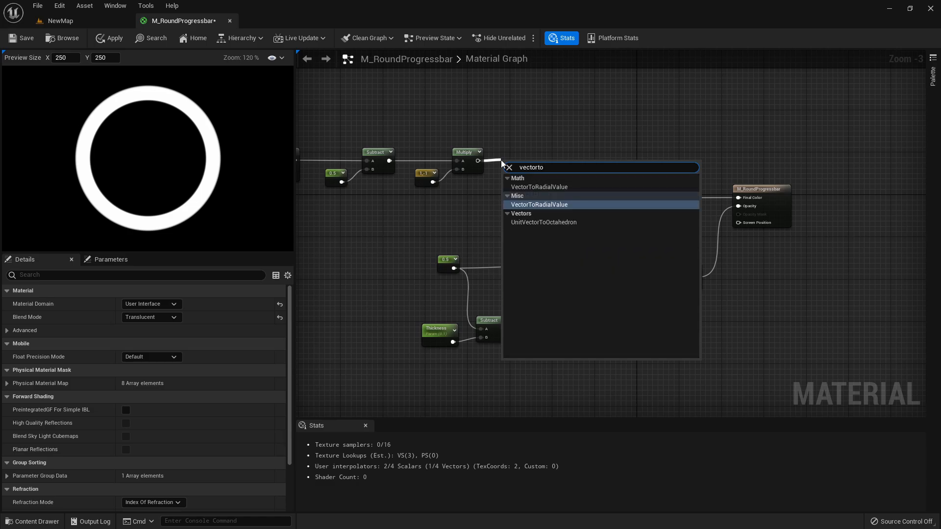
{"action": "mouse_move", "coordinate": [563, 205]}
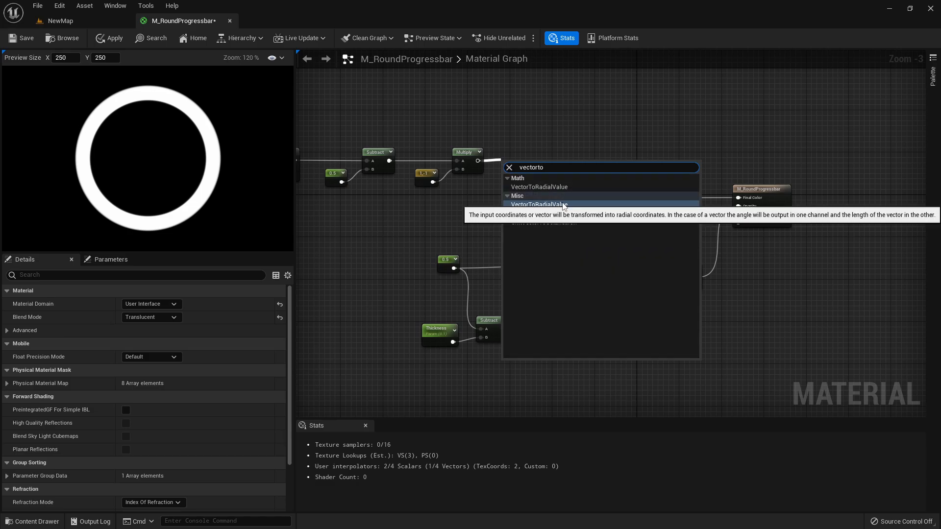
{"action": "left_click", "coordinate": [539, 204]}
{"action": "type", "text": "add"}
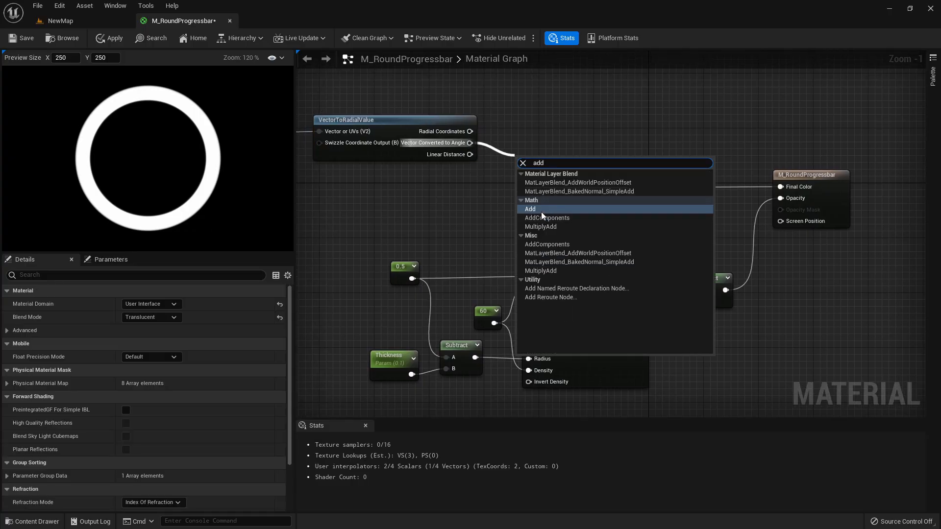
{"action": "left_click", "coordinate": [530, 209]}
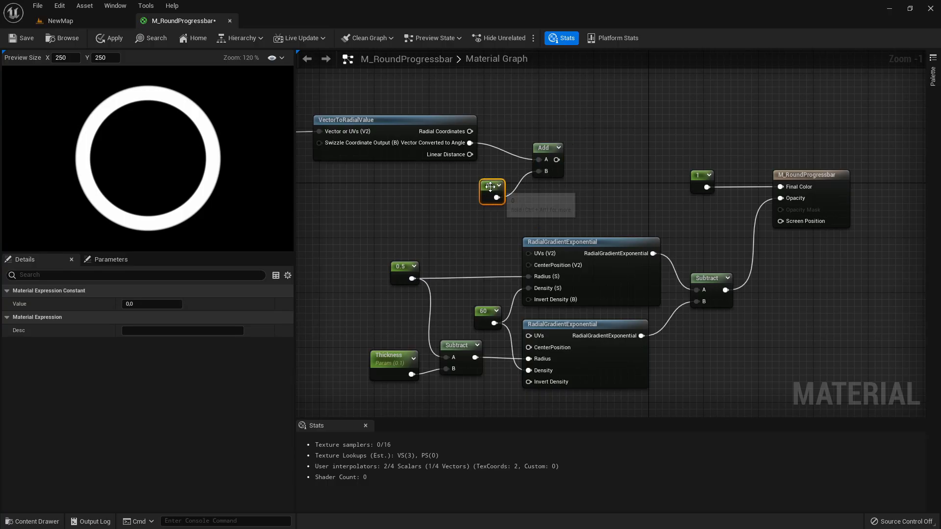
Step: Feed a Percent parameter with default 0.75 into the Add node
{"action": "right_click", "coordinate": [492, 188]}
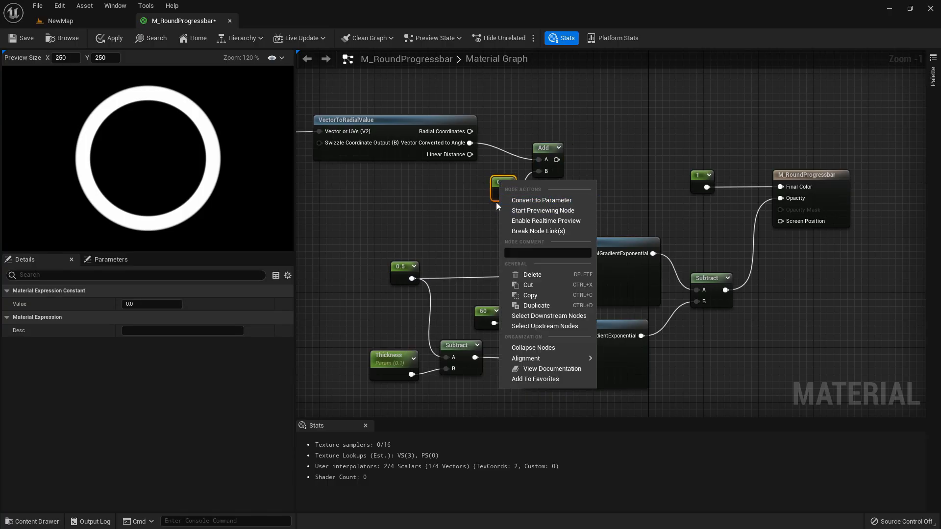
{"action": "left_click", "coordinate": [541, 200]}
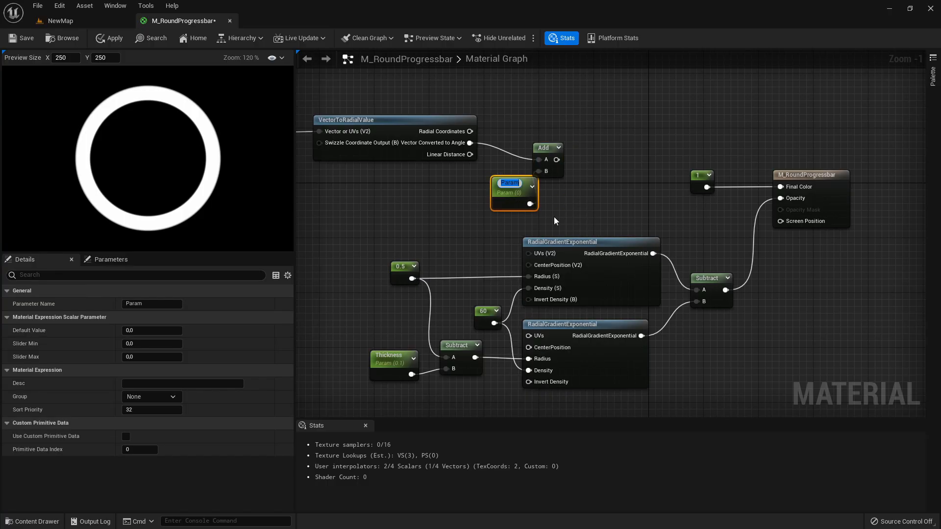
{"action": "type", "text": "Percent"}
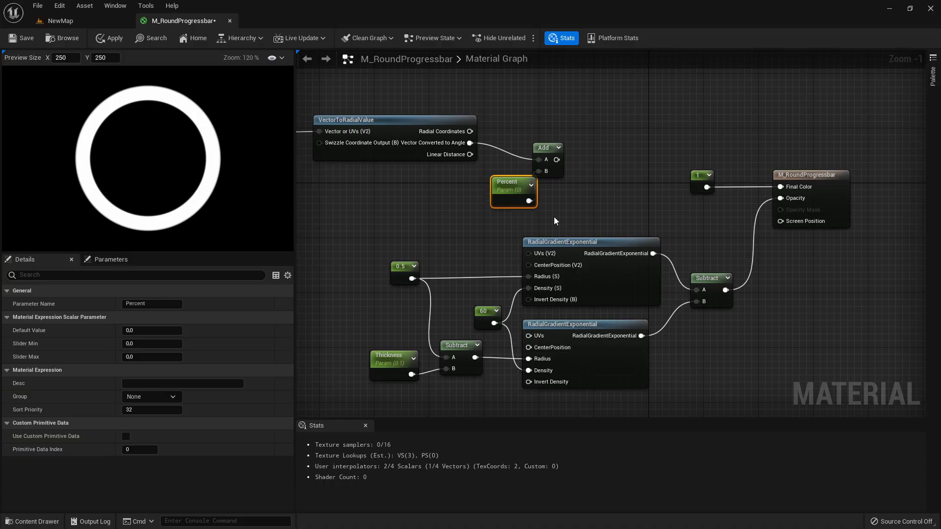
{"action": "left_click_drag", "start_coordinate": [513, 192], "coordinate": [465, 192]}
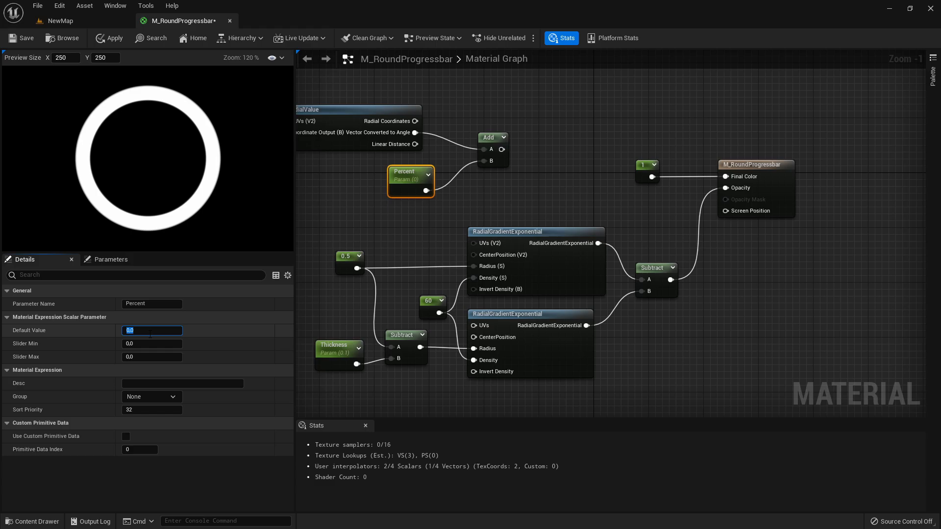
{"action": "type", "text": "0.75"}
{"action": "type", "text": "fl"}
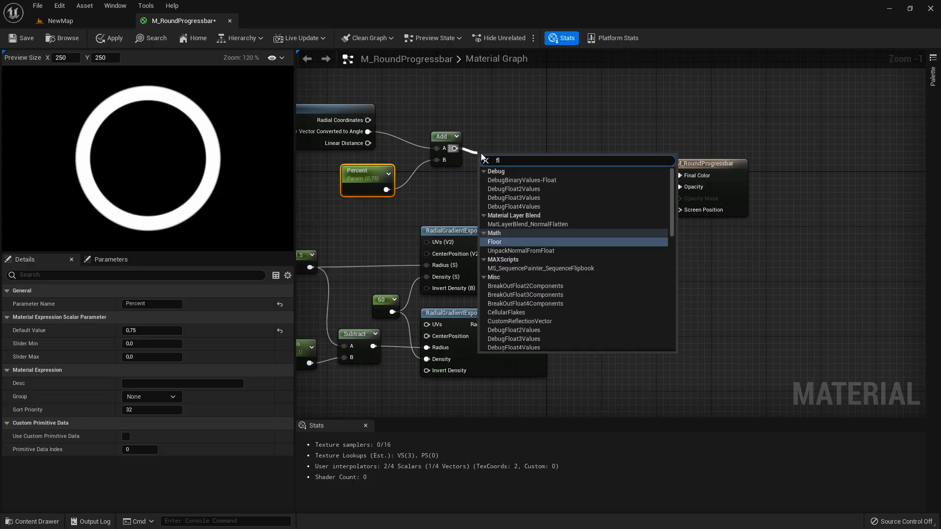
Step: Floor the Add result, multiply it by the ring mask, and connect to Opacity
{"action": "left_click", "coordinate": [494, 241]}
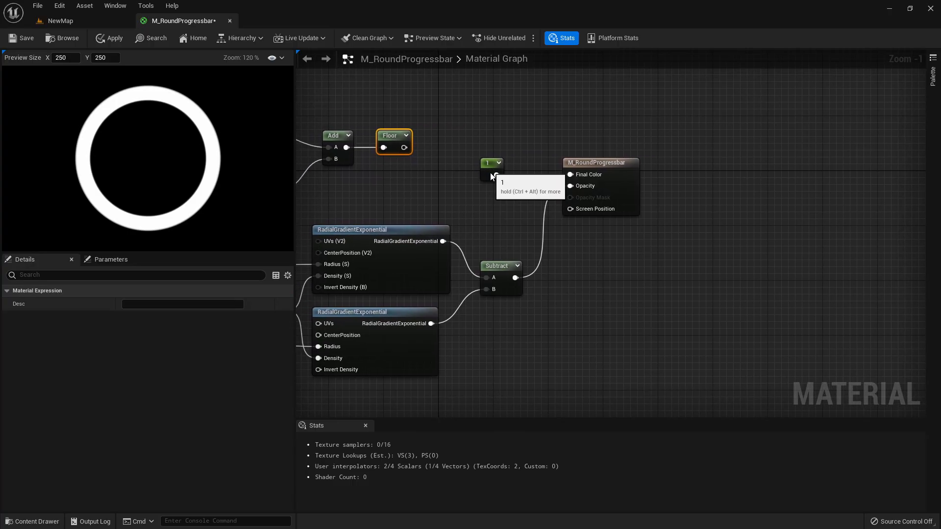
{"action": "left_click_drag", "start_coordinate": [491, 163], "coordinate": [519, 121]}
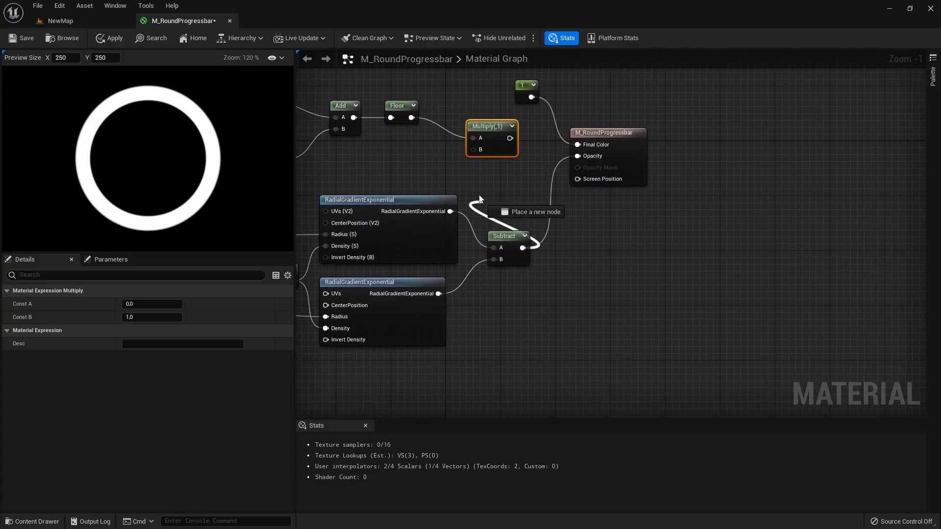
{"action": "scroll", "scroll_direction": "down", "scroll_amount": 3}
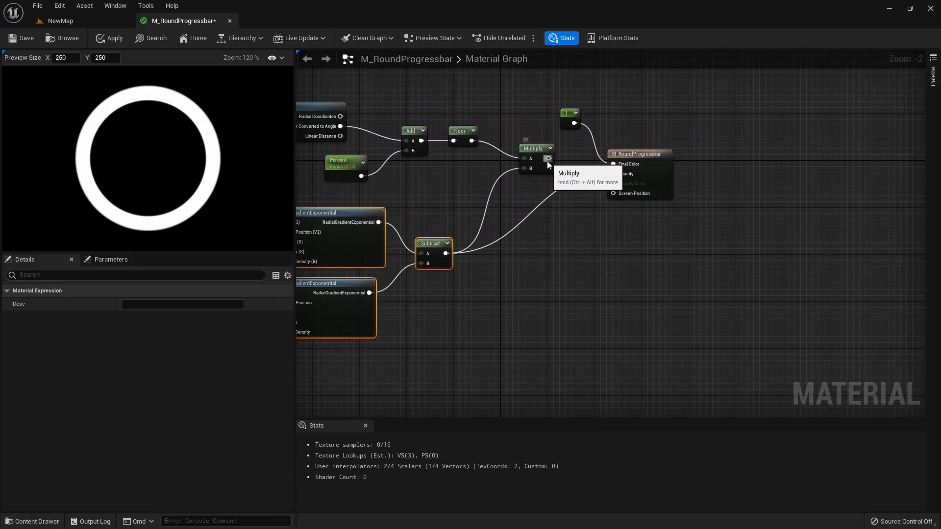
{"action": "left_click", "coordinate": [633, 142]}
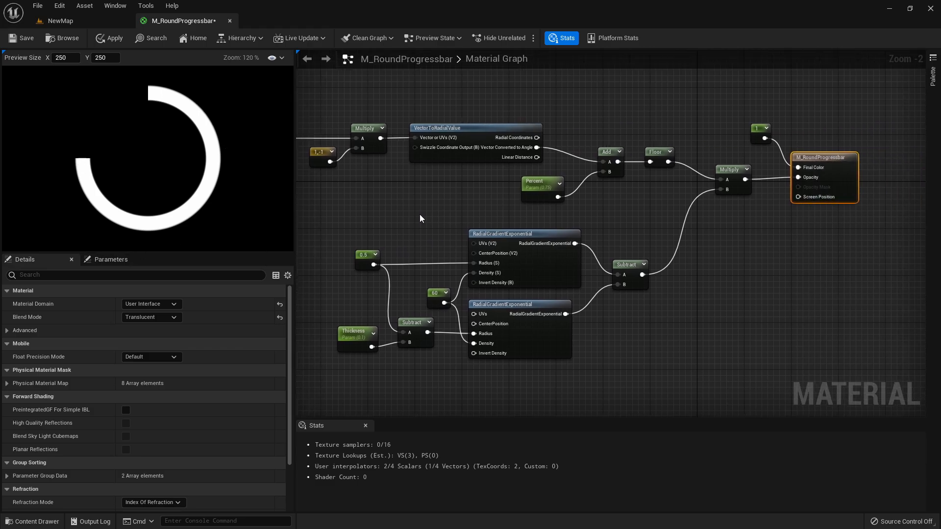
Step: Try Percent defaults 0.3, 1.0 and 0.7, settle on 0.75, and apply the material
{"action": "left_click", "coordinate": [541, 181]}
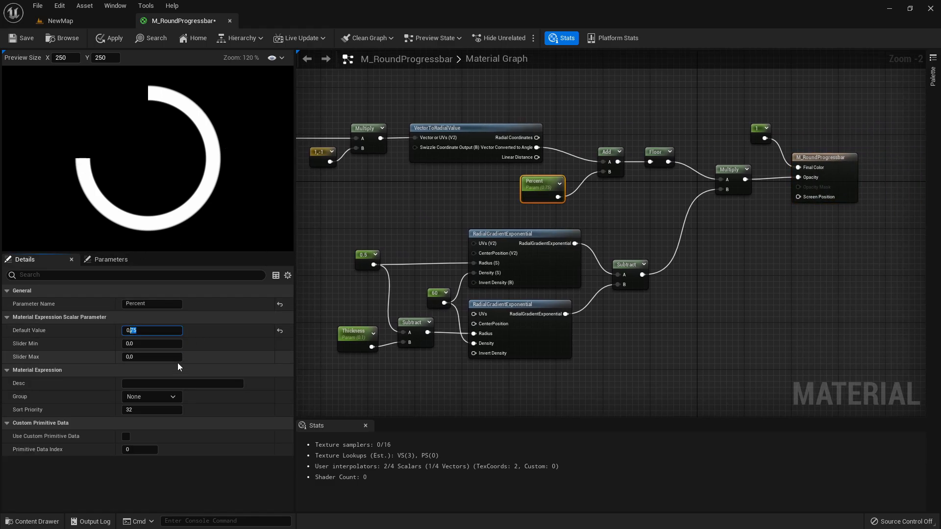
{"action": "type", "text": "0.3"}
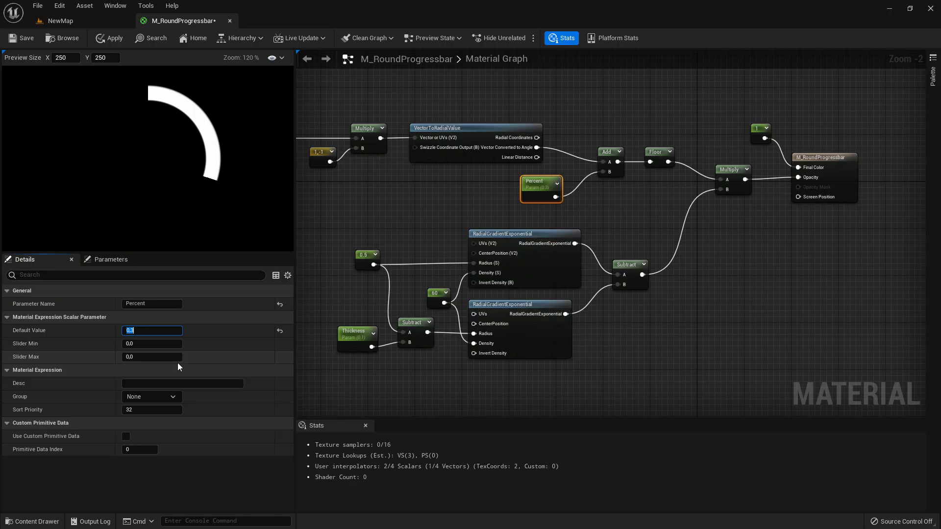
{"action": "type", "text": "1.0"}
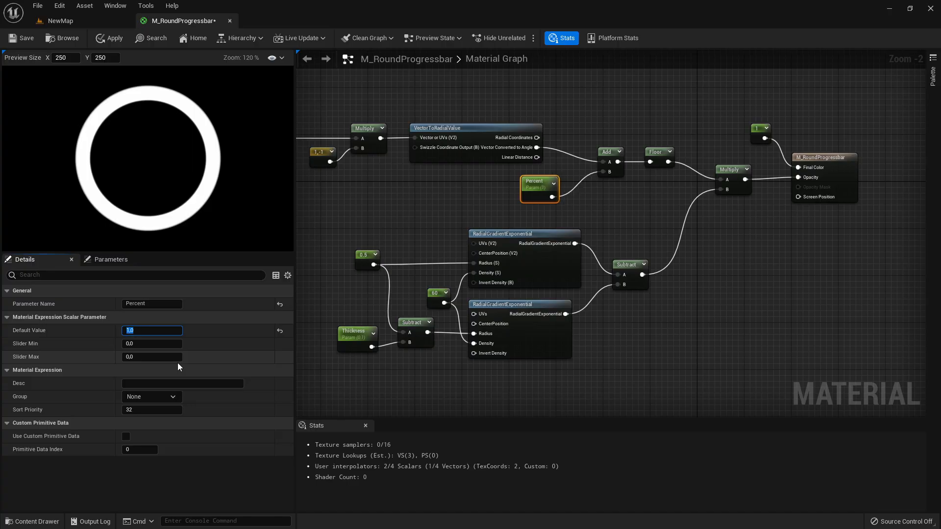
{"action": "type", "text": ".7"}
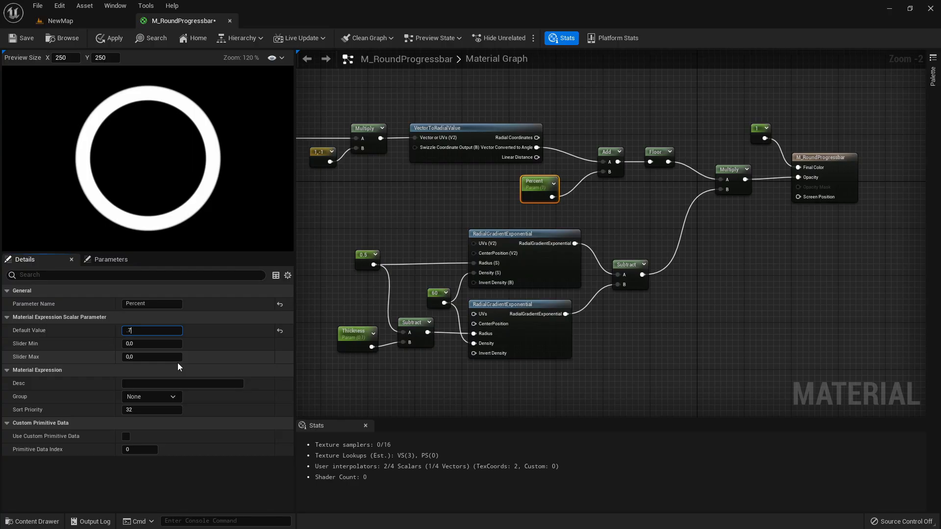
{"action": "type", "text": "0.75"}
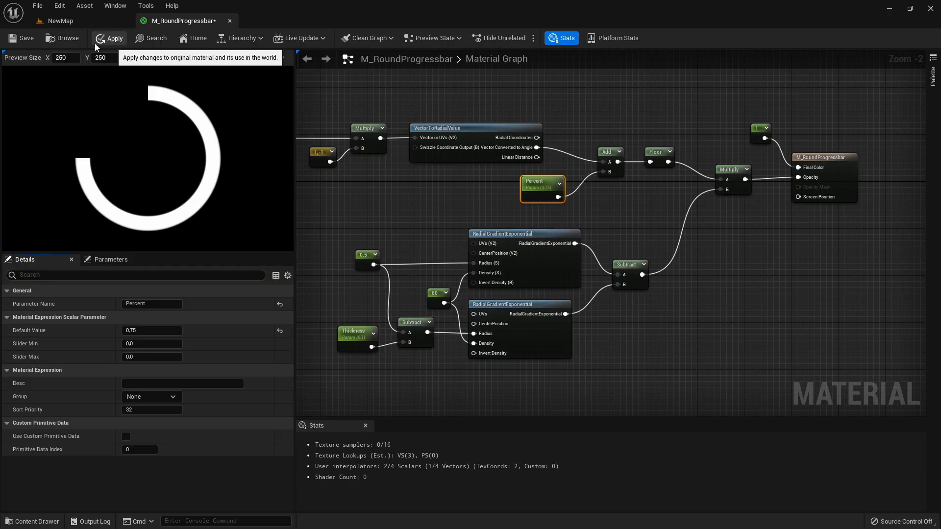
{"action": "left_click", "coordinate": [112, 38]}
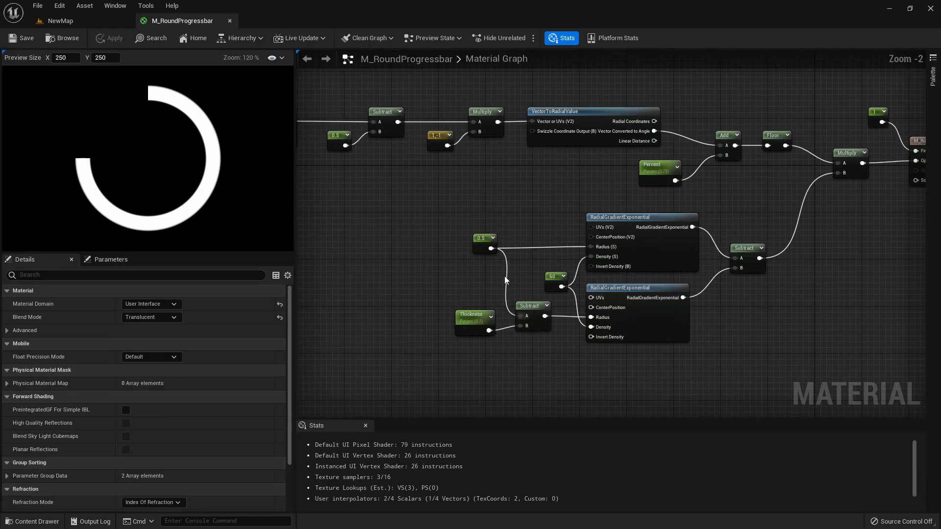
{"action": "scroll", "scroll_direction": "down", "scroll_amount": 3}
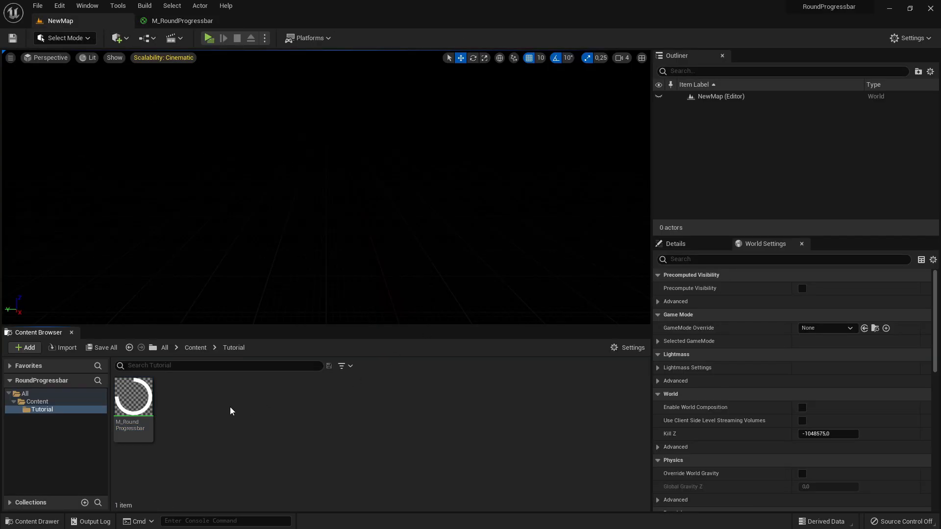
Step: Create M_RoundProgressbar_Inst from the M_RoundProgressbar material and open it
{"action": "right_click", "coordinate": [133, 398]}
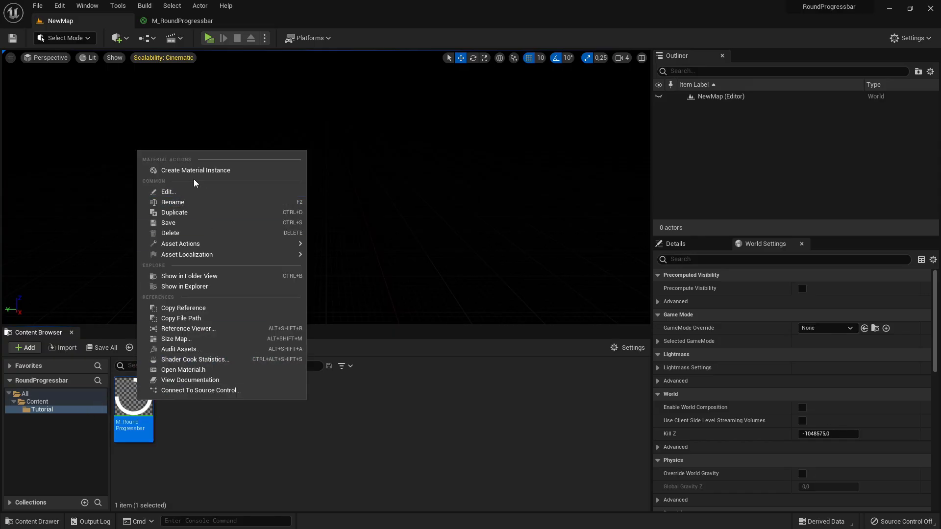
{"action": "left_click", "coordinate": [196, 170]}
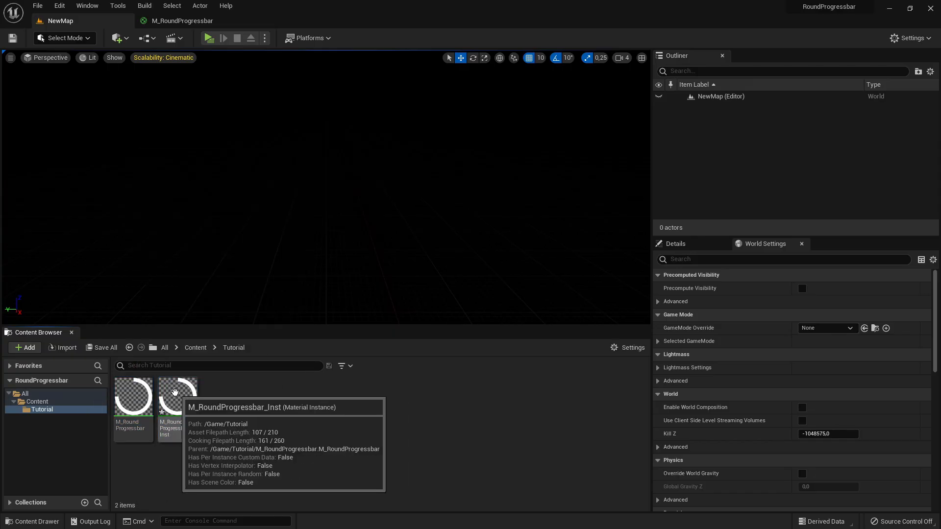
{"action": "double_click", "coordinate": [177, 396]}
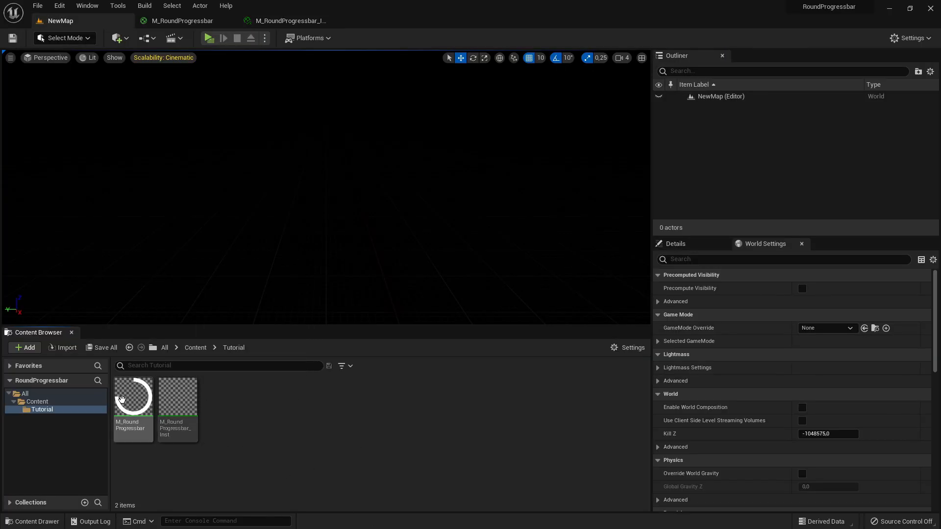
{"action": "left_click", "coordinate": [133, 399]}
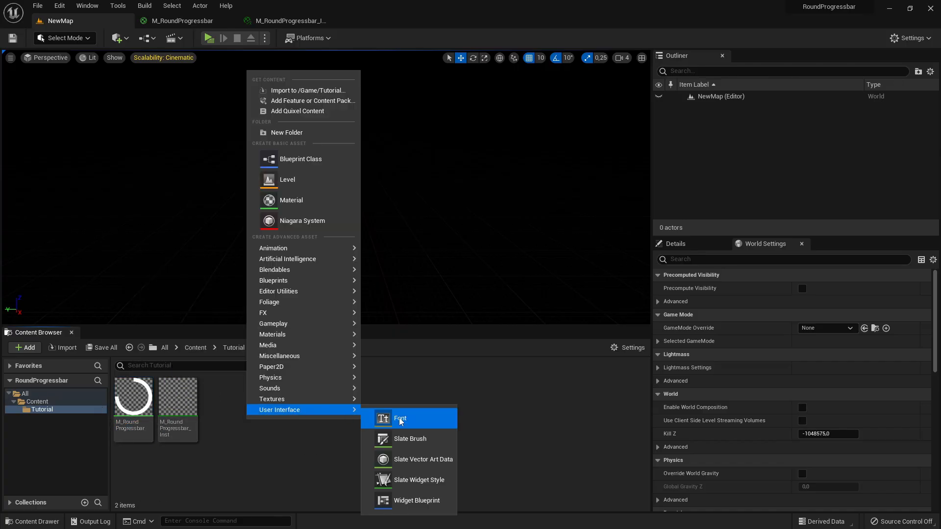
Step: Create a User Widget blueprint named WB_Testbar and open it in the designer
{"action": "left_click", "coordinate": [416, 500]}
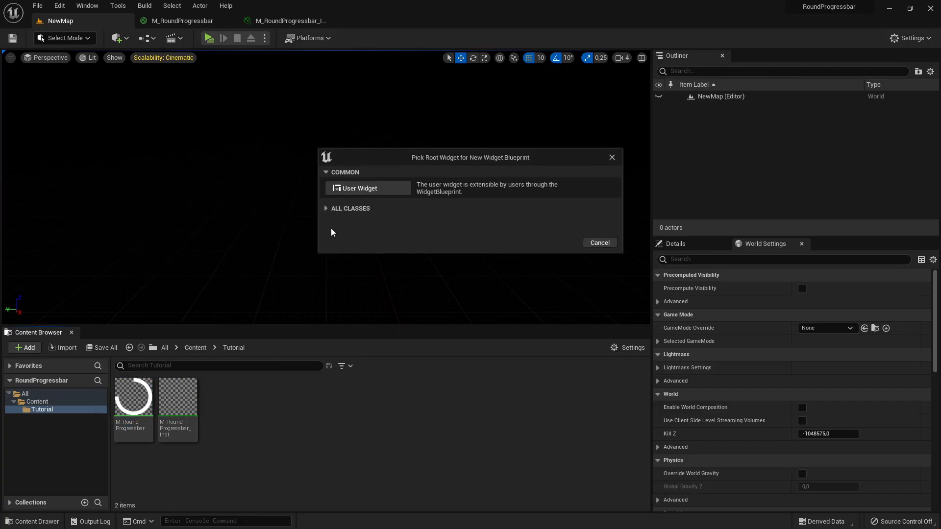
{"action": "left_click", "coordinate": [360, 187]}
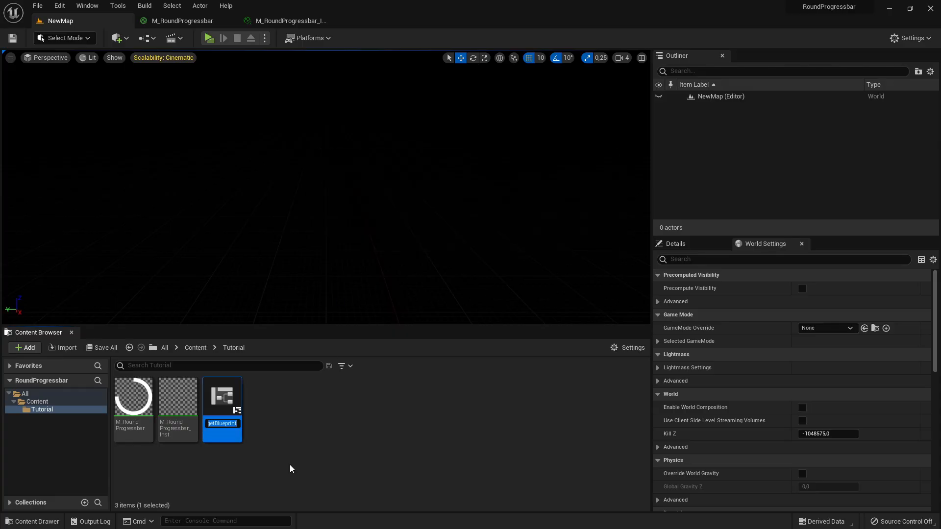
{"action": "type", "text": "WB_Testbar"}
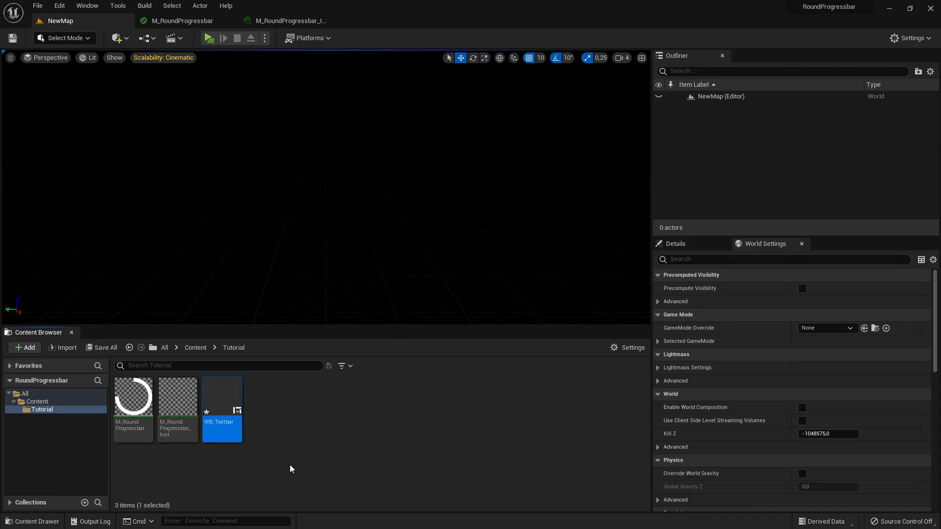
{"action": "double_click", "coordinate": [222, 393]}
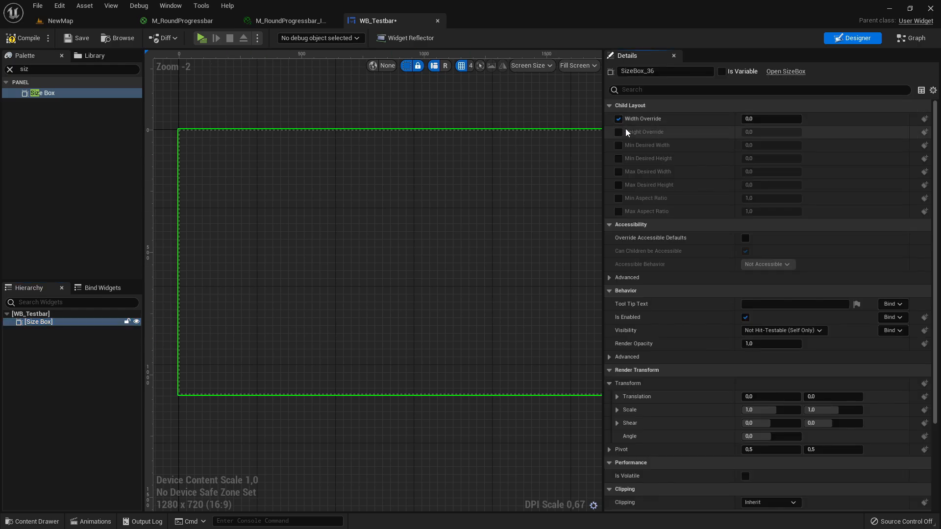
Step: Override the Size Box dimensions to 200 and preview the widget at Desired size
{"action": "left_click", "coordinate": [618, 132]}
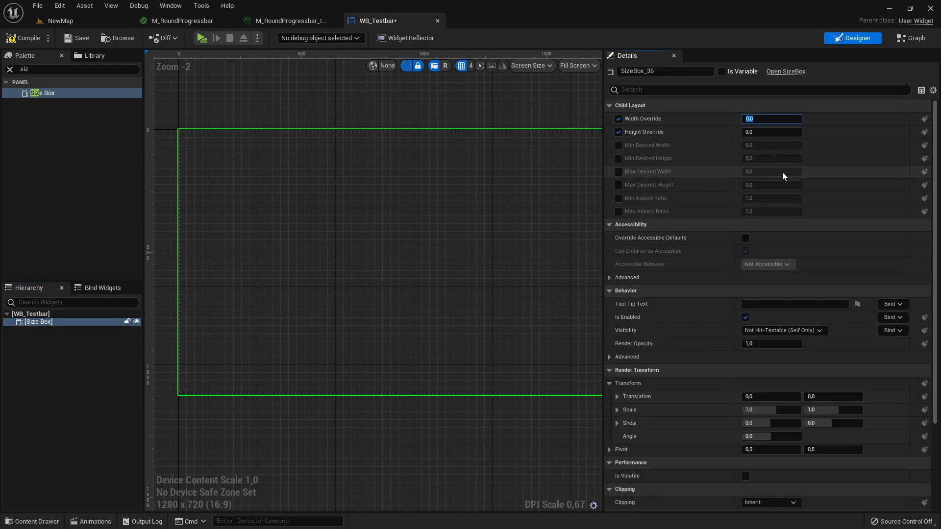
{"action": "type", "text": "200"}
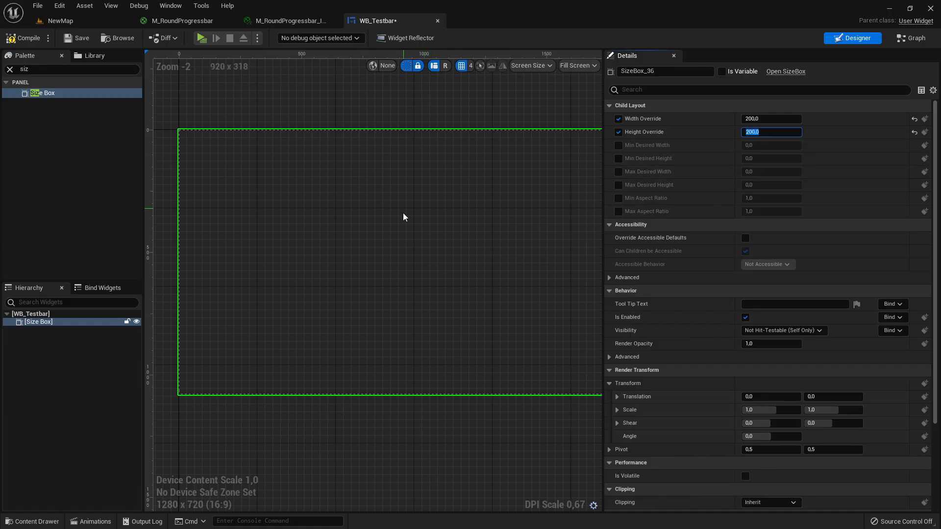
{"action": "left_click", "coordinate": [575, 66]}
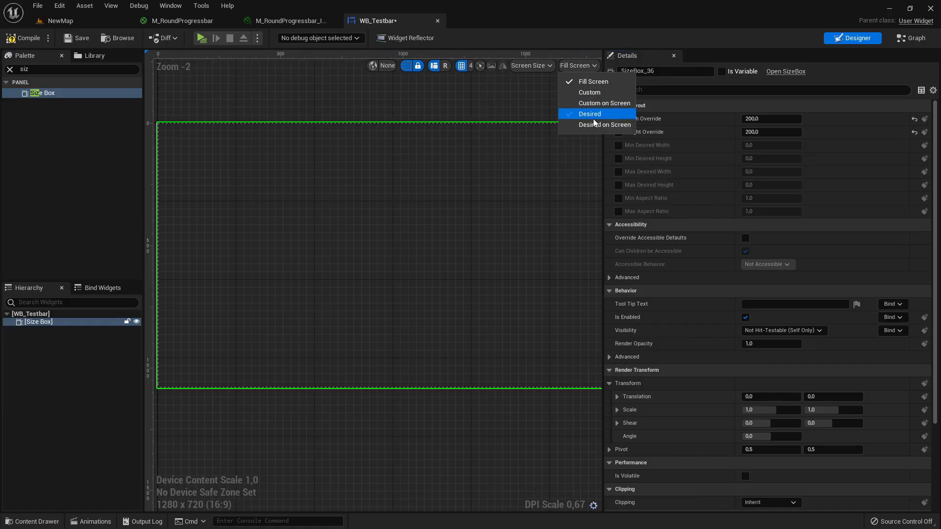
{"action": "left_click", "coordinate": [590, 113]}
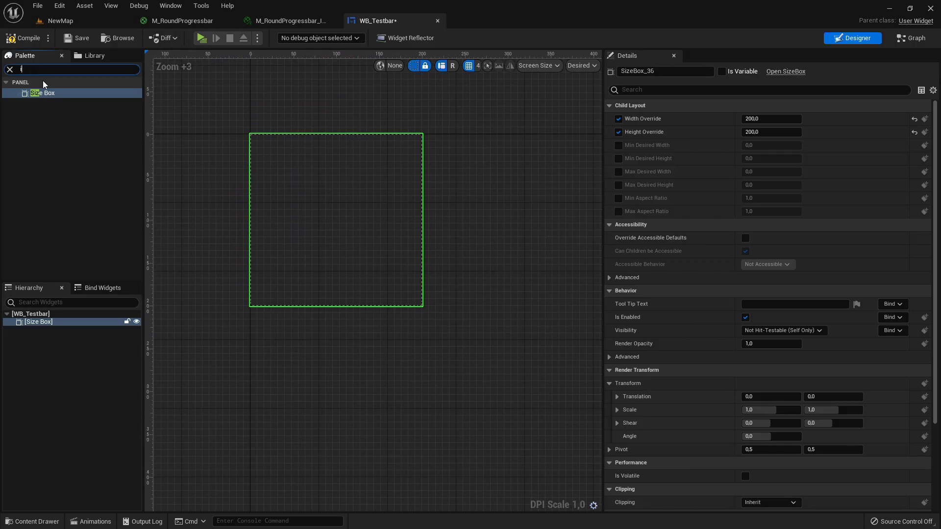
Step: Add an Image to the Size Box brushed with M_RoundProgressbar_Inst
{"action": "type", "text": "m"}
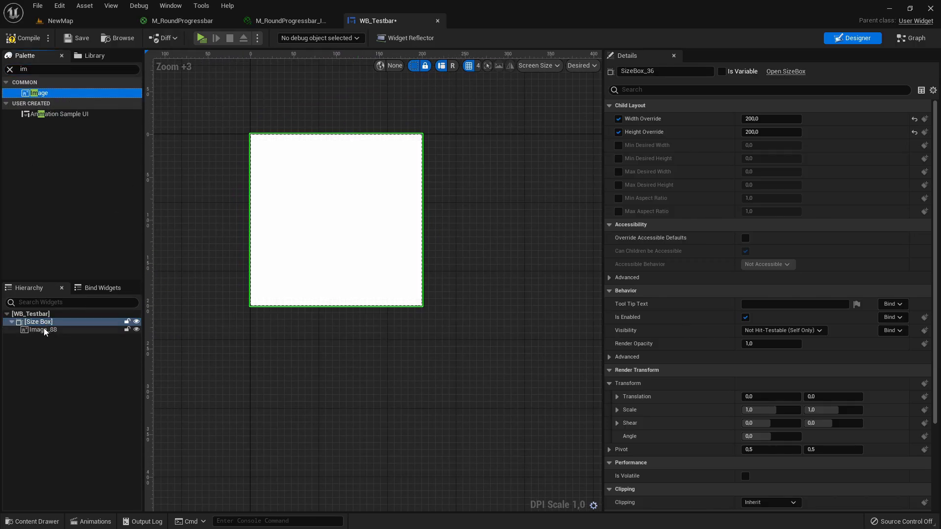
{"action": "left_click", "coordinate": [43, 329]}
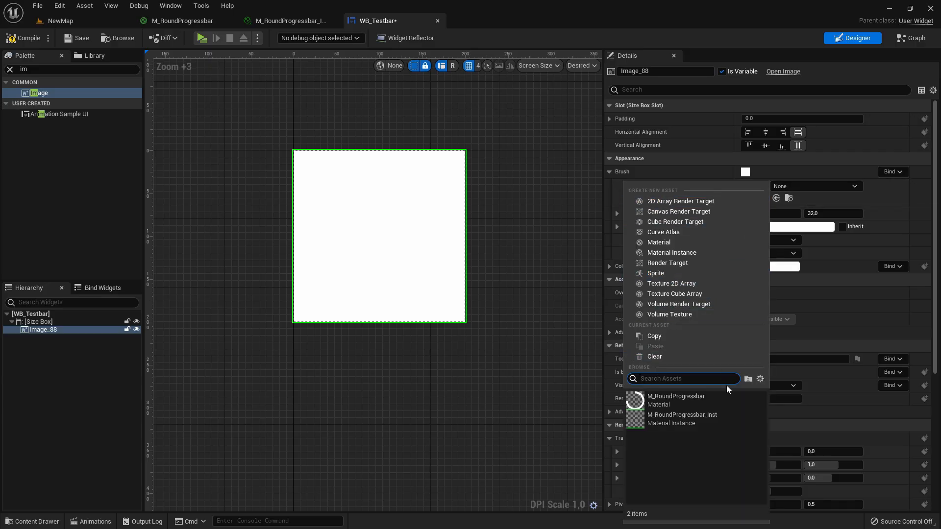
{"action": "mouse_move", "coordinate": [682, 418]}
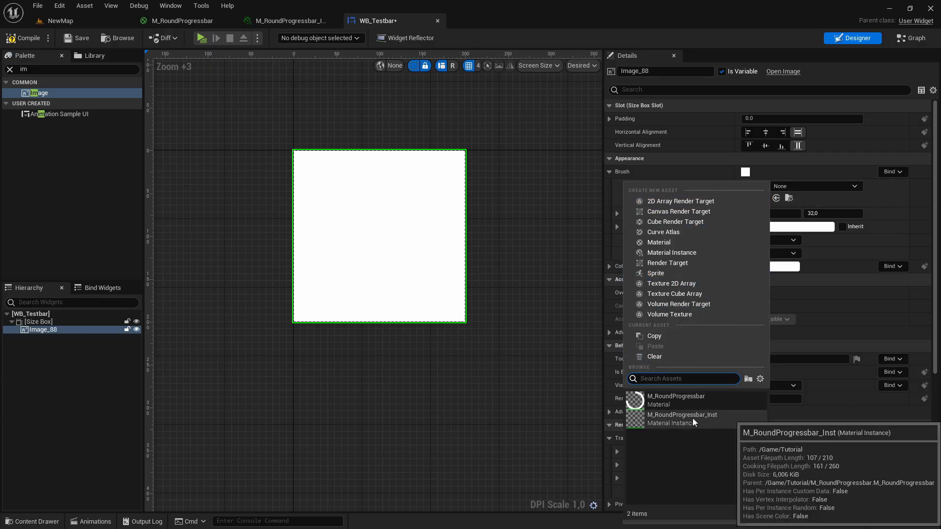
{"action": "left_click", "coordinate": [682, 415]}
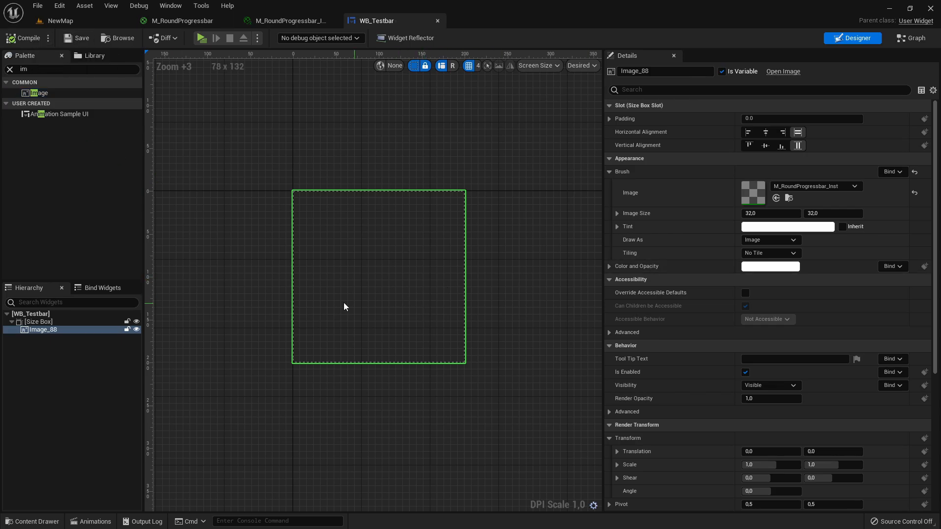
{"action": "left_click", "coordinate": [909, 37]}
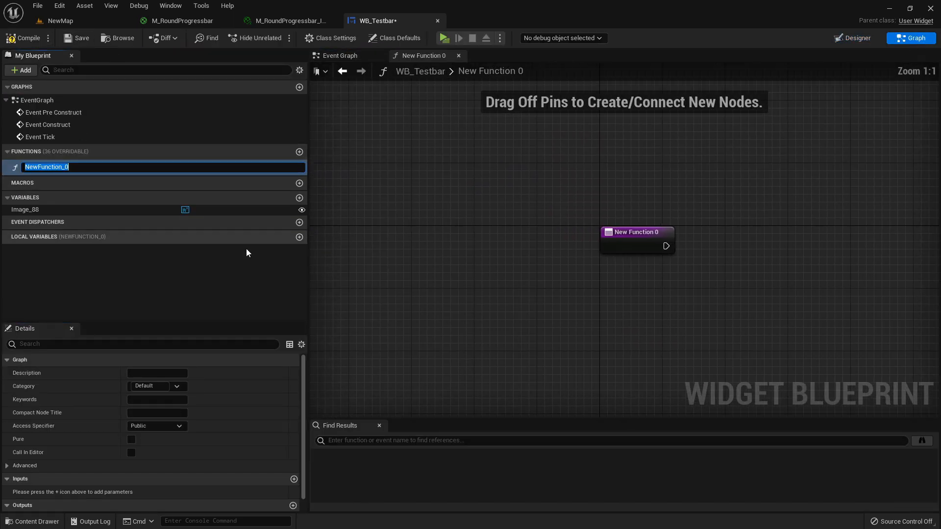
Step: Name the function SetPercent and give it a float input called Percent
{"action": "type", "text": "SetPercent"}
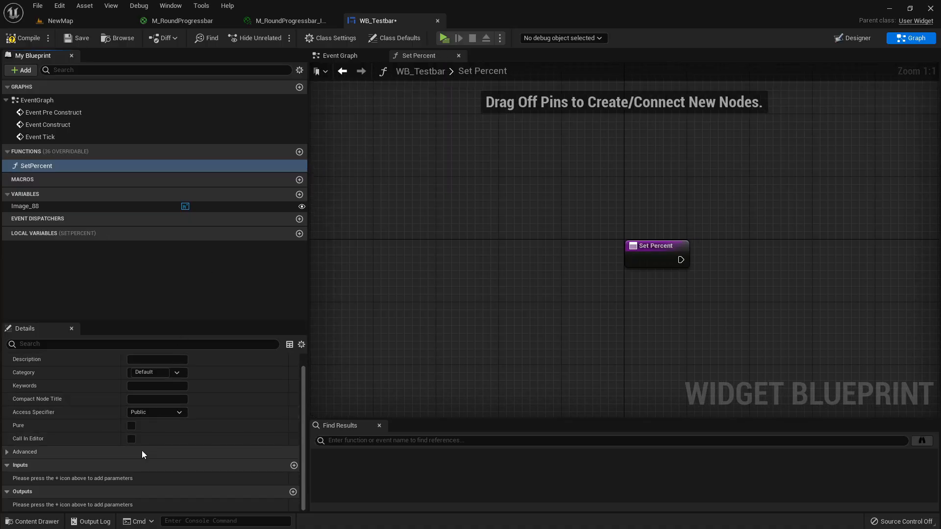
{"action": "left_click", "coordinate": [293, 465]}
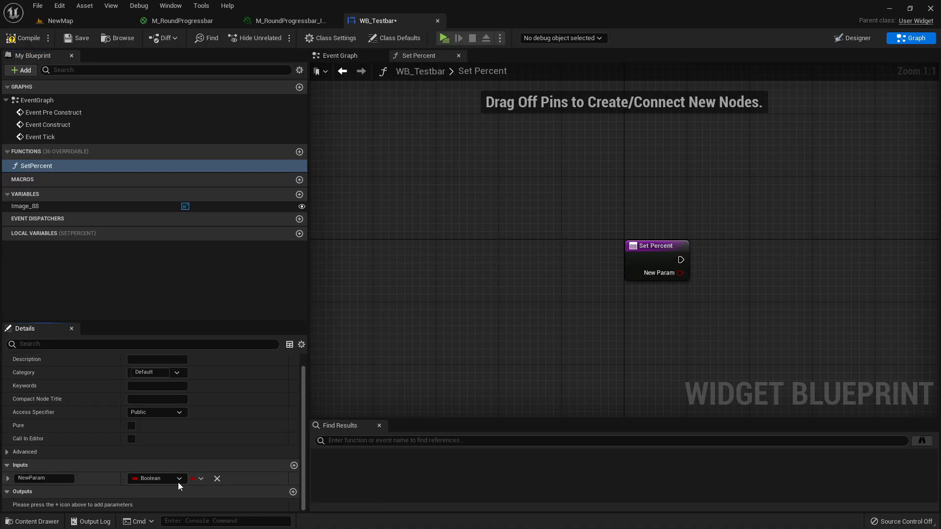
{"action": "left_click", "coordinate": [157, 478]}
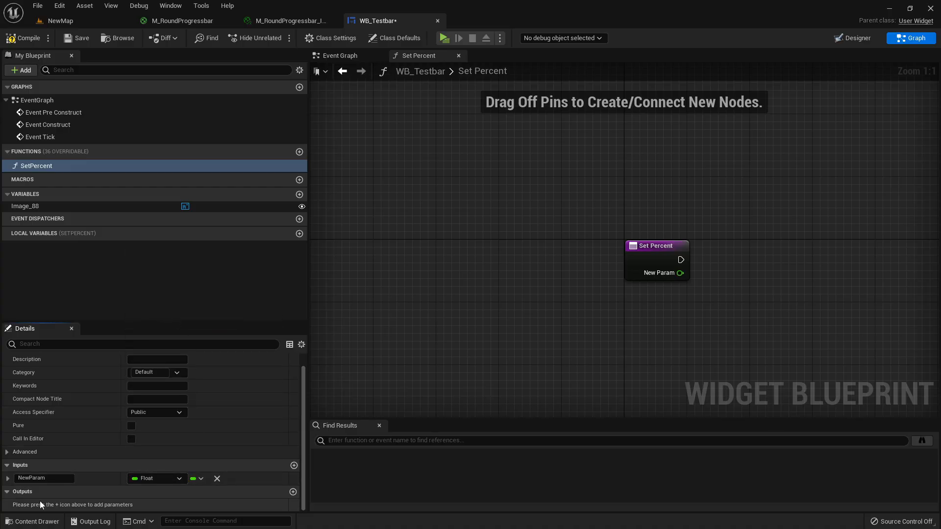
{"action": "type", "text": "Percent"}
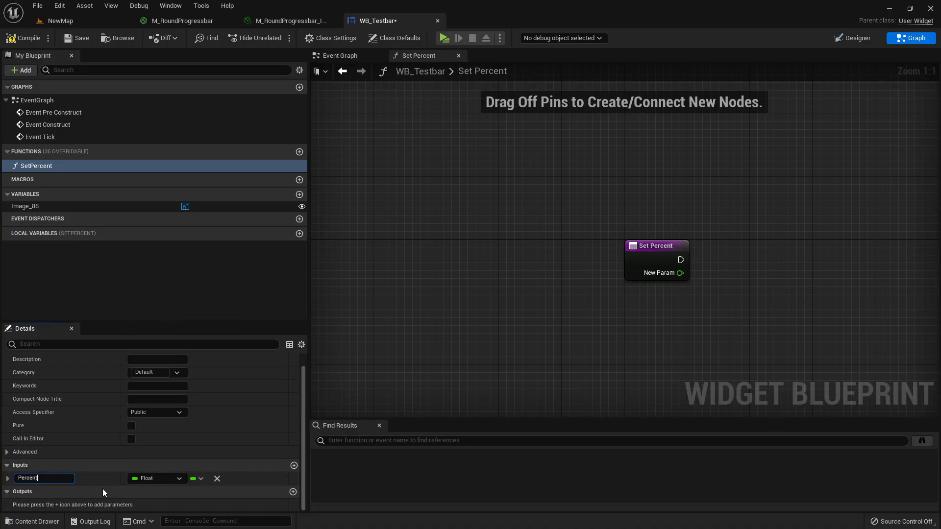
{"action": "type", "text": "Percent"}
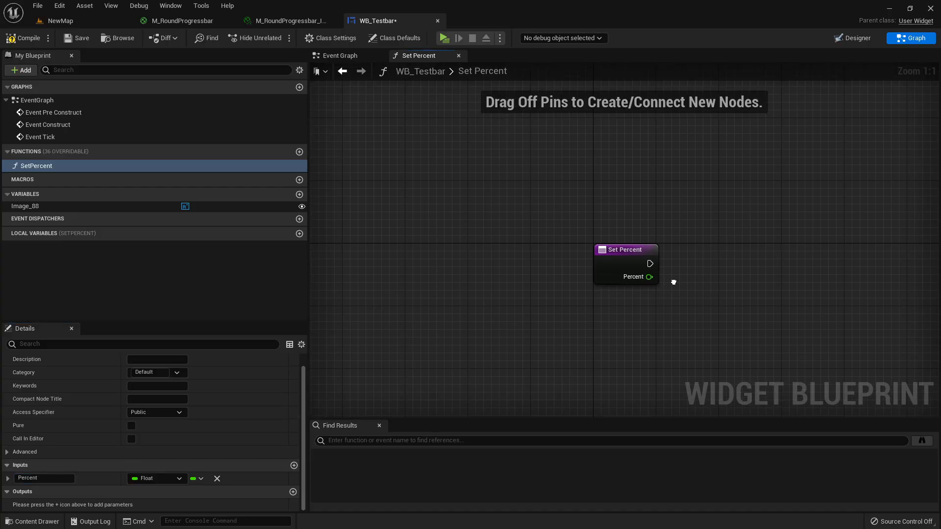
{"action": "left_click_drag", "start_coordinate": [625, 250], "coordinate": [372, 194]}
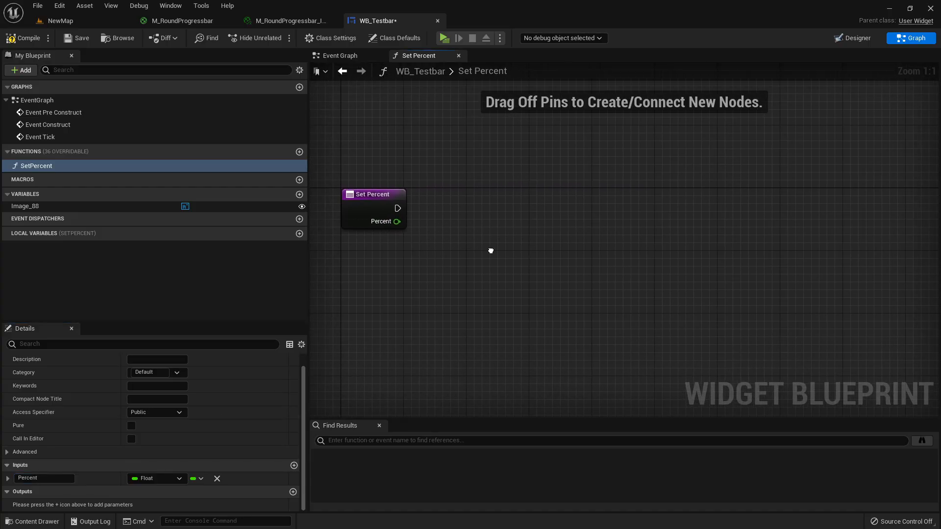
Step: Add Create Dynamic Material Instance and promote its Return Value to RoundProgressbarInst
{"action": "type", "text": "creat"}
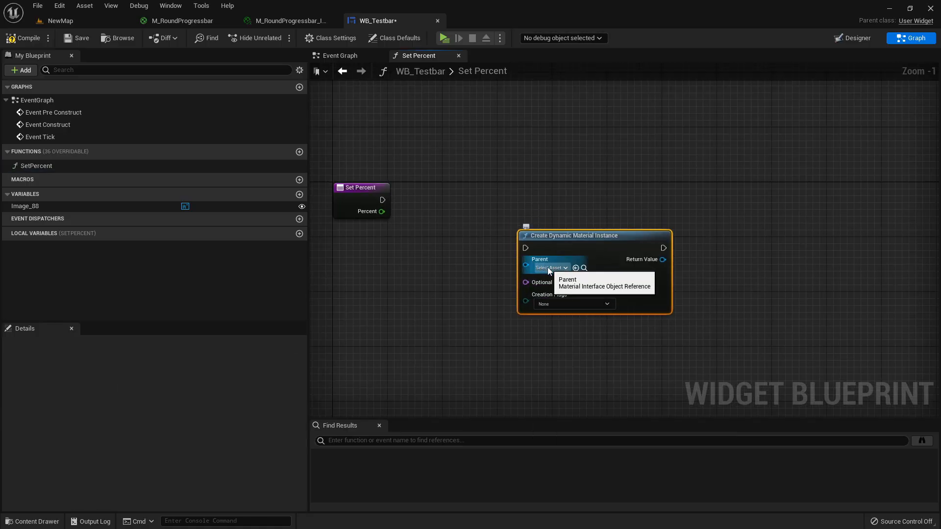
{"action": "left_click", "coordinate": [550, 268]}
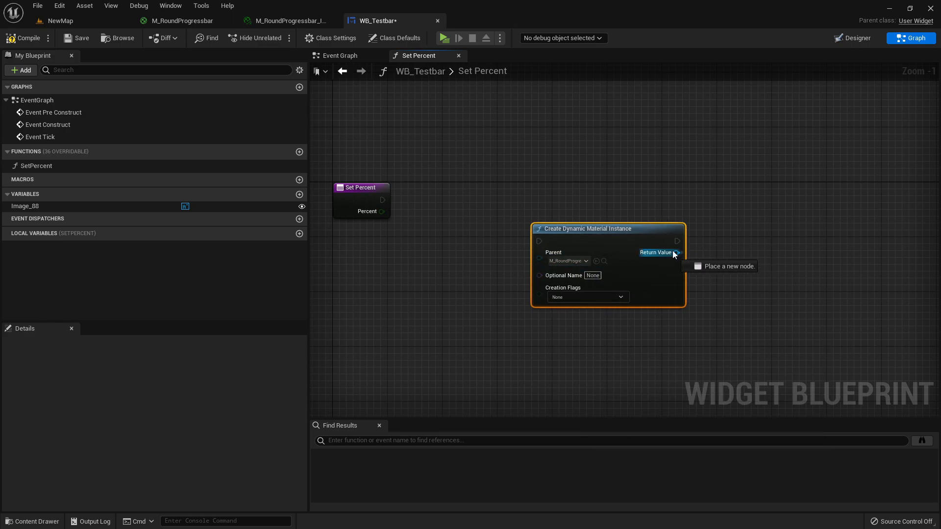
{"action": "left_click", "coordinate": [677, 253]}
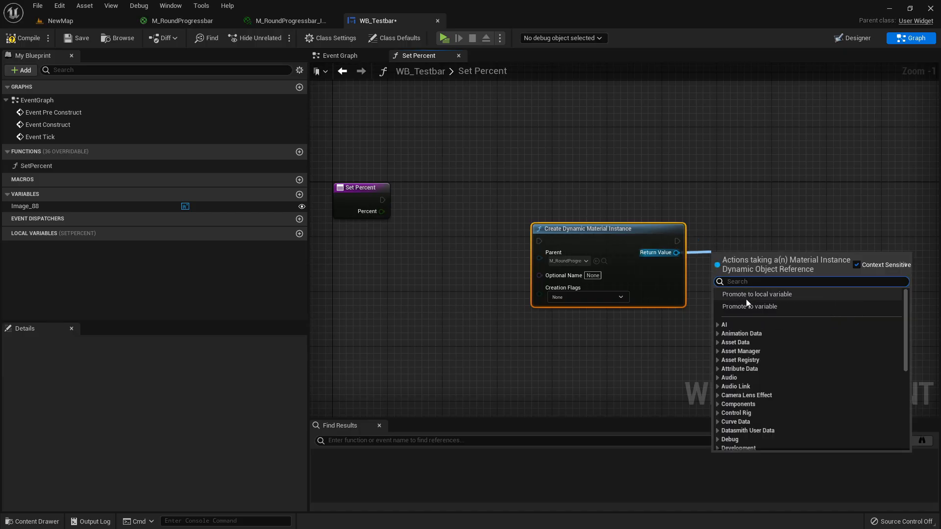
{"action": "mouse_move", "coordinate": [756, 294]}
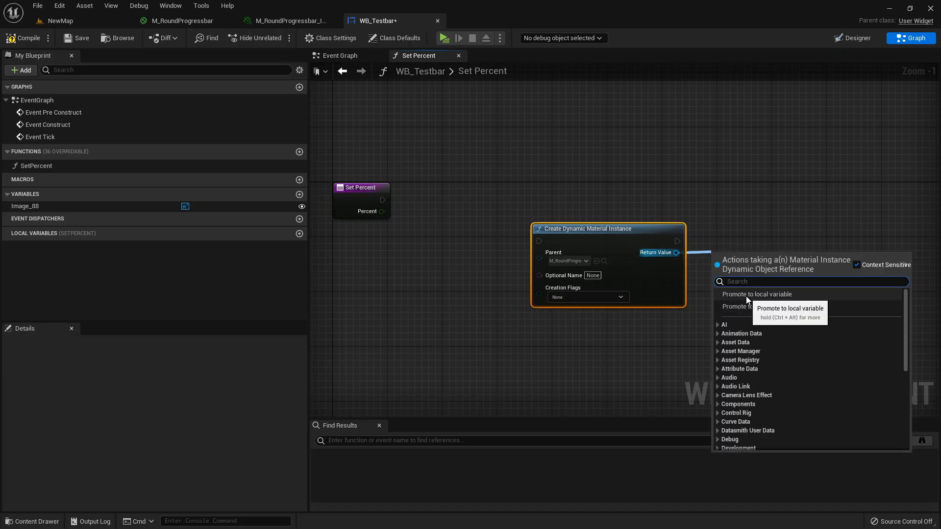
{"action": "mouse_move", "coordinate": [758, 302]}
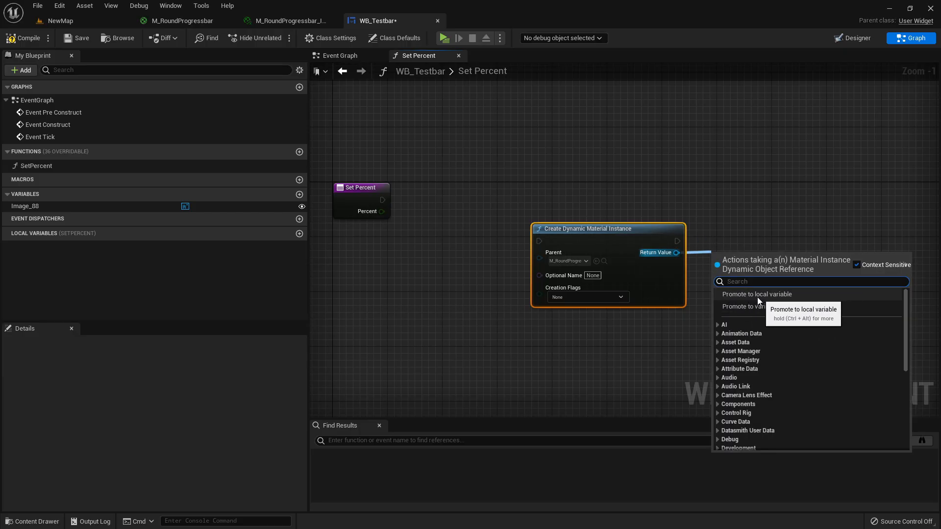
{"action": "mouse_move", "coordinate": [749, 306]}
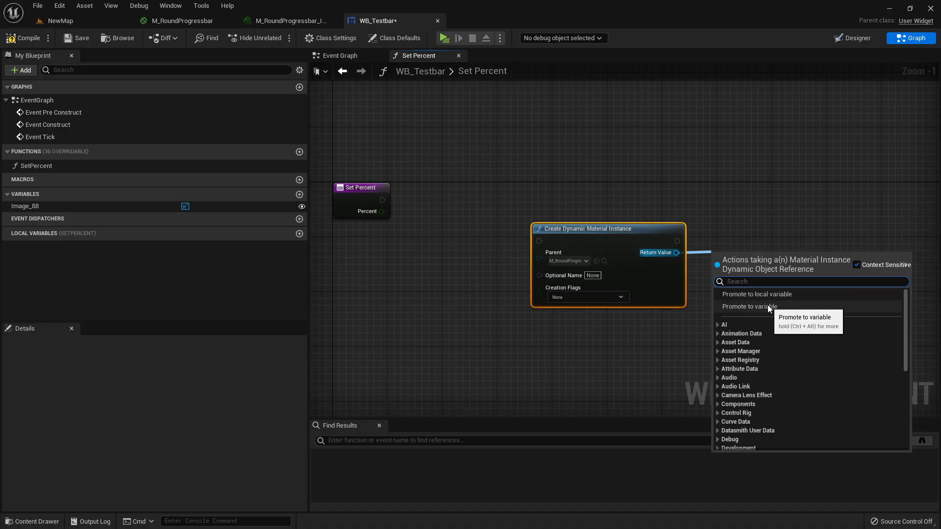
{"action": "mouse_move", "coordinate": [785, 310]}
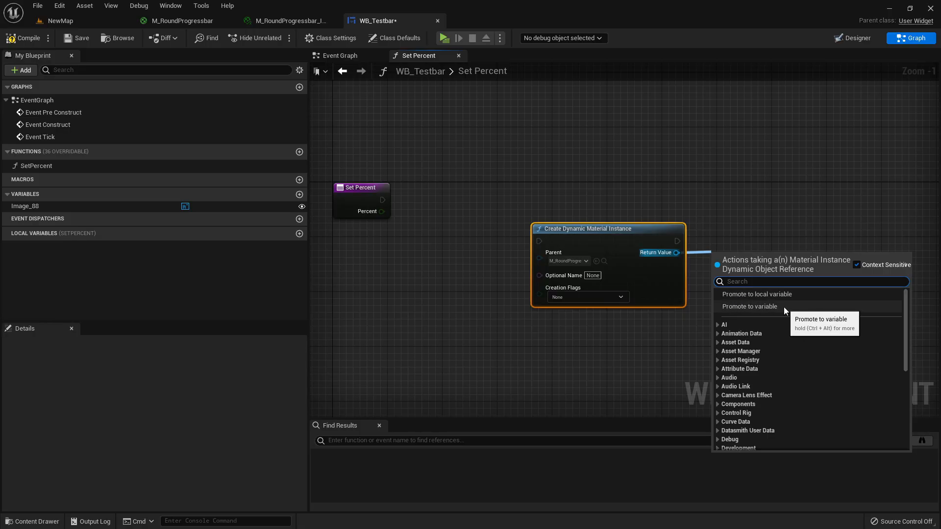
{"action": "left_click", "coordinate": [749, 307]}
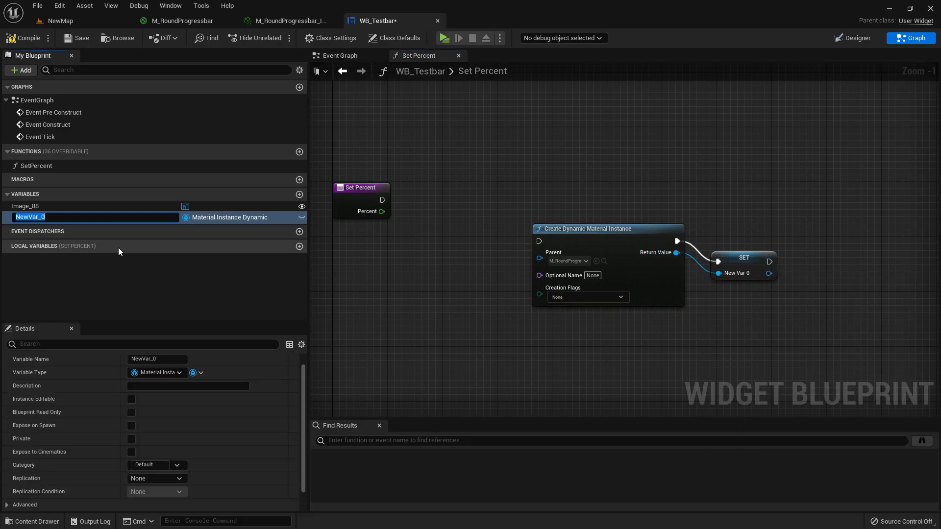
{"action": "type", "text": "RoundProgressbarInst"}
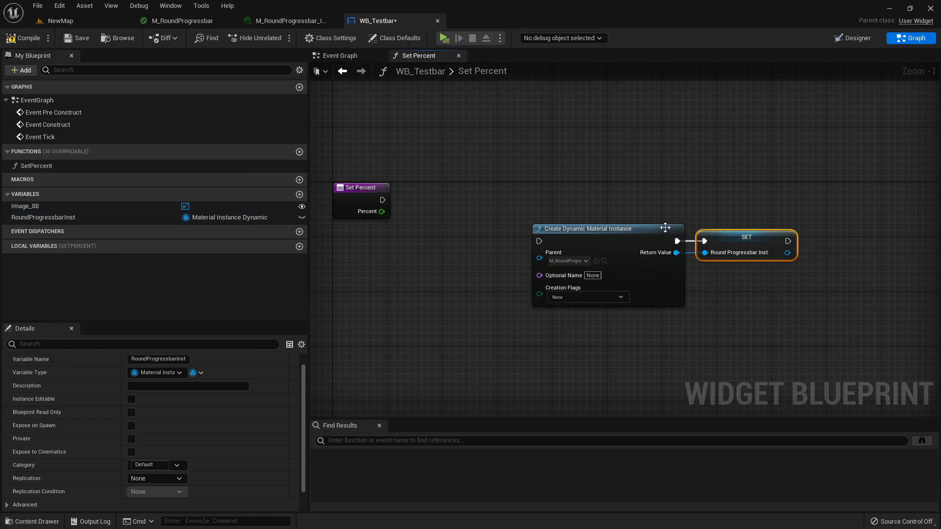
{"action": "scroll", "scroll_direction": "down", "scroll_amount": 3}
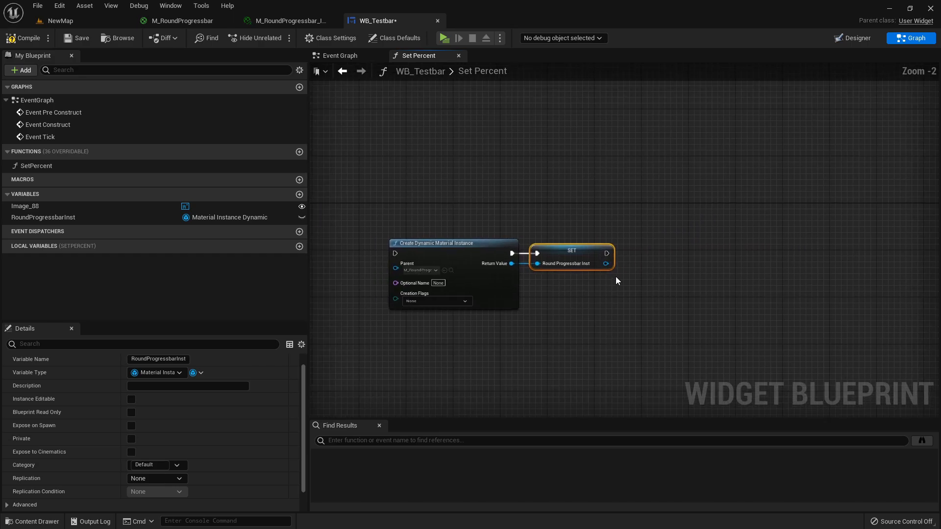
{"action": "left_click", "coordinate": [453, 243]}
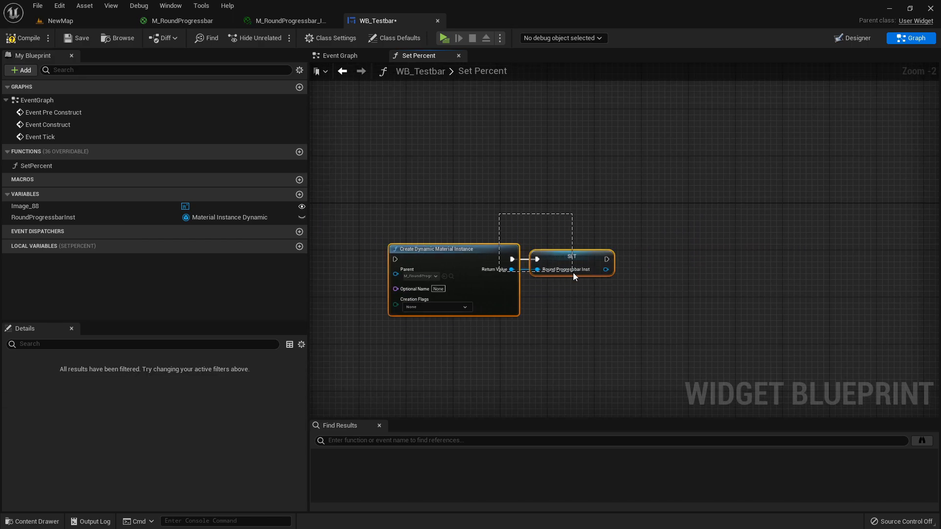
{"action": "left_click", "coordinate": [857, 37]}
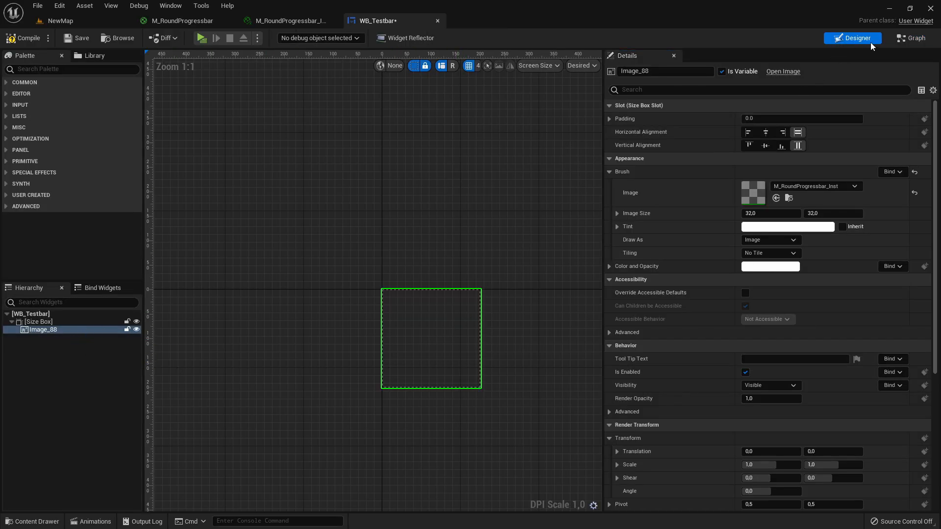
Step: Return to the SetPercent graph and search for a 'brush' node
{"action": "left_click", "coordinate": [912, 38]}
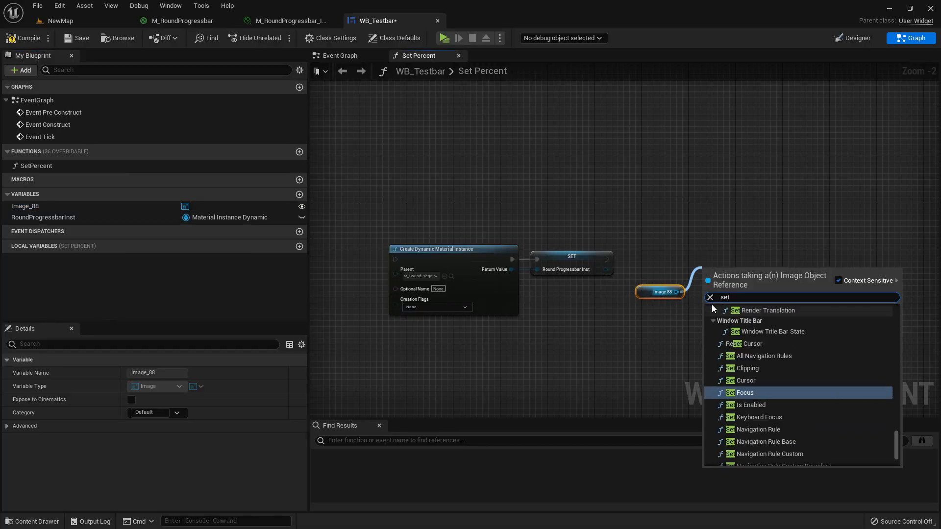
{"action": "type", "text": "brush"}
{"action": "type", "text": "is val"}
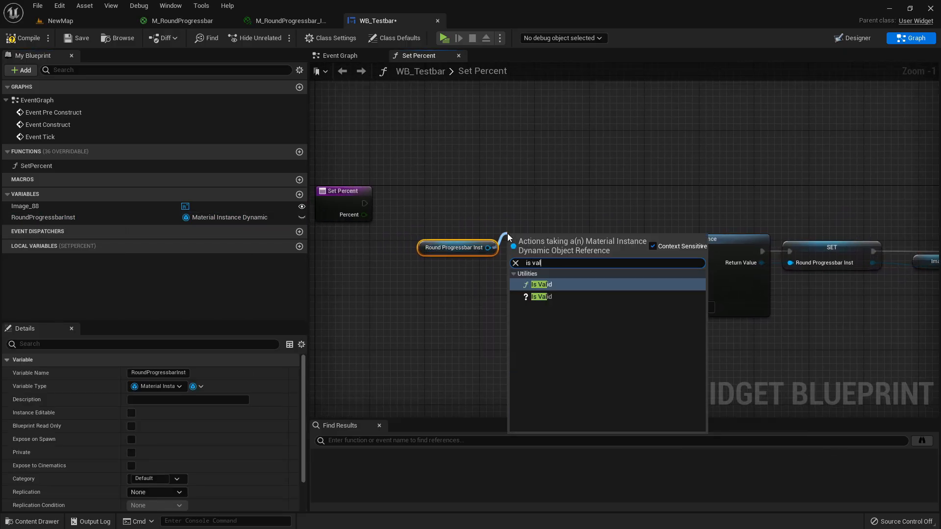
Step: Gate instance creation with an Is Valid check on RoundProgressbarInst, creating only when invalid
{"action": "left_click", "coordinate": [540, 284]}
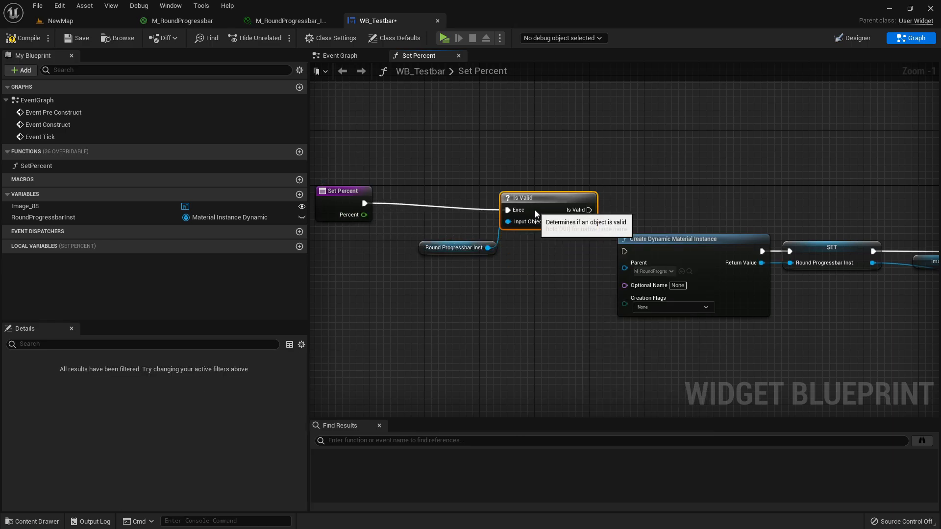
{"action": "left_click", "coordinate": [342, 191]}
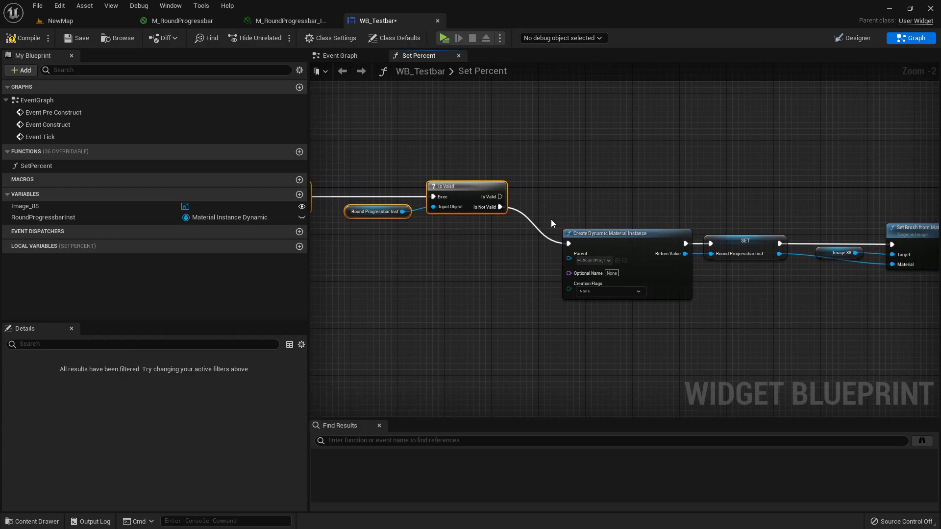
{"action": "left_click", "coordinate": [624, 234]}
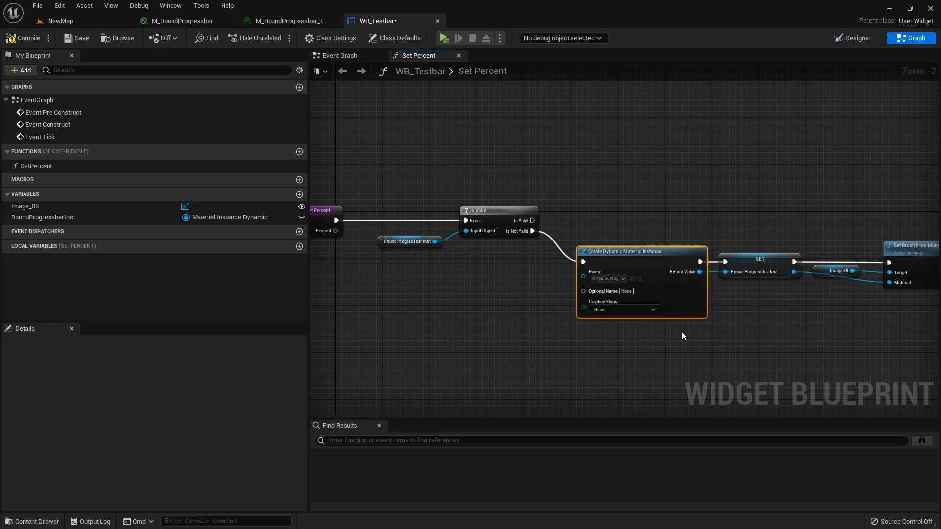
{"action": "left_click", "coordinate": [409, 241]}
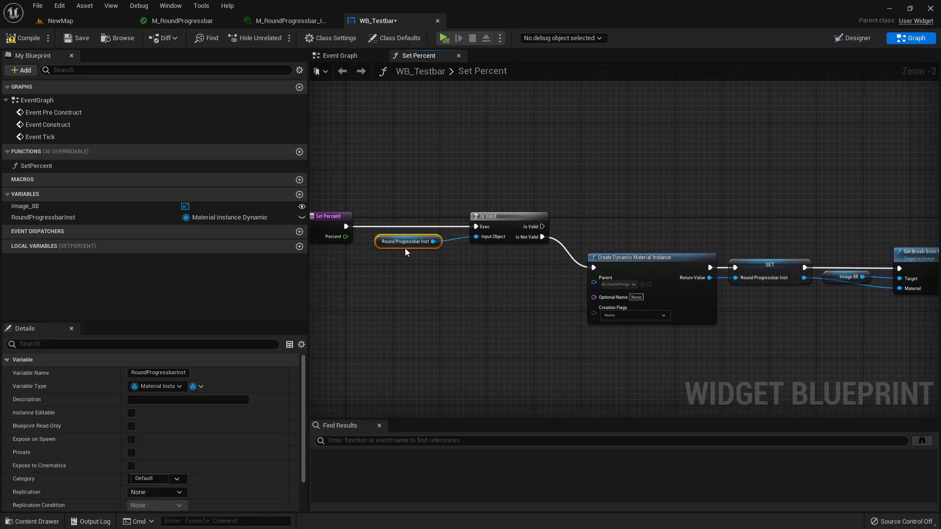
{"action": "scroll", "scroll_direction": "down", "scroll_amount": 3}
{"action": "type", "text": "set"}
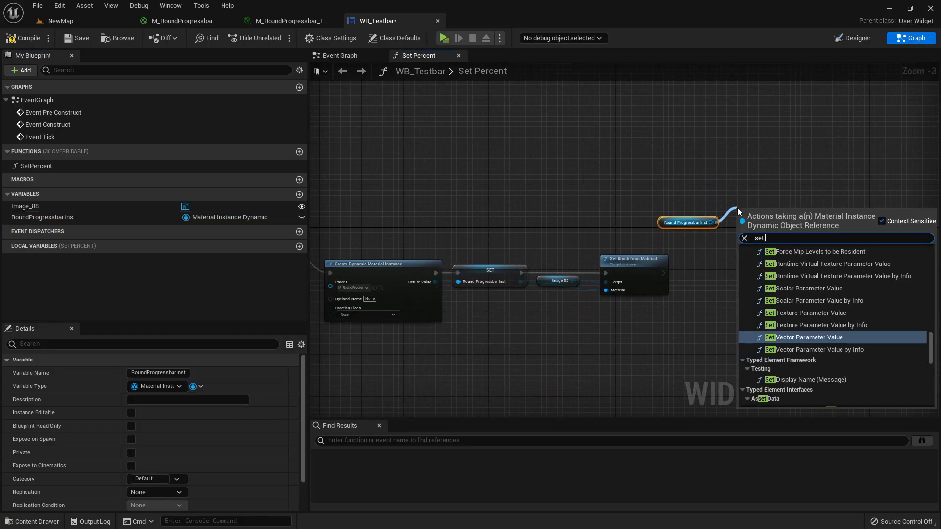
Step: Add Set Scalar Parameter Value fed by the function's Percent input, checking the material instance parameters
{"action": "left_click", "coordinate": [810, 288]}
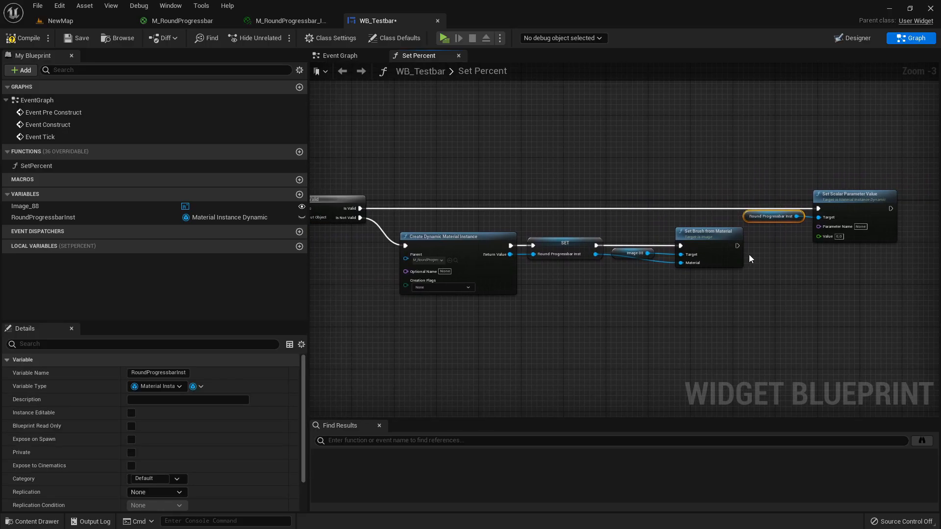
{"action": "left_click_drag", "start_coordinate": [737, 246], "coordinate": [783, 246]}
{"action": "type", "text": "Percent"}
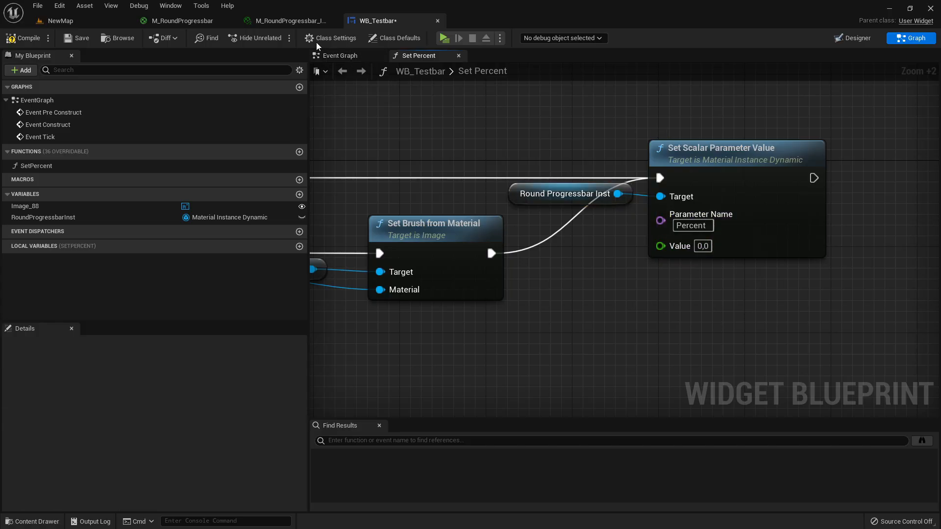
{"action": "left_click", "coordinate": [288, 20]}
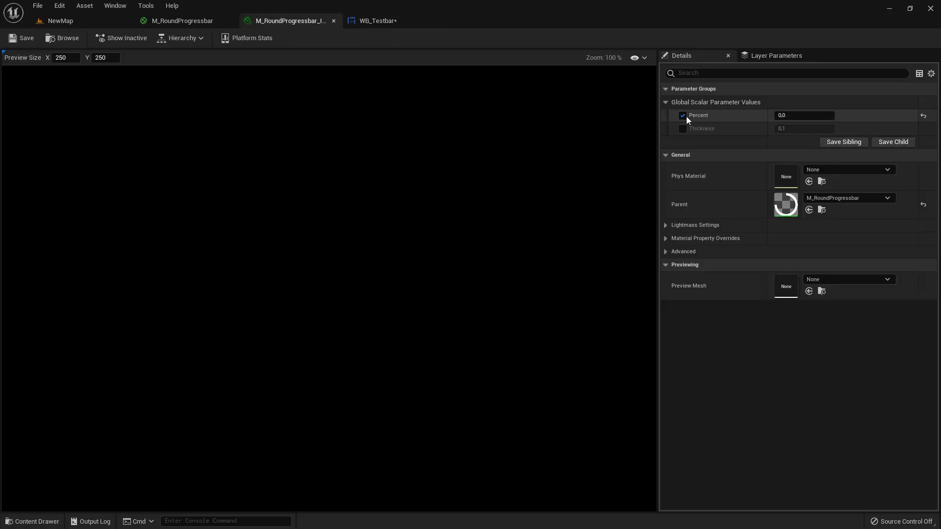
{"action": "left_click", "coordinate": [376, 21]}
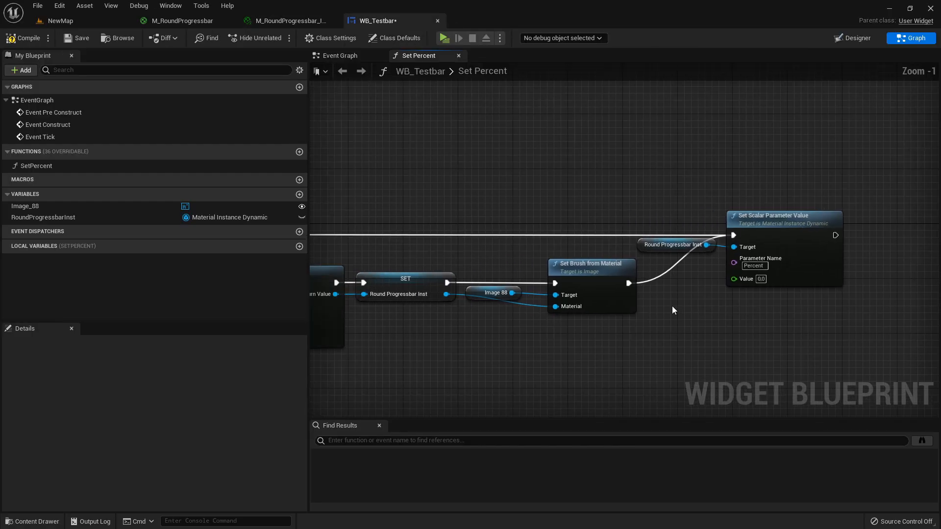
{"action": "scroll", "scroll_direction": "down", "scroll_amount": 3}
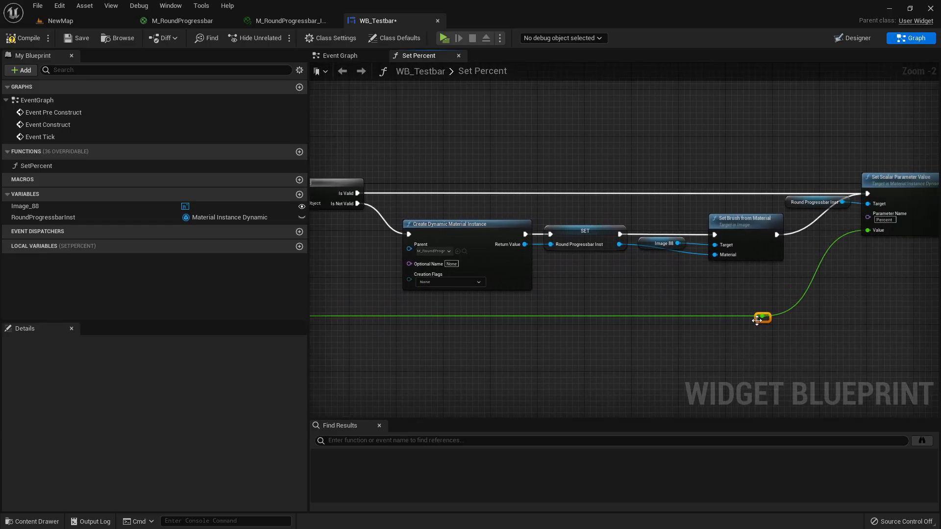
{"action": "scroll", "scroll_direction": "down", "scroll_amount": 3}
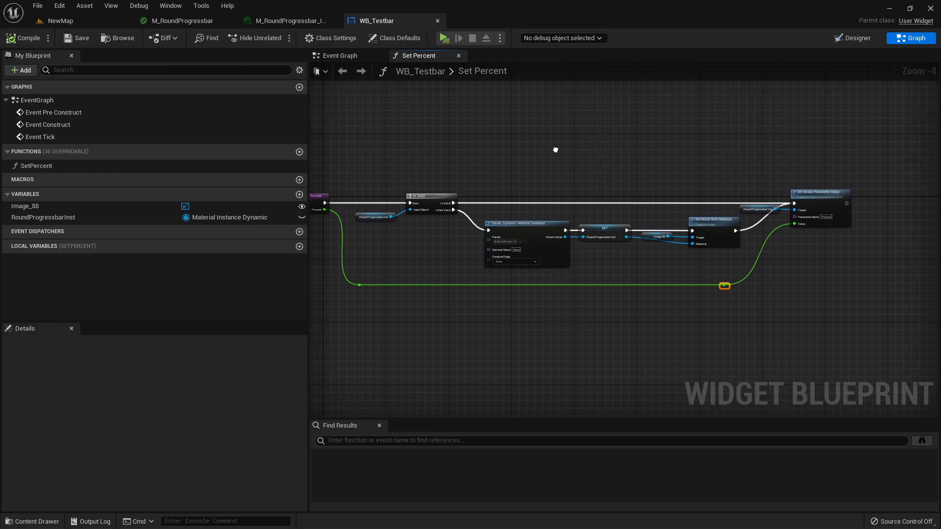
{"action": "mouse_move", "coordinate": [341, 55]}
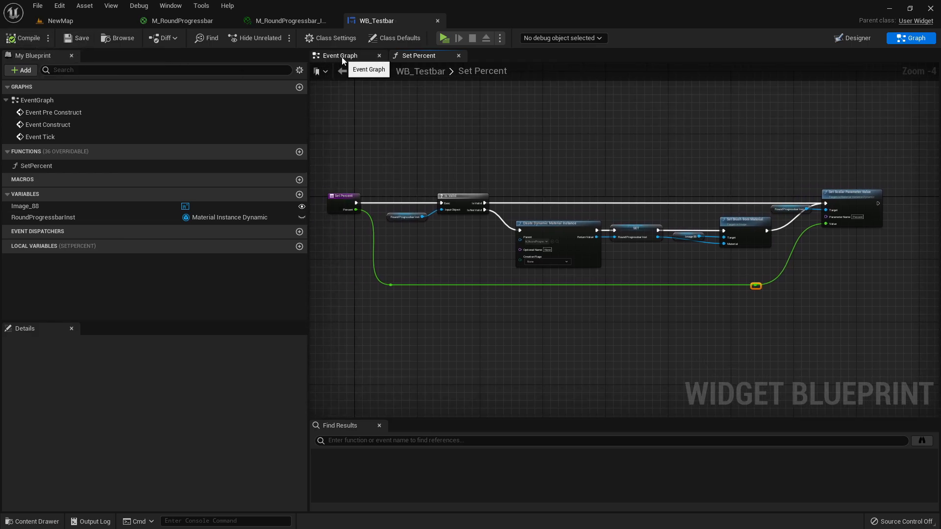
Step: In the Event Graph, call SetPercent from Event Pre Construct with a promoted Percent variable
{"action": "left_click", "coordinate": [339, 55]}
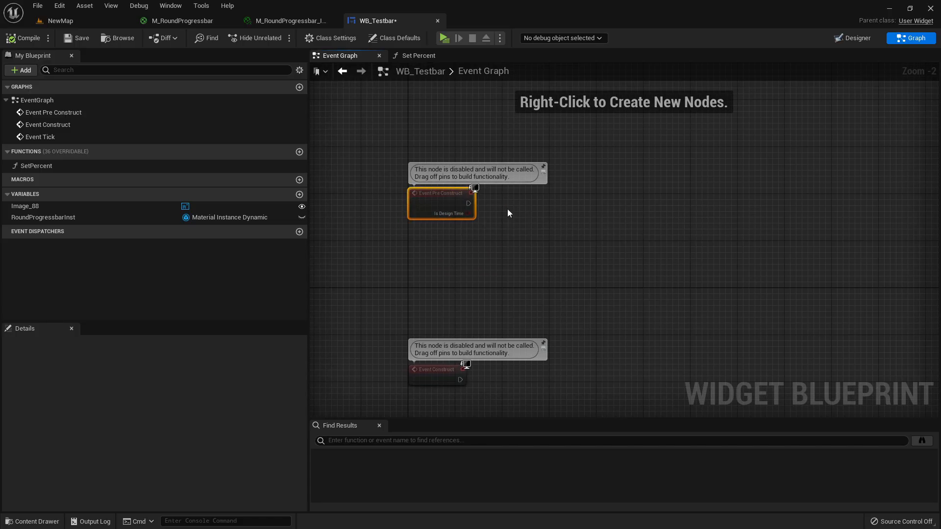
{"action": "mouse_move", "coordinate": [453, 37]}
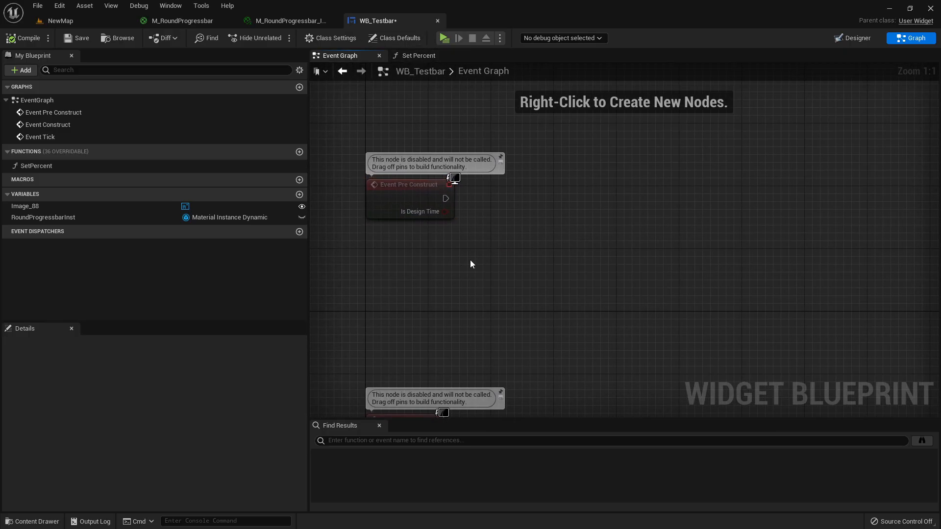
{"action": "left_click", "coordinate": [36, 166]}
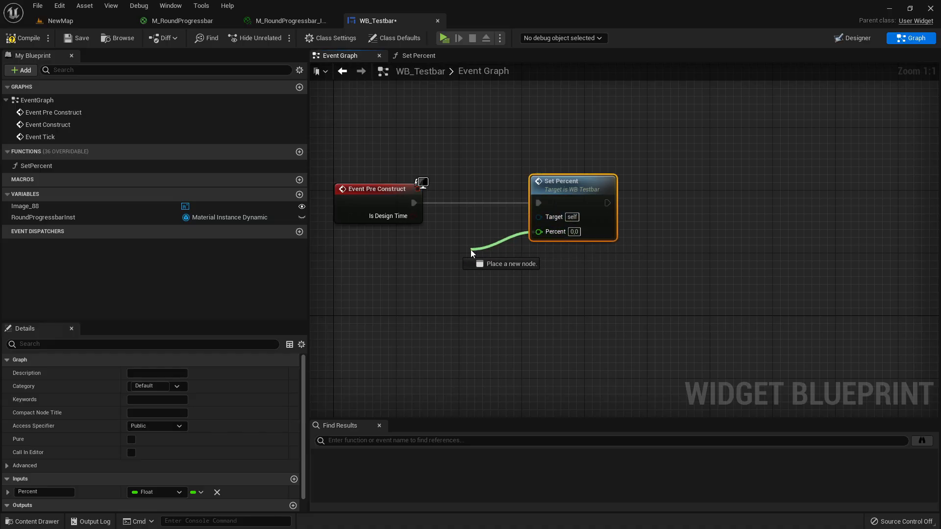
{"action": "left_click", "coordinate": [472, 252]}
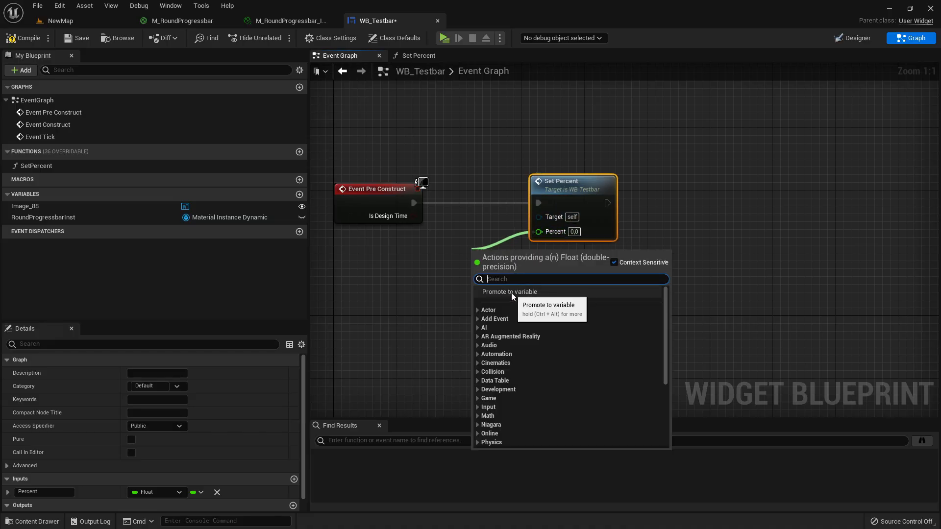
{"action": "left_click", "coordinate": [510, 292]}
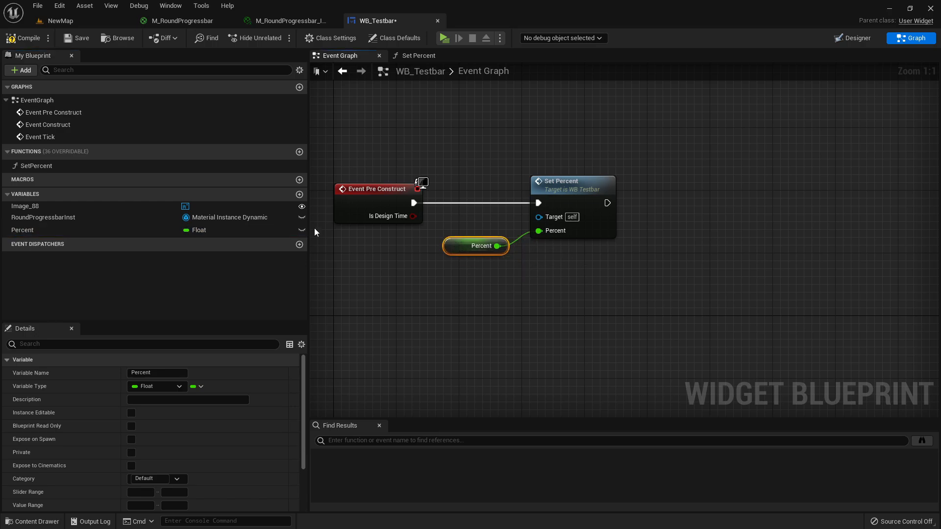
{"action": "left_click", "coordinate": [131, 413]}
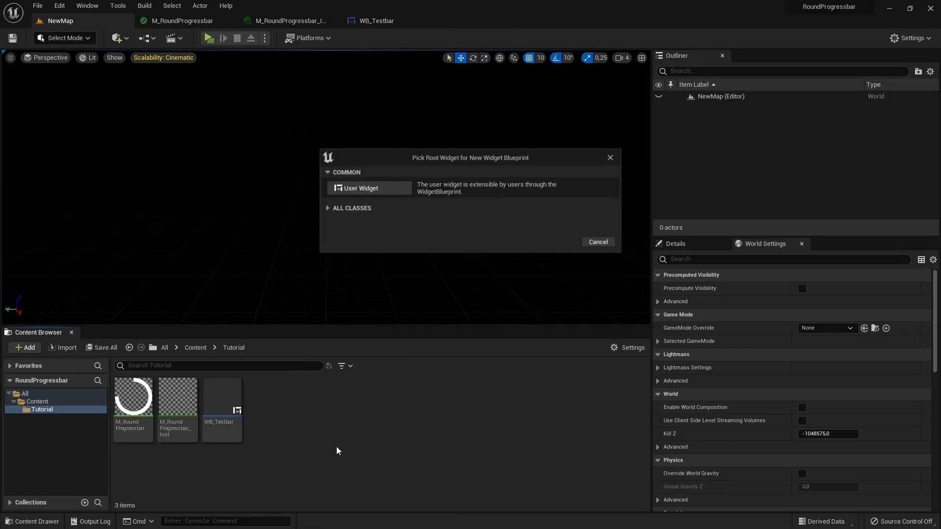
Step: Build a User Widget blueprint with a Canvas Panel holding a size-to-content WB_Testbar
{"action": "left_click", "coordinate": [361, 188]}
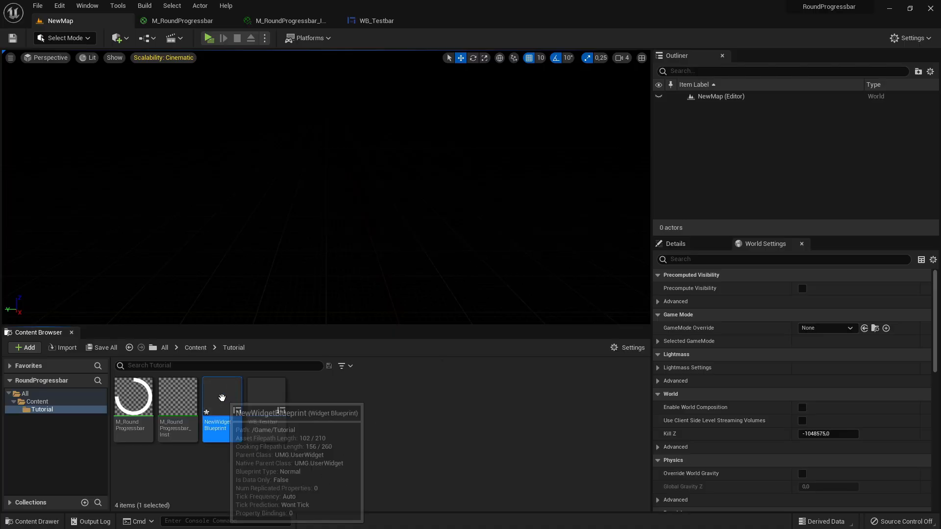
{"action": "double_click", "coordinate": [221, 399]}
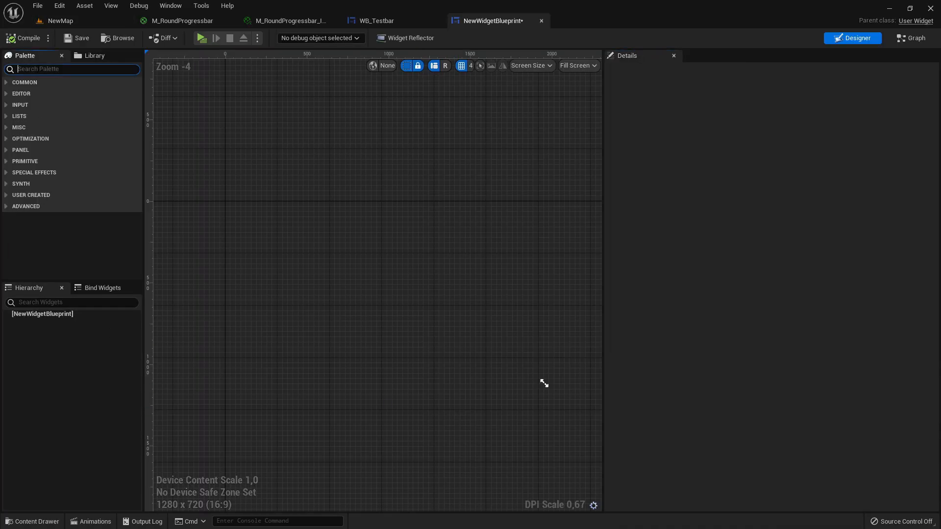
{"action": "type", "text": "can"}
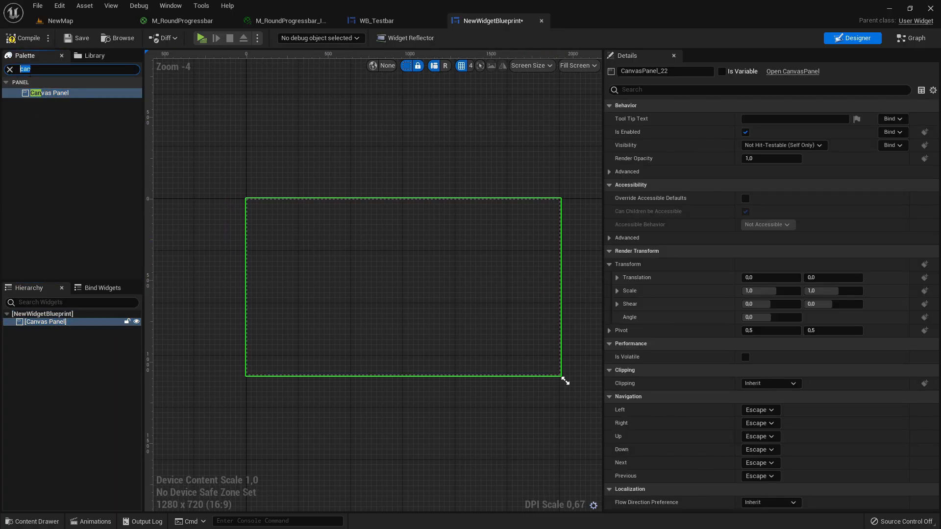
{"action": "type", "text": "test"}
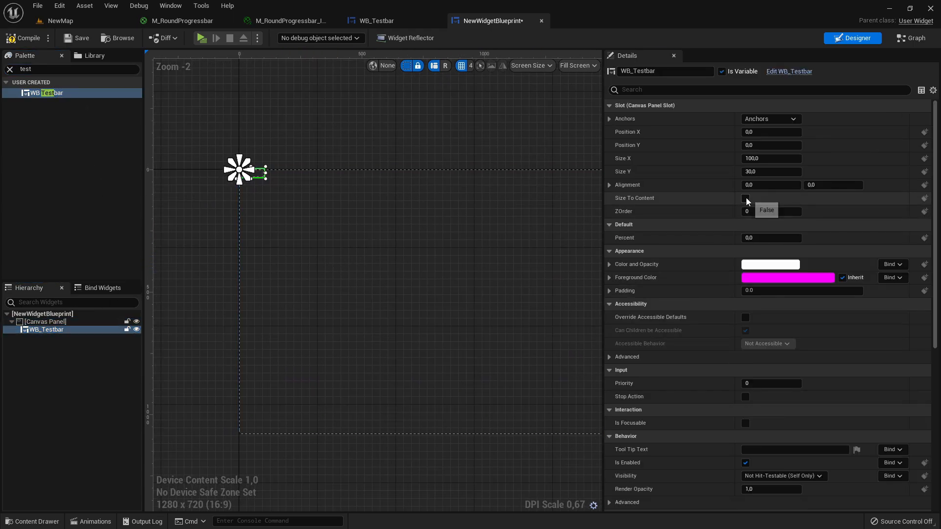
{"action": "left_click", "coordinate": [746, 198]}
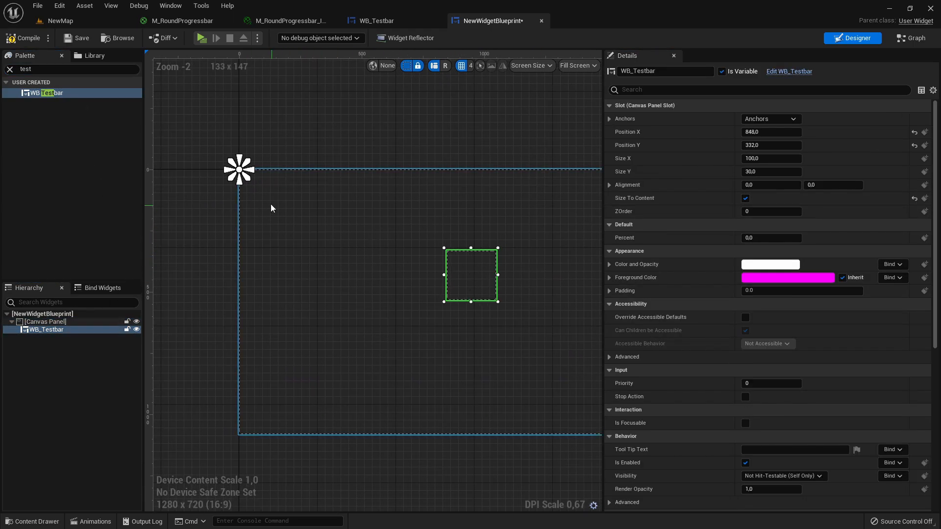
{"action": "left_click_drag", "start_coordinate": [471, 275], "coordinate": [467, 263]}
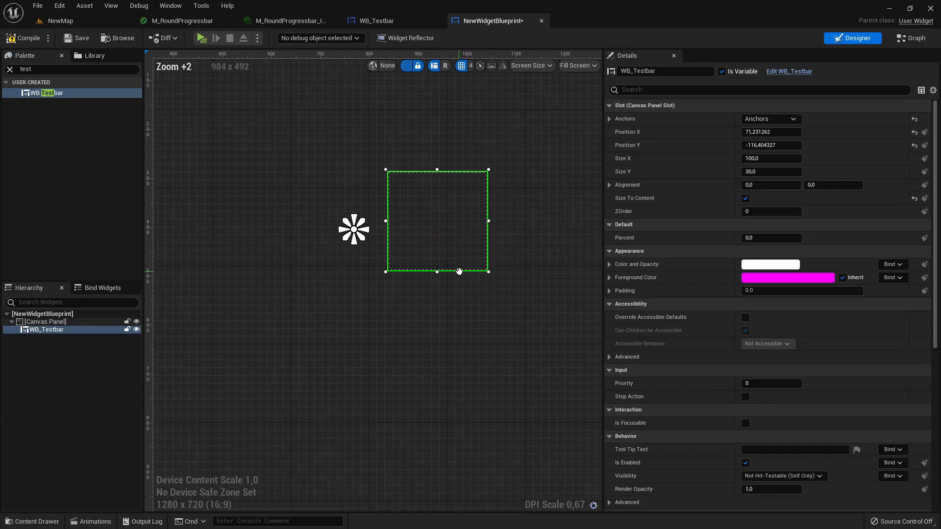
Step: Try Percent values 0.368 and 0.224 on WB_Testbar, ending at 0.456
{"action": "type", "text": "0.368"}
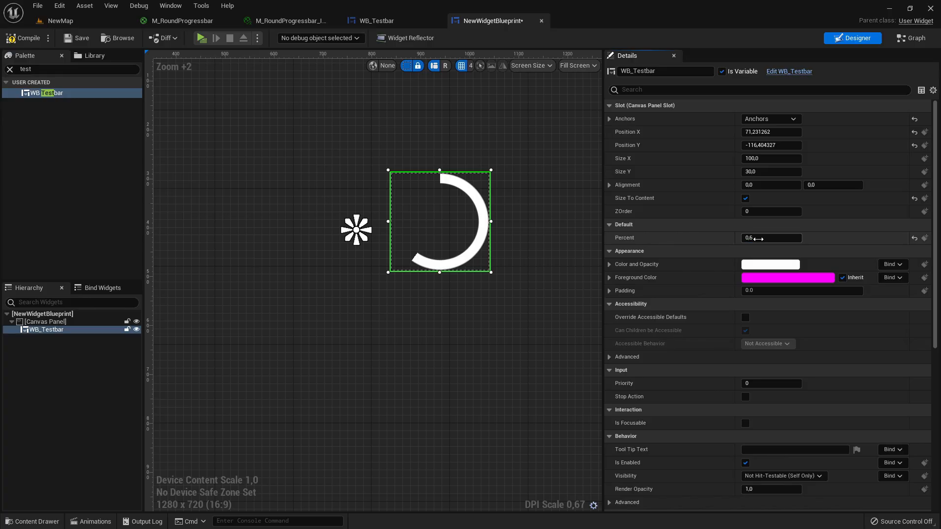
{"action": "left_click_drag", "start_coordinate": [771, 237], "coordinate": [751, 238]}
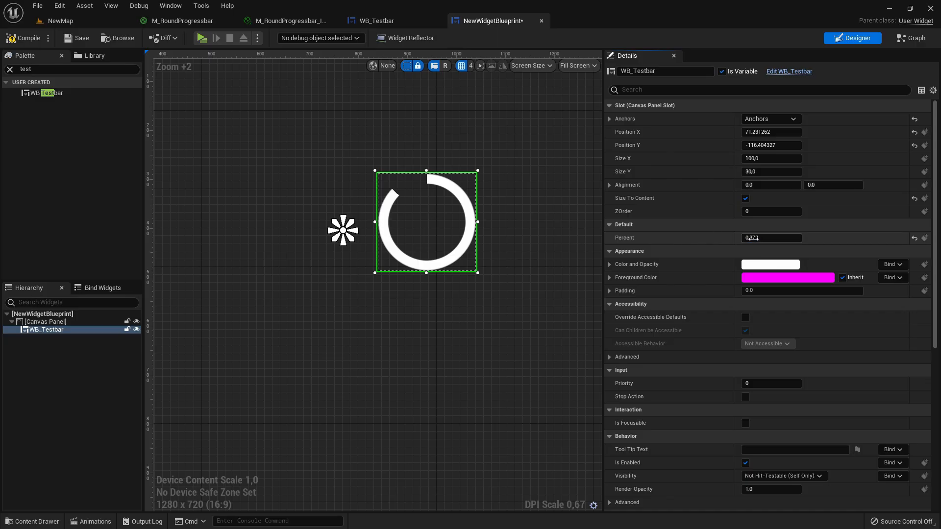
{"action": "left_click_drag", "start_coordinate": [771, 238], "coordinate": [755, 238]}
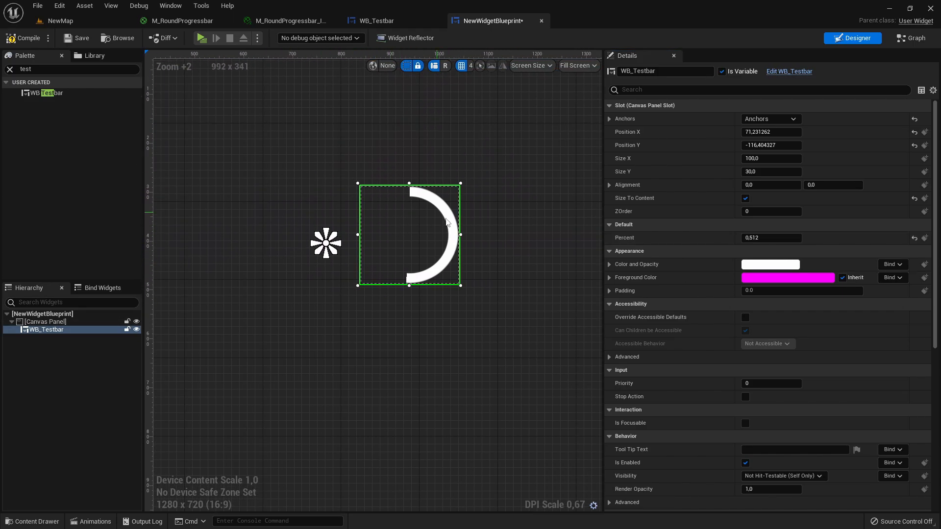
{"action": "type", "text": "0.224"}
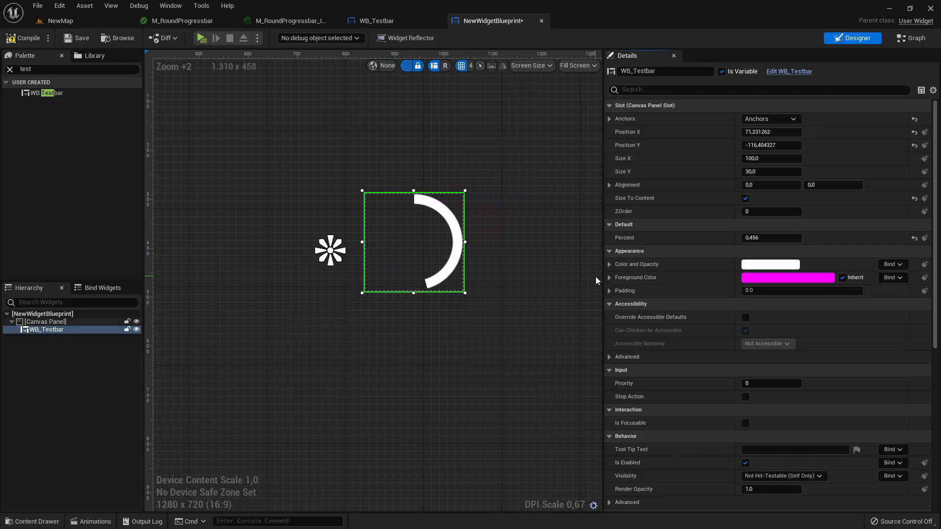
{"action": "left_click_drag", "start_coordinate": [594, 281], "coordinate": [513, 284]}
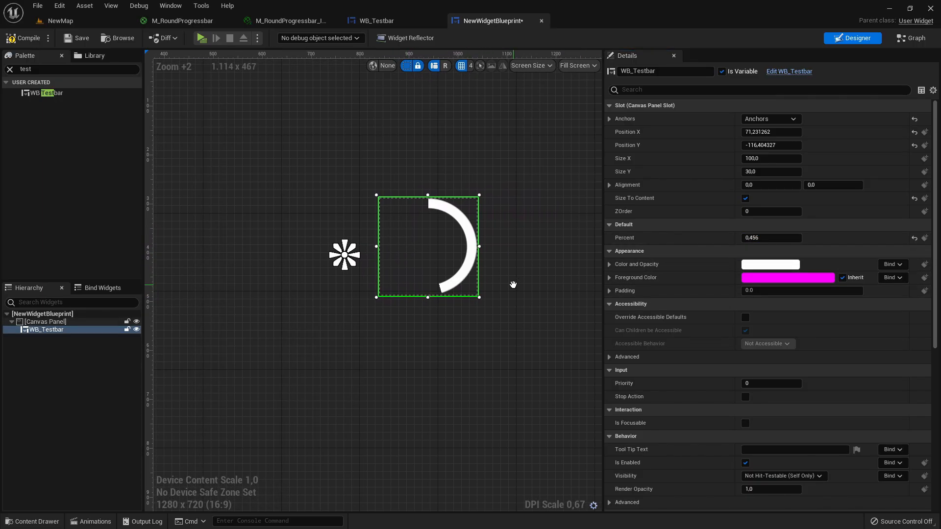
{"action": "left_click", "coordinate": [788, 278]}
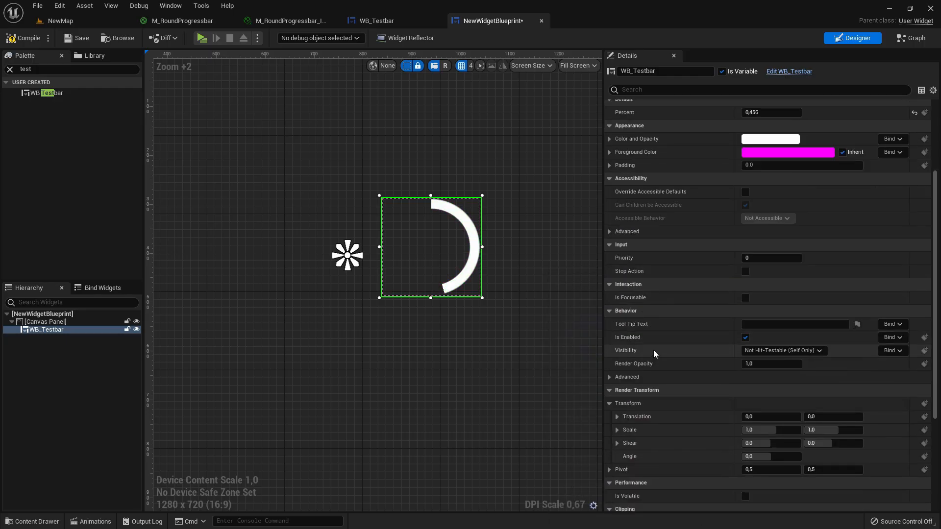
Step: Set the Render Transform angle to 90 and raise Percent to about 0.976
{"action": "scroll", "scroll_direction": "down", "scroll_amount": 3}
{"action": "type", "text": "90"}
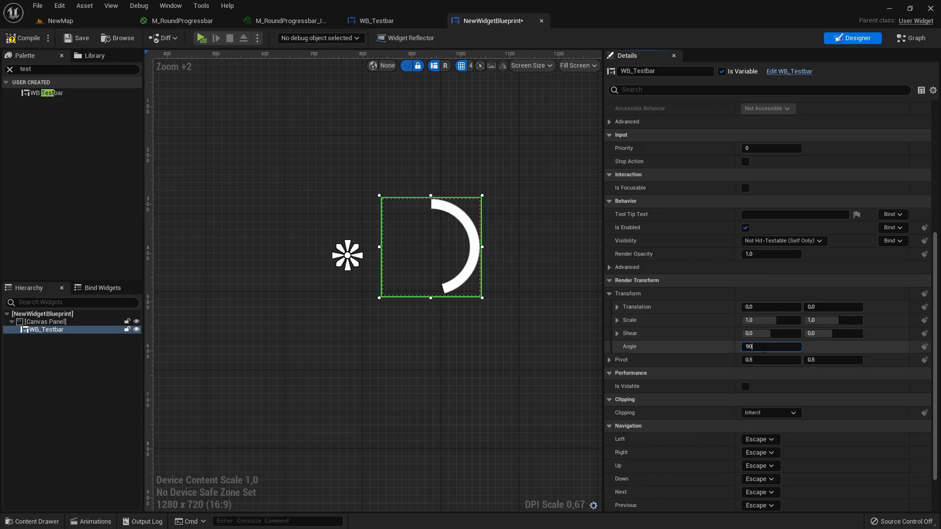
{"action": "key", "text": "enter"}
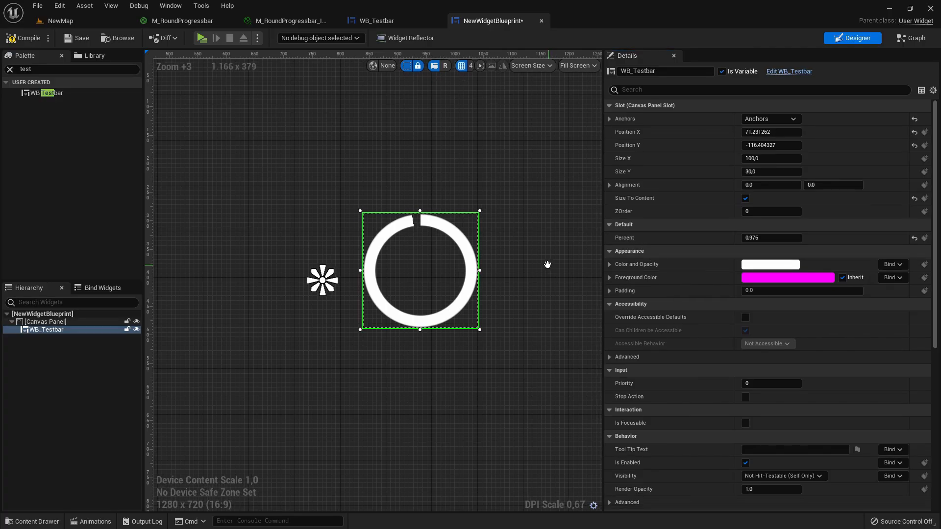
{"action": "left_click_drag", "start_coordinate": [547, 264], "coordinate": [393, 262]}
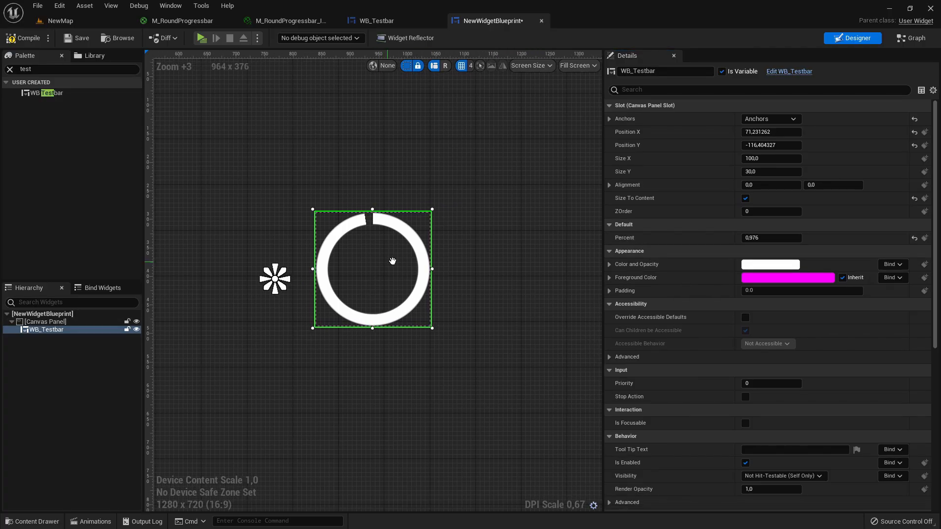